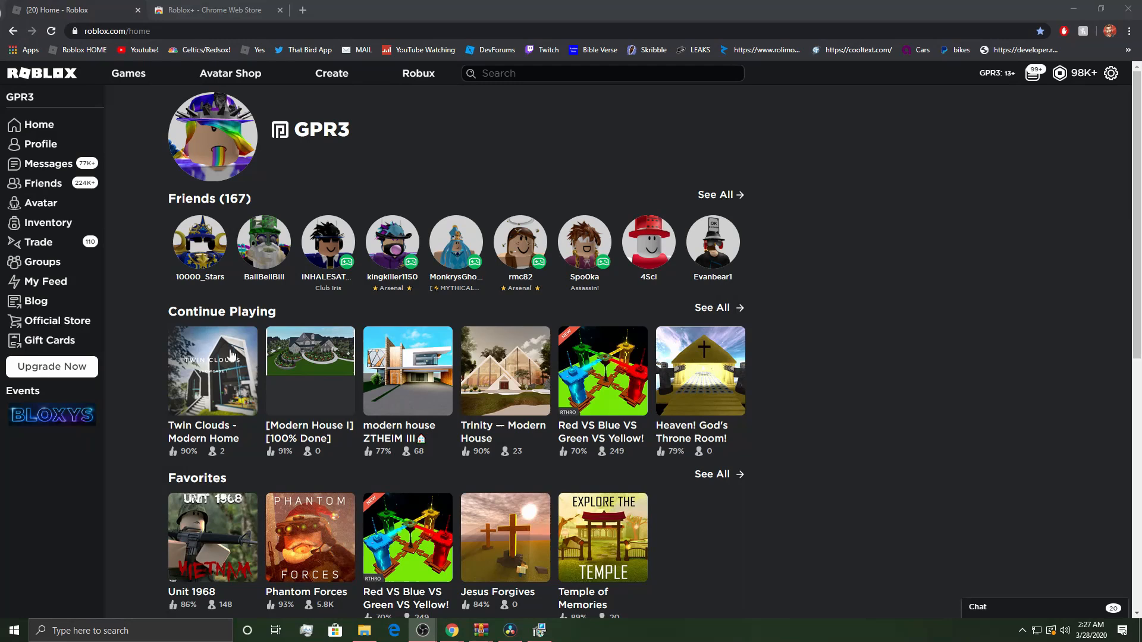
mouse_move(487, 116)
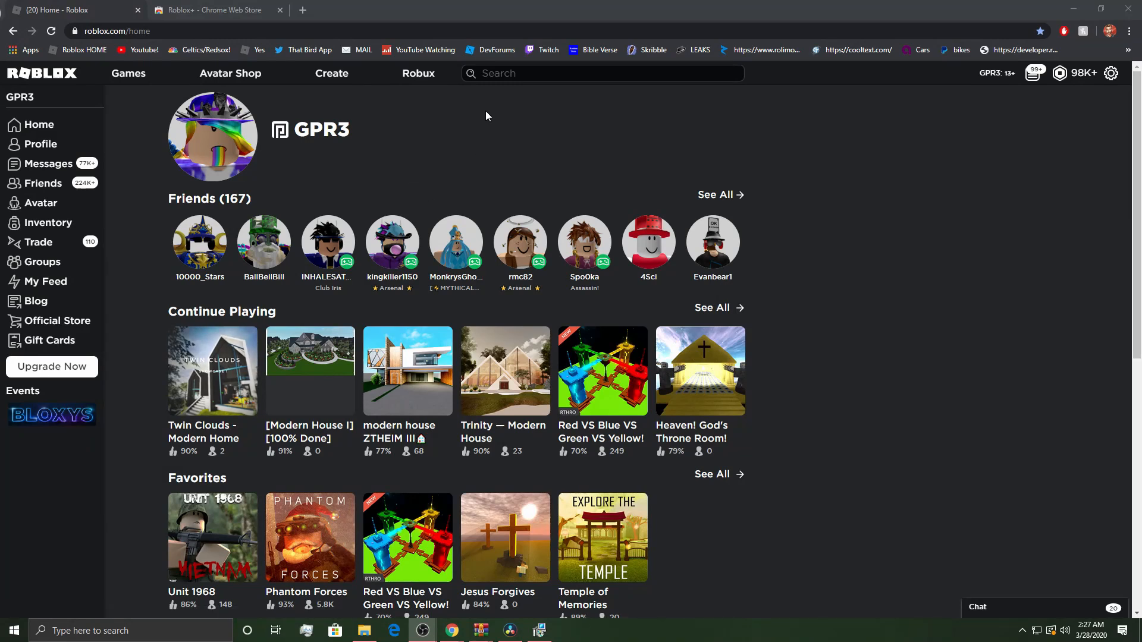
mouse_move(416, 97)
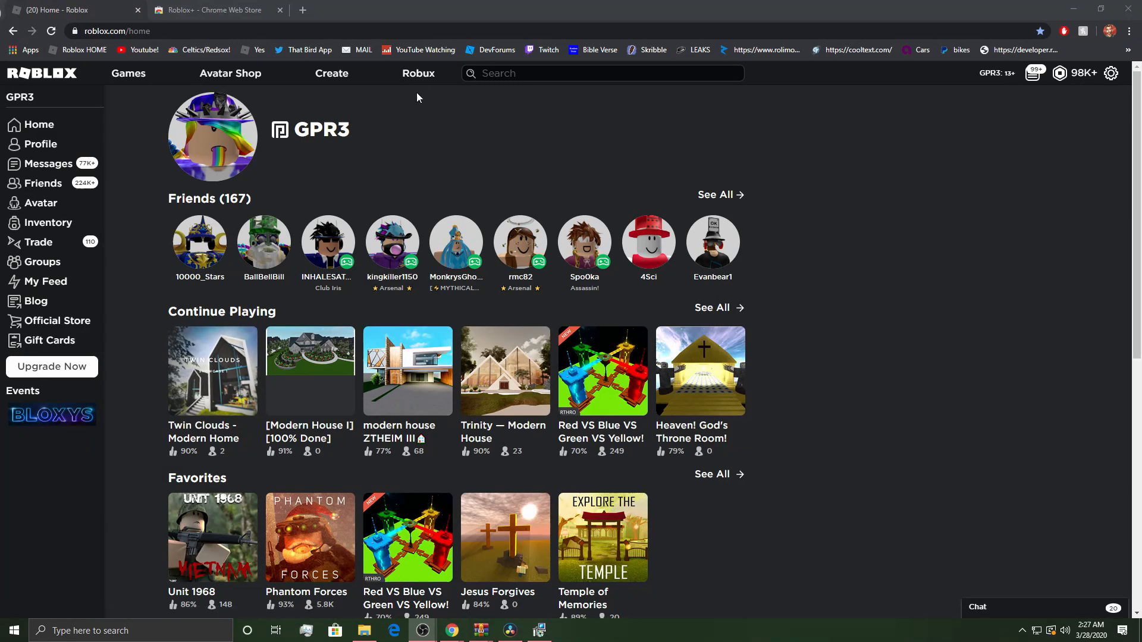
mouse_move(290, 118)
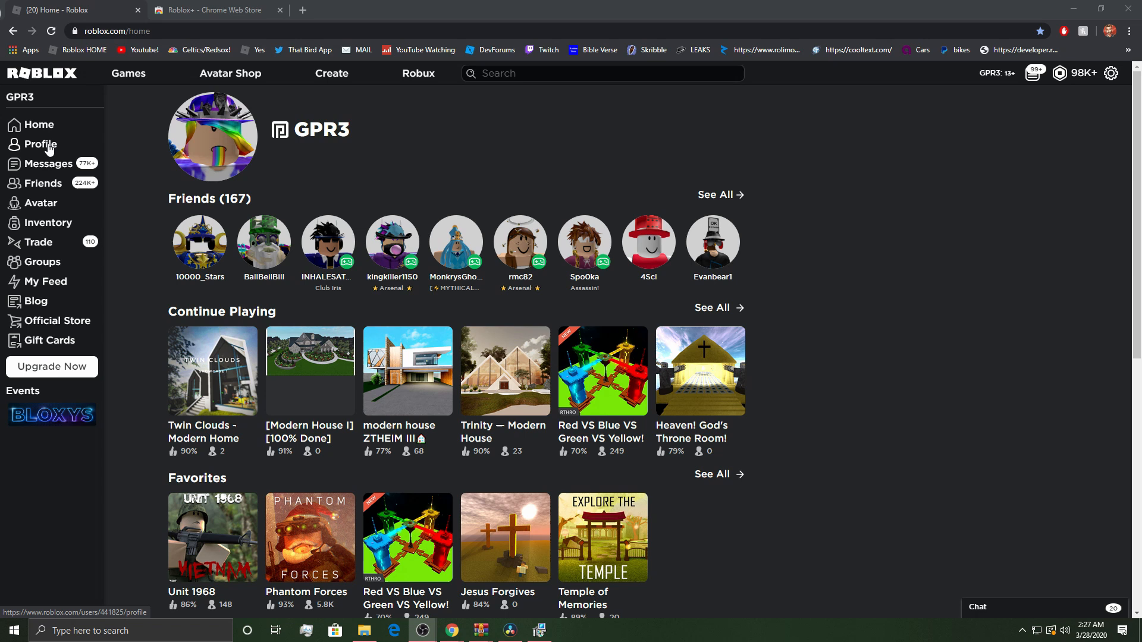
Open your Roblox profile and scroll down to its About section and worn items
left_click(38, 144)
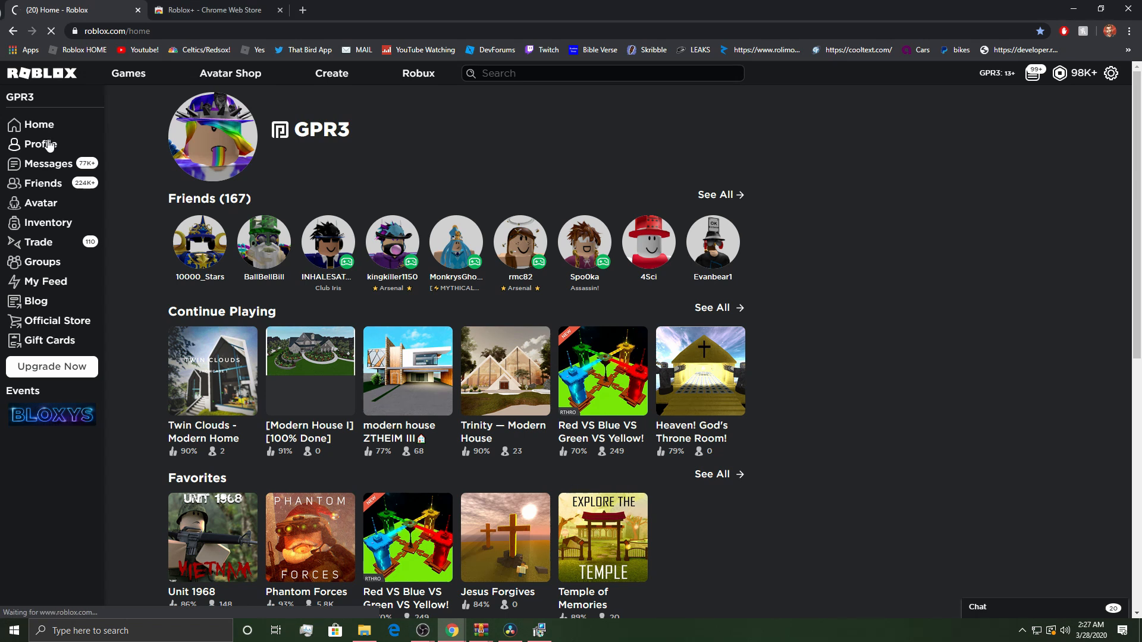
mouse_move(534, 188)
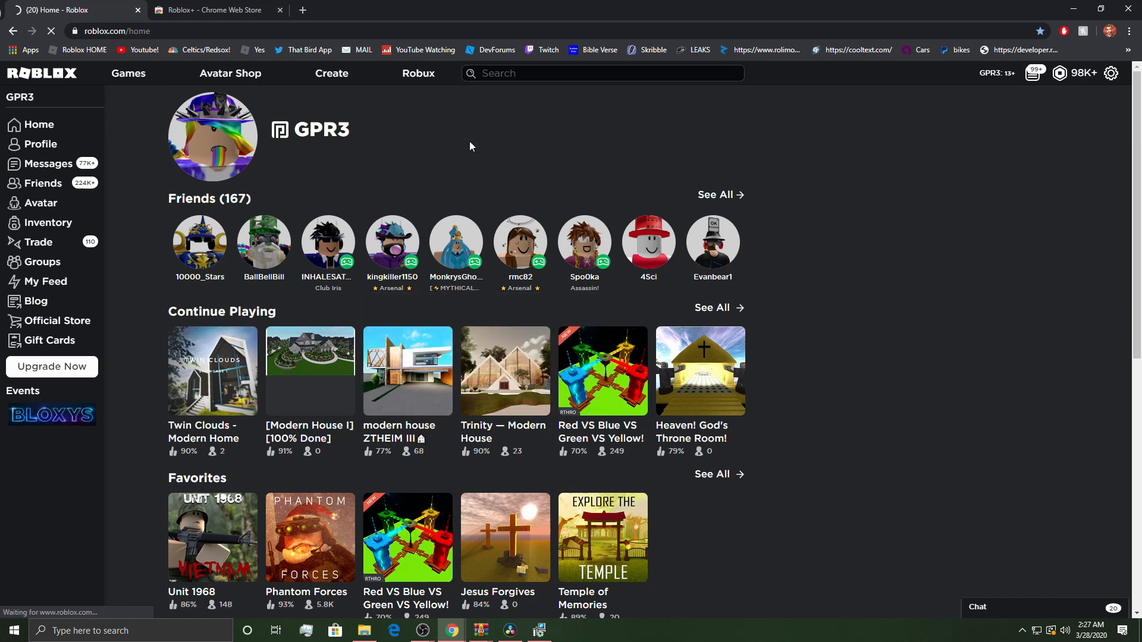
scroll("down", 3)
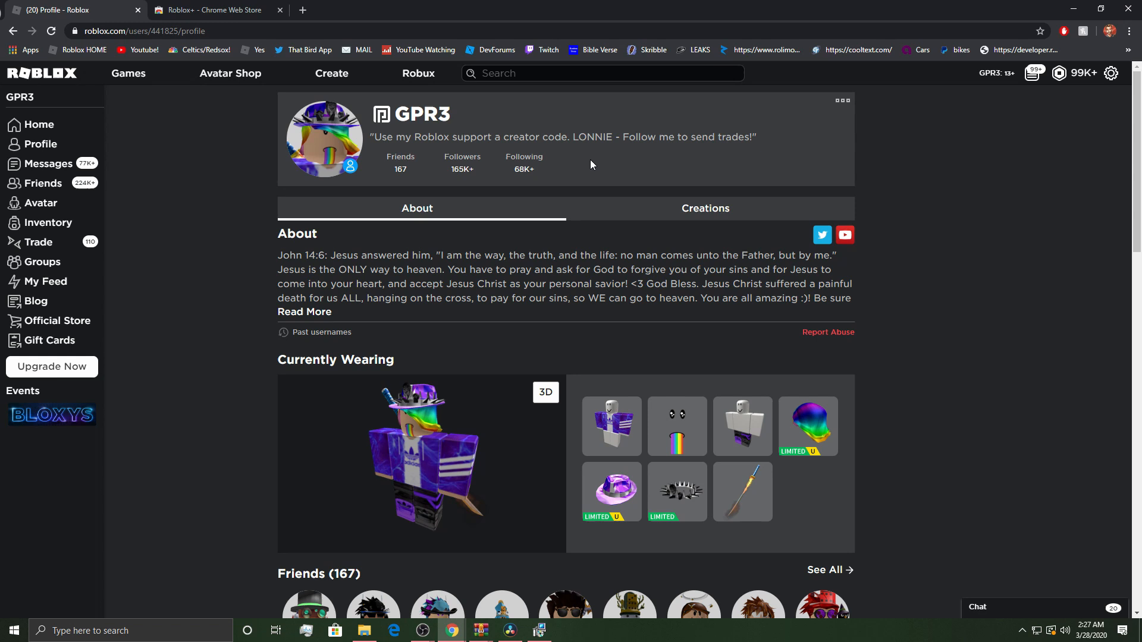
mouse_move(623, 169)
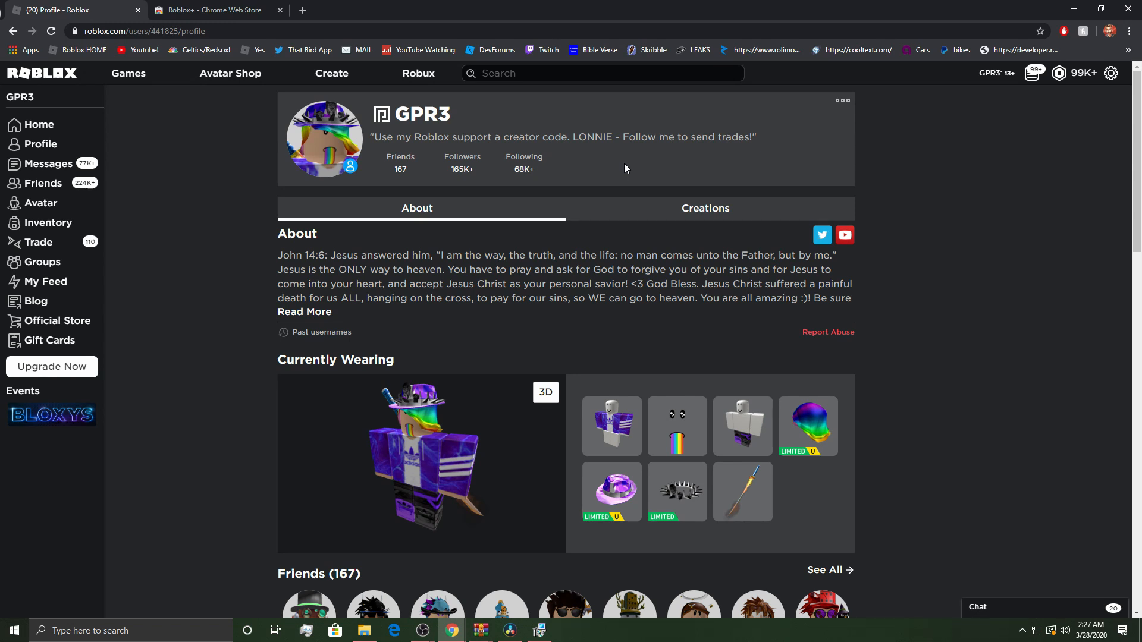
mouse_move(568, 149)
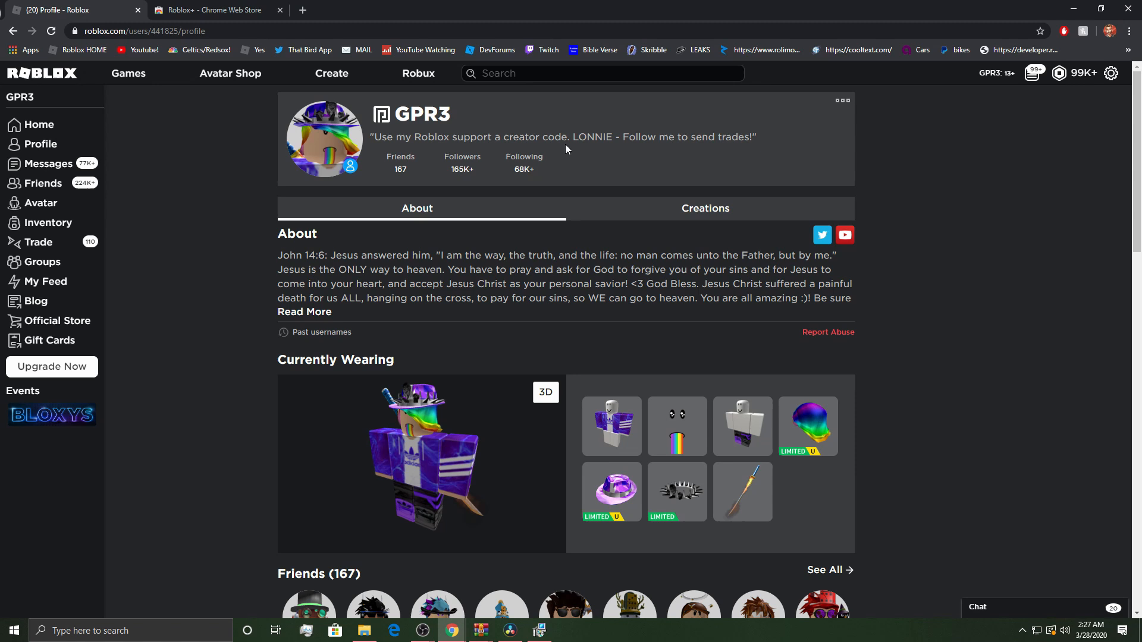
mouse_move(567, 147)
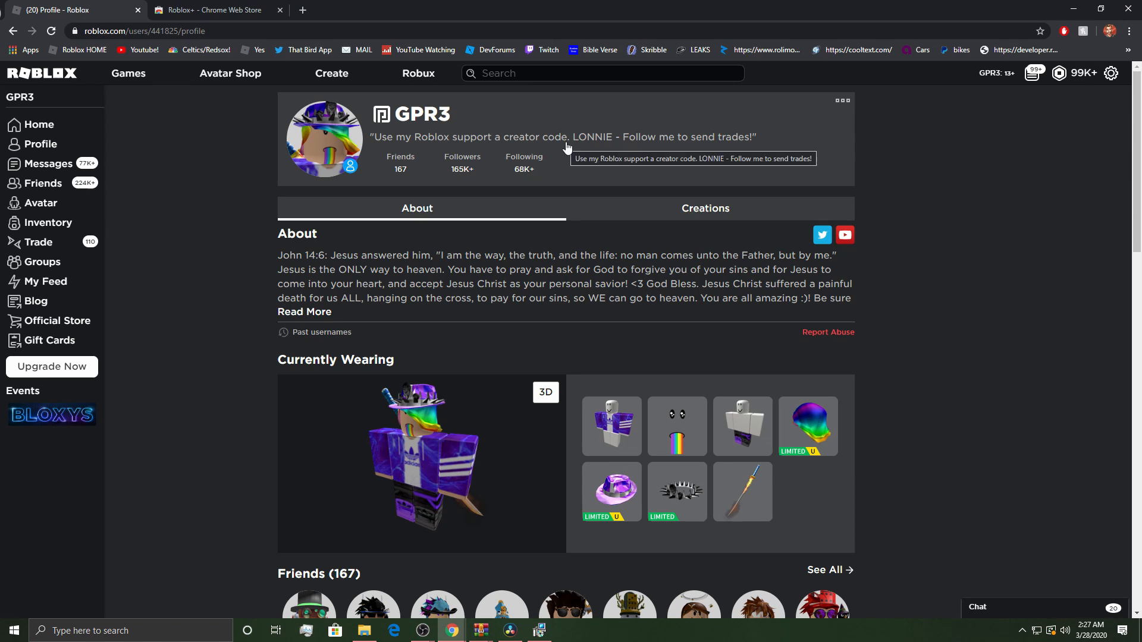
Switch to the Roblox+ Chrome Web Store listing and install the extension
left_click(212, 9)
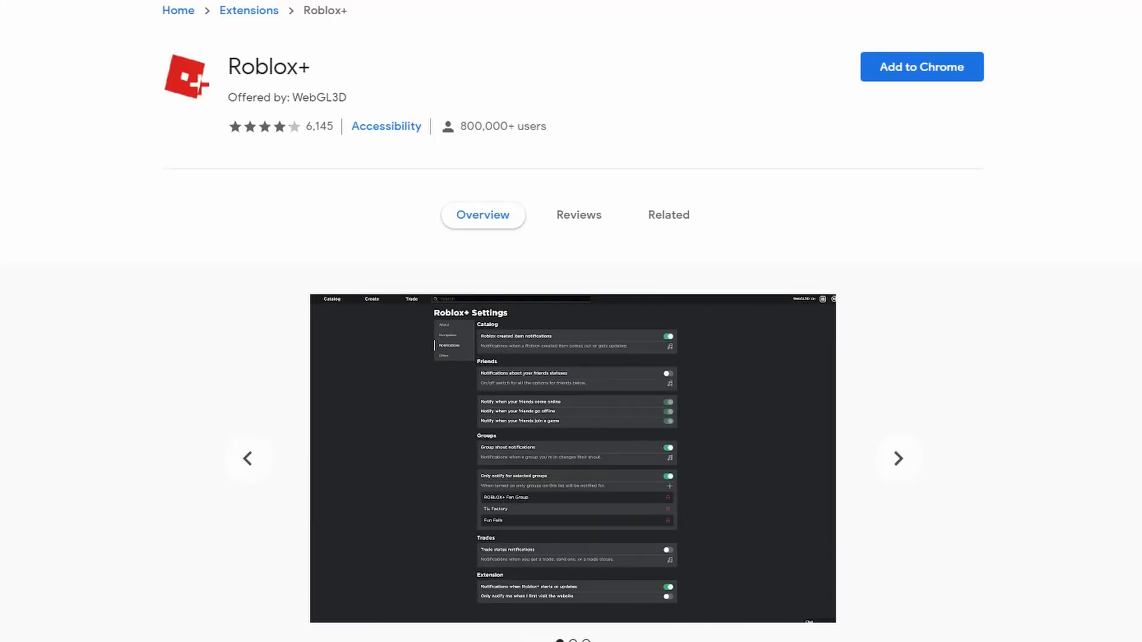
left_click(921, 66)
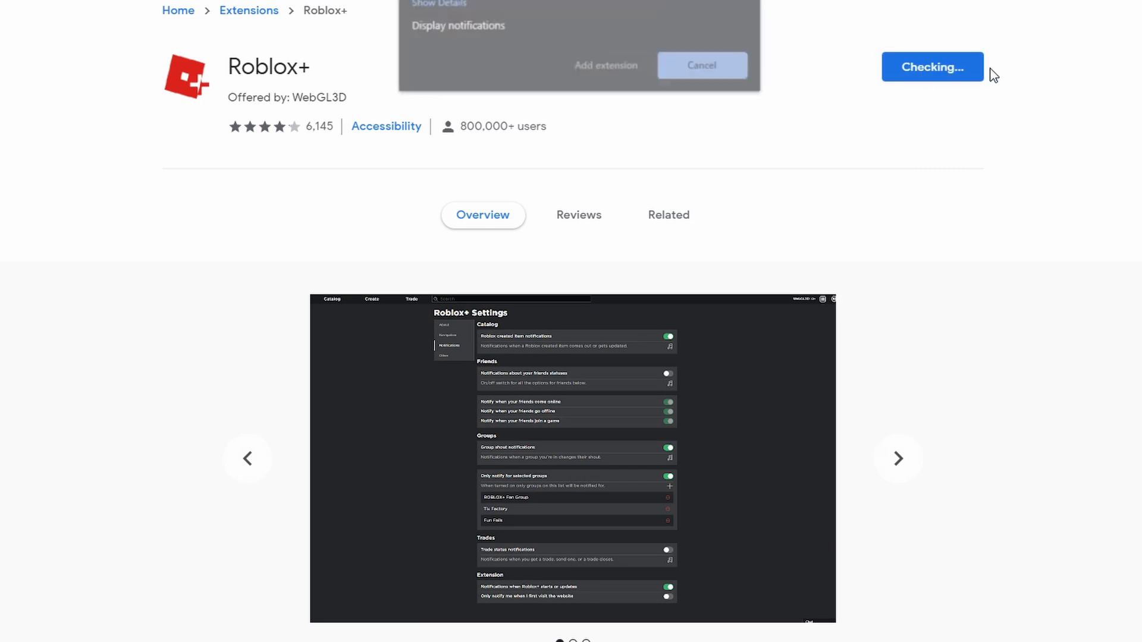
left_click(701, 65)
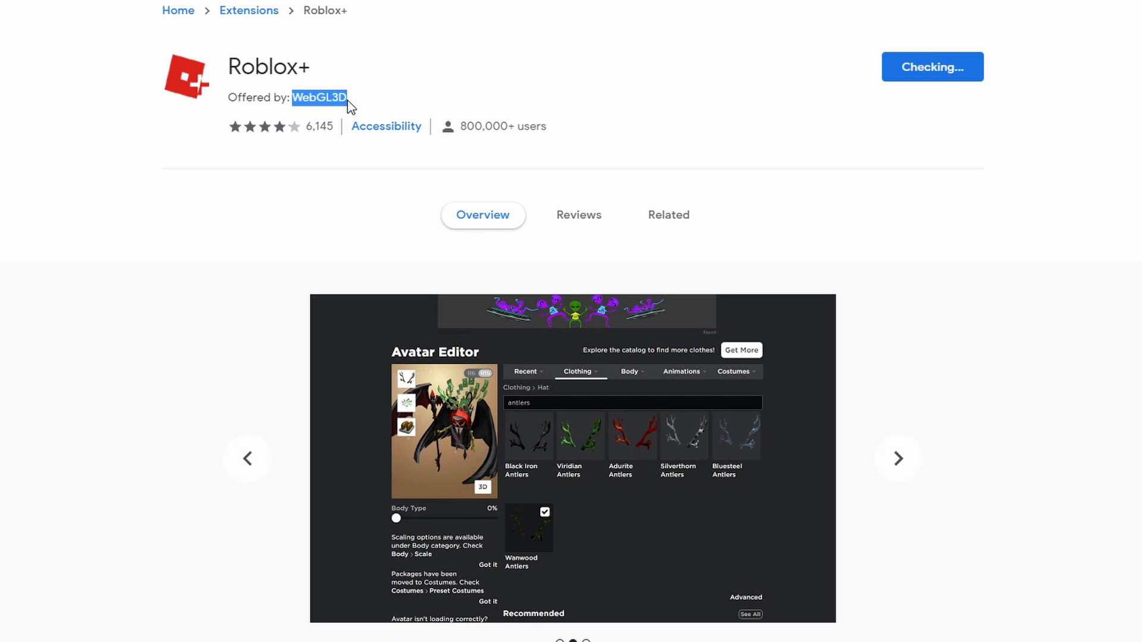
Browse the listing's Related and Overview sections, then return to the Roblox profile tab
left_click(668, 214)
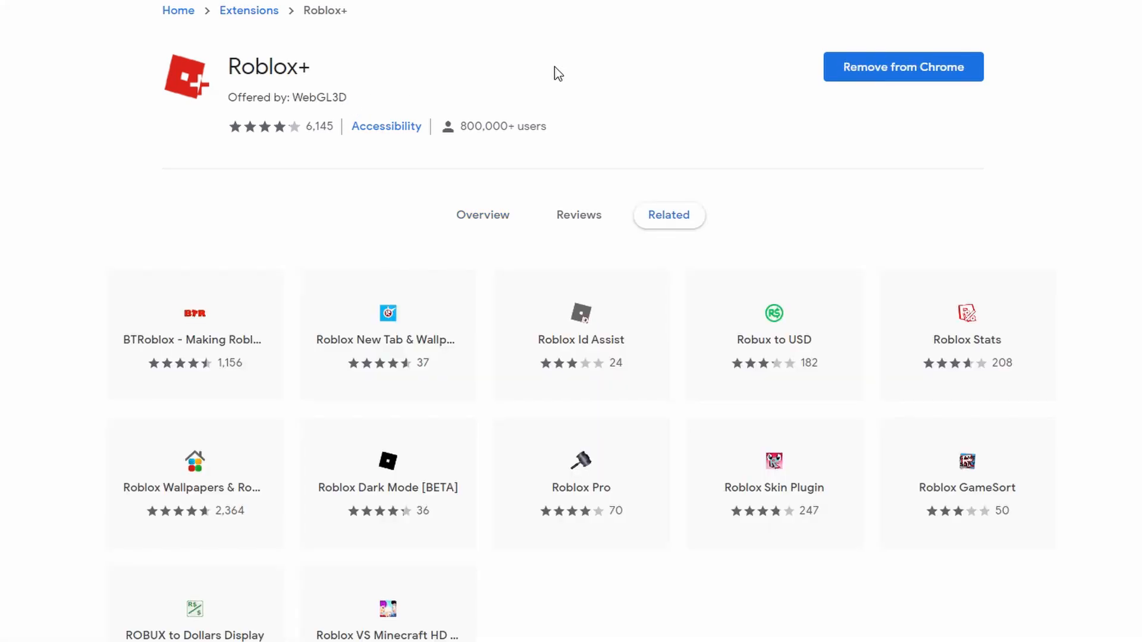
mouse_move(474, 148)
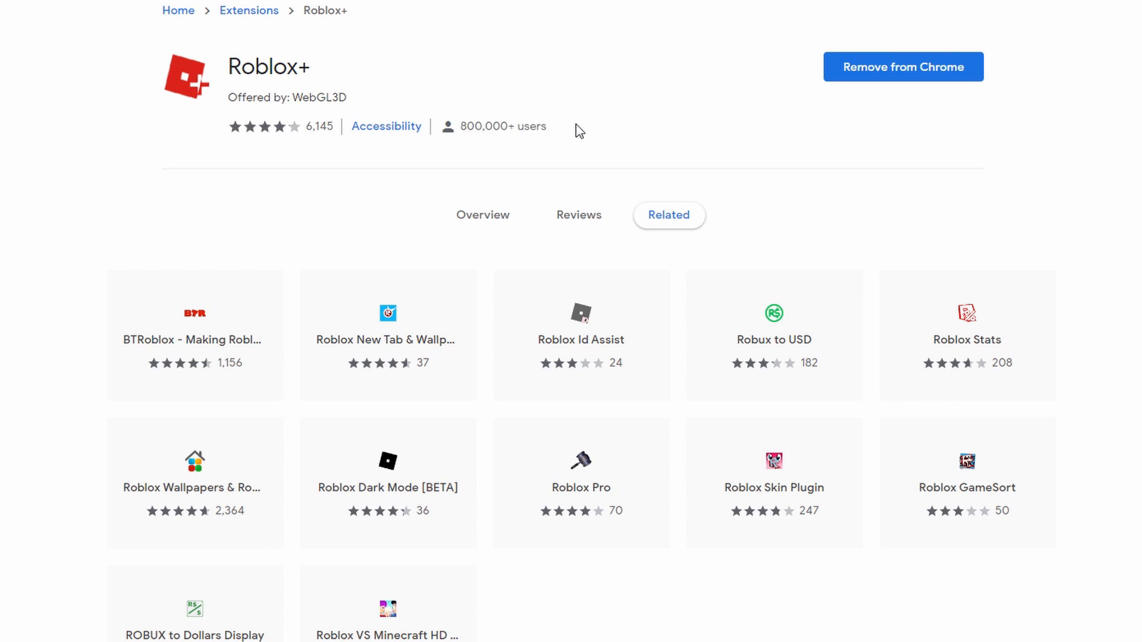
mouse_move(532, 103)
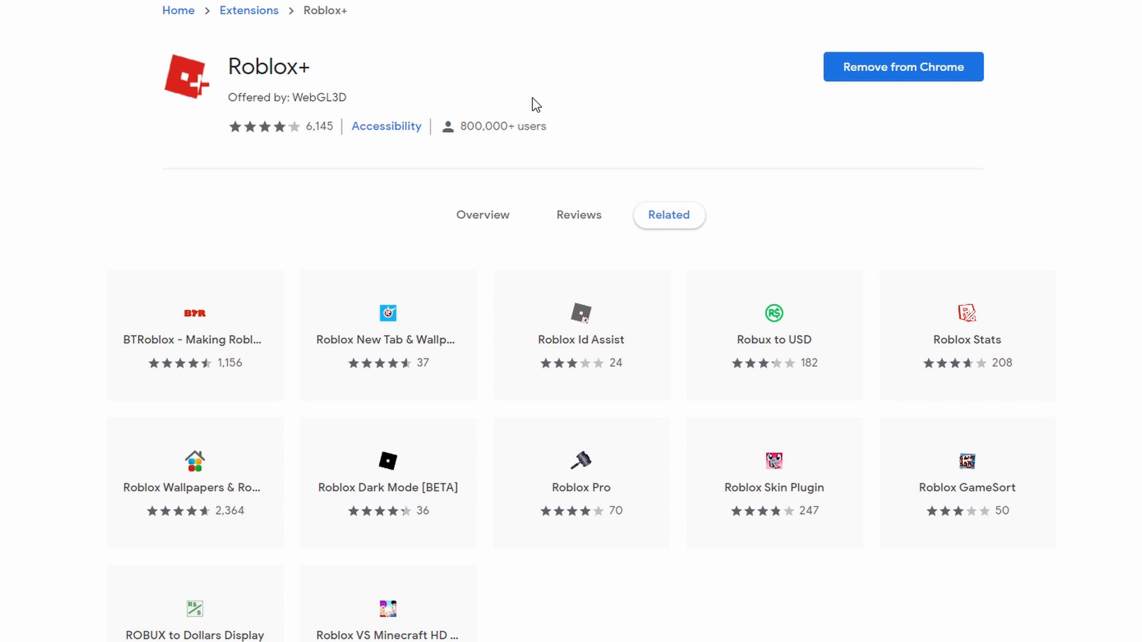
left_click(482, 214)
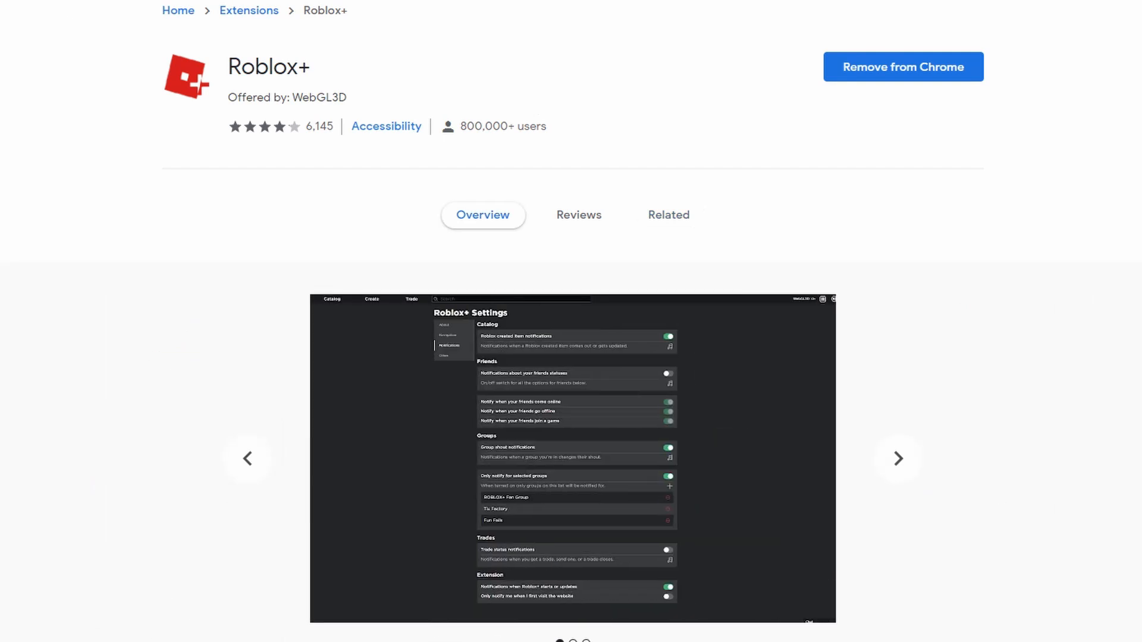
left_click(69, 10)
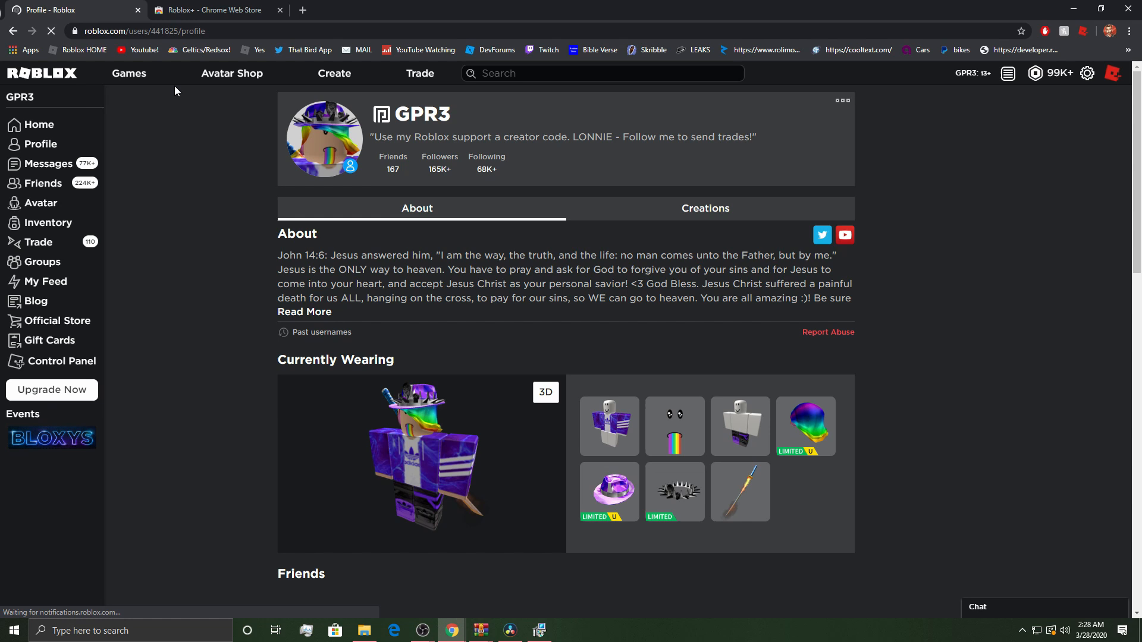
Open Roblox+ Settings from the extension icon and scroll through the premium note and update log
left_click(1002, 72)
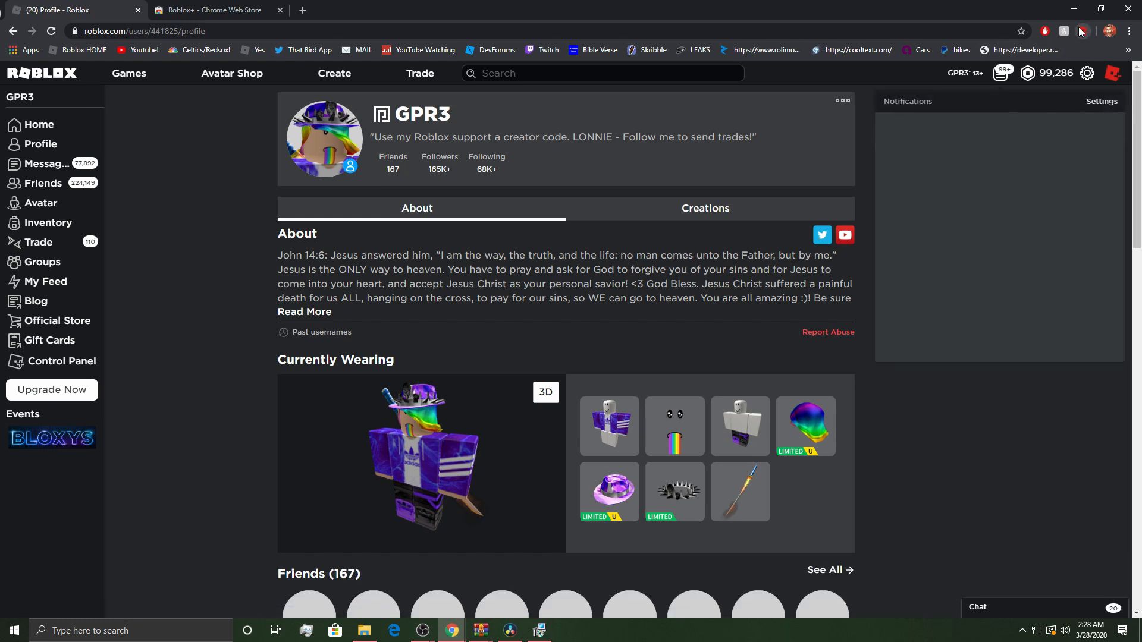
left_click(1086, 72)
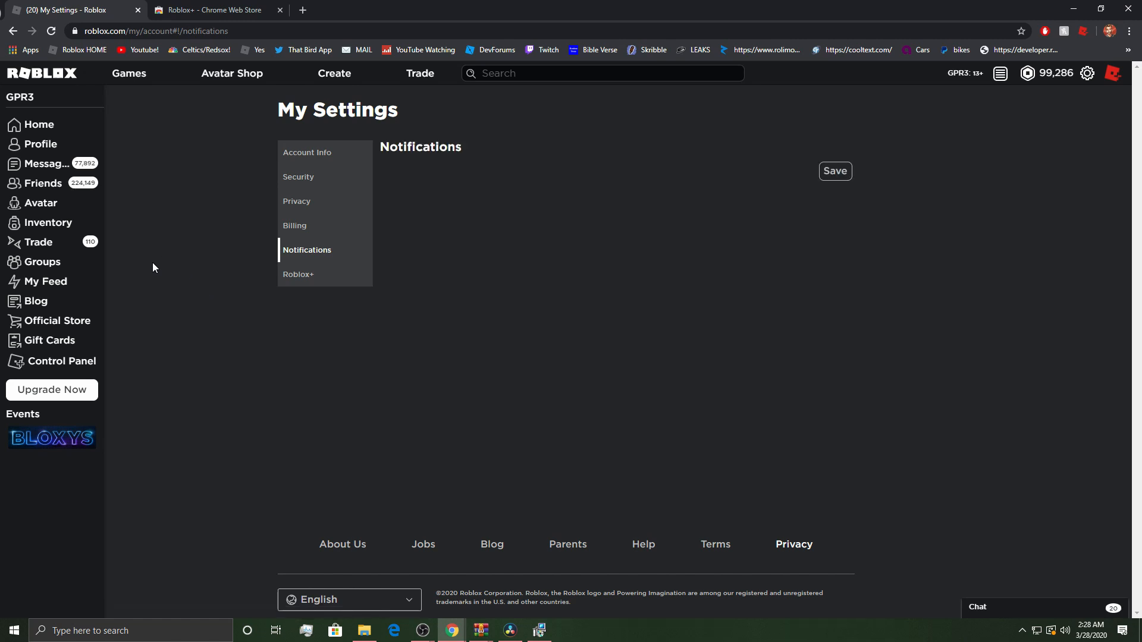
left_click(298, 273)
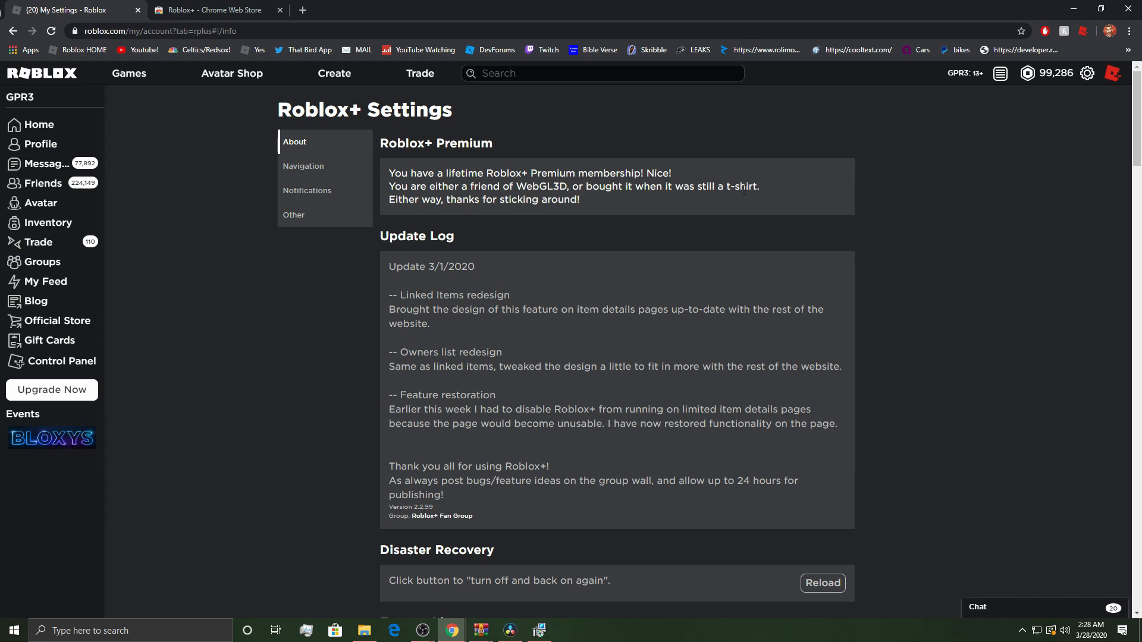
mouse_move(756, 197)
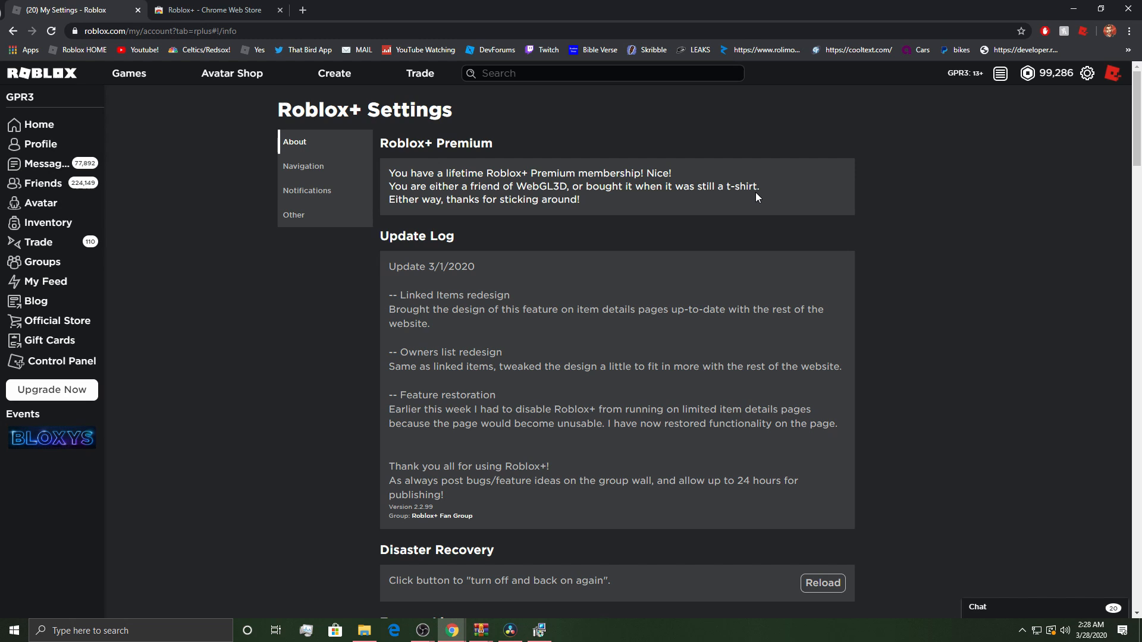
scroll("down", 3)
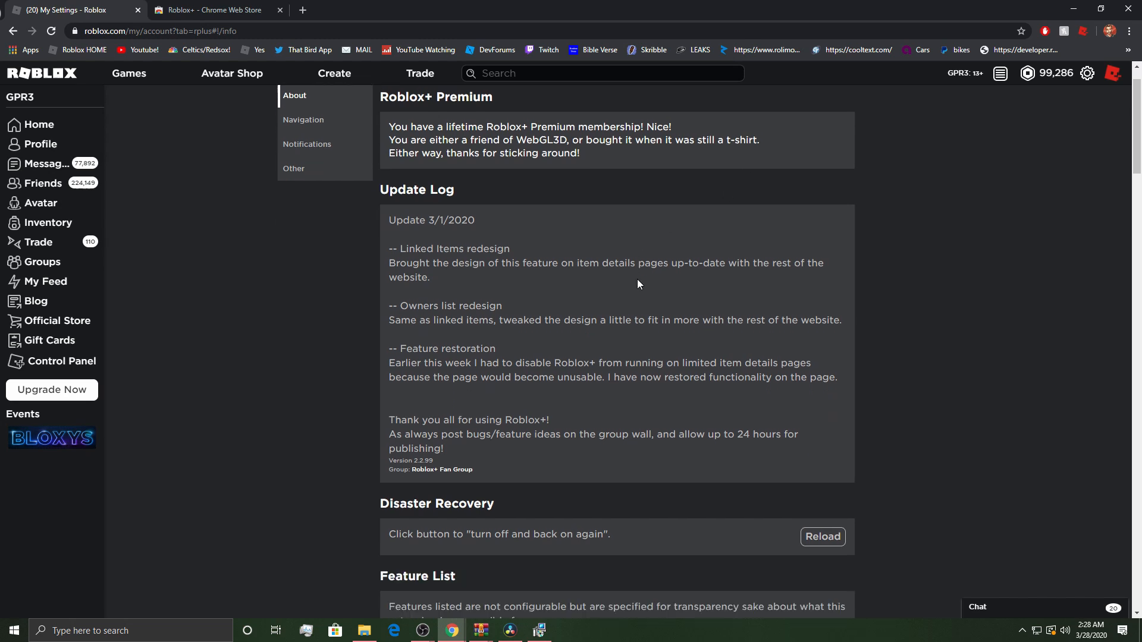
scroll("down", 3)
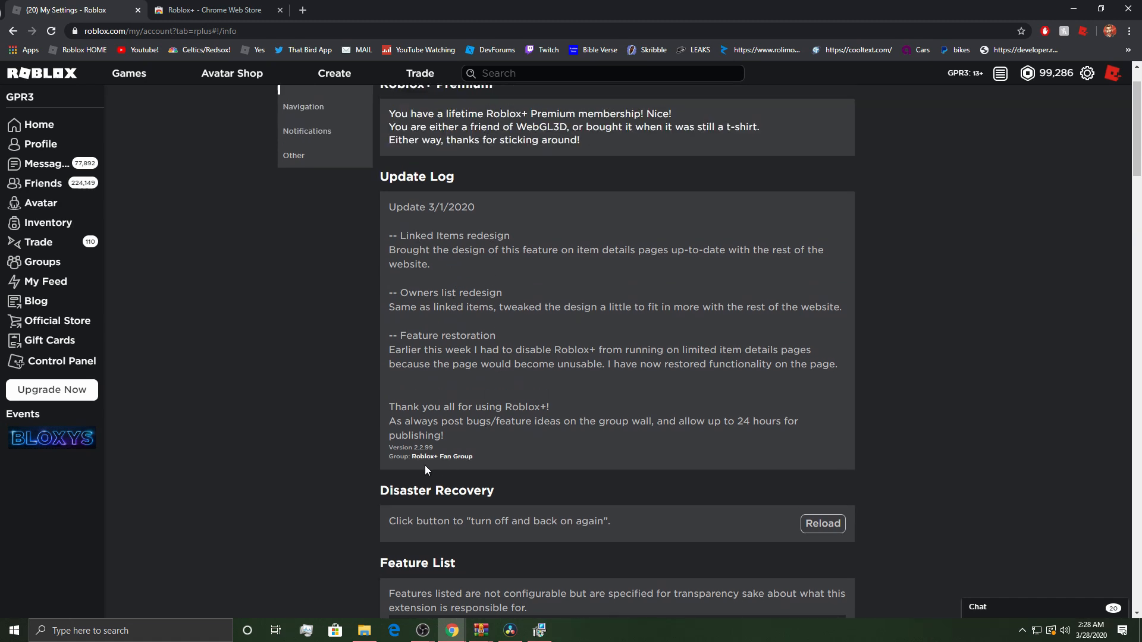
scroll("down", 3)
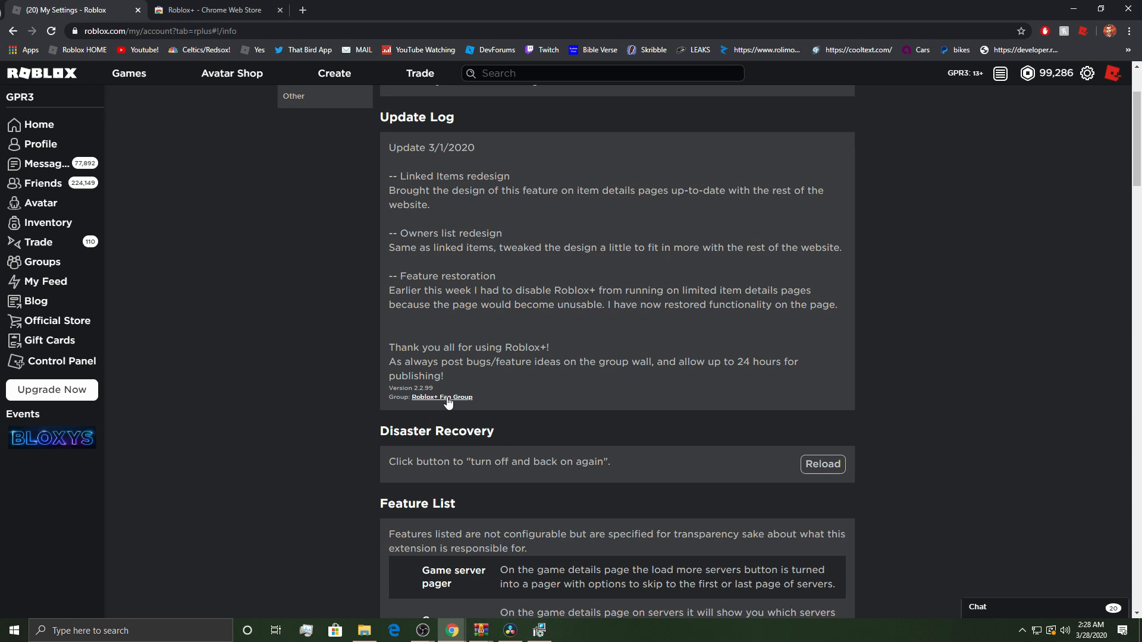
left_click(441, 398)
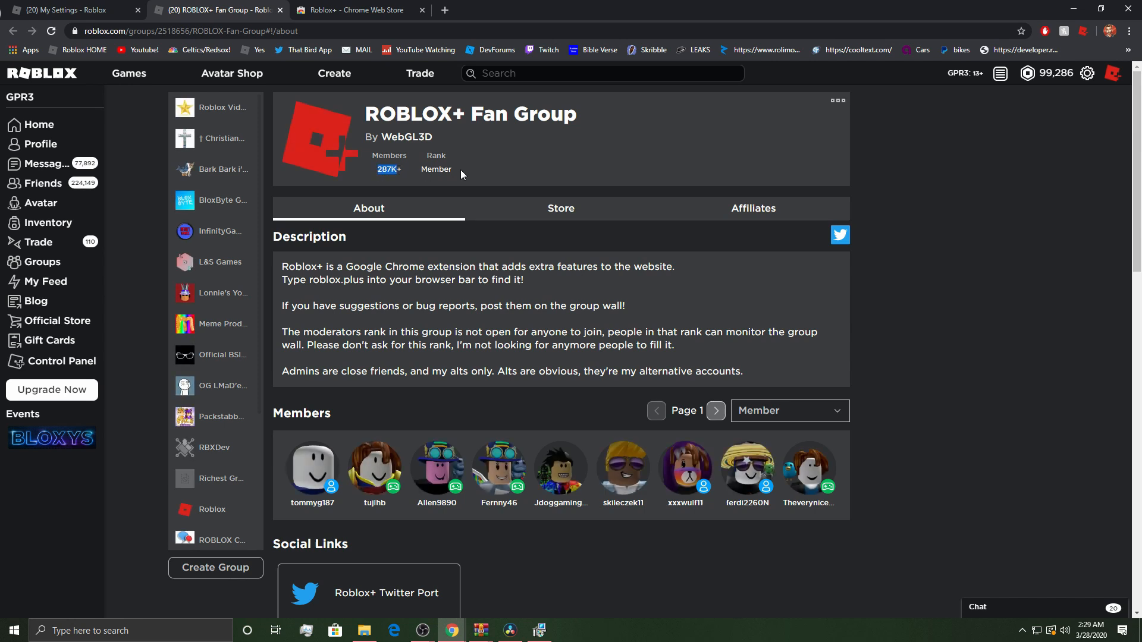
scroll("down", 3)
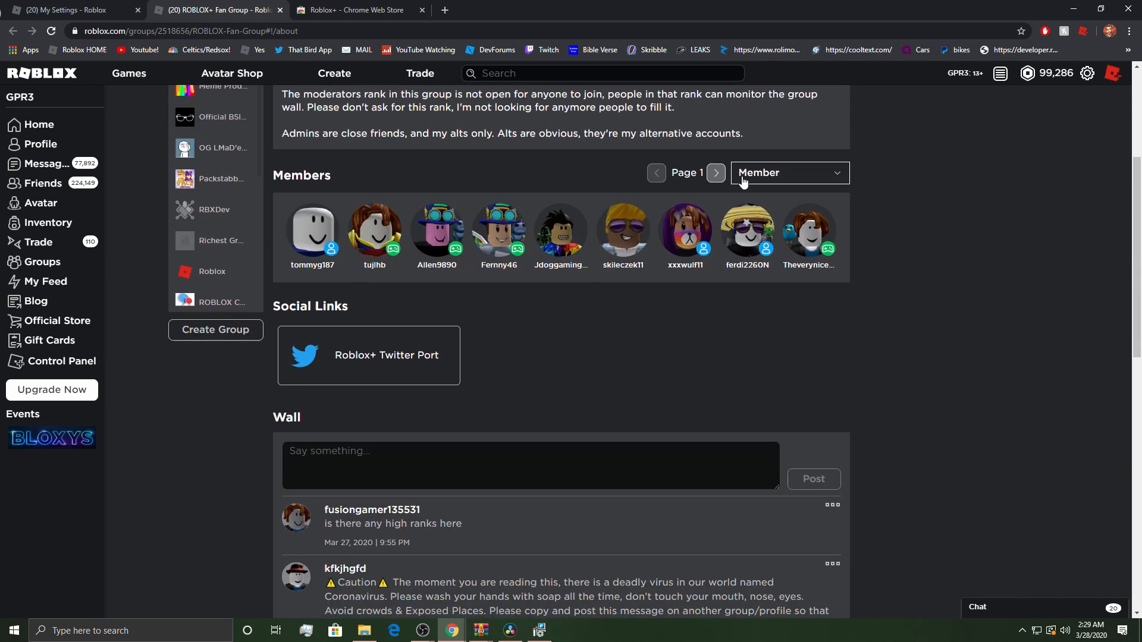
left_click(788, 172)
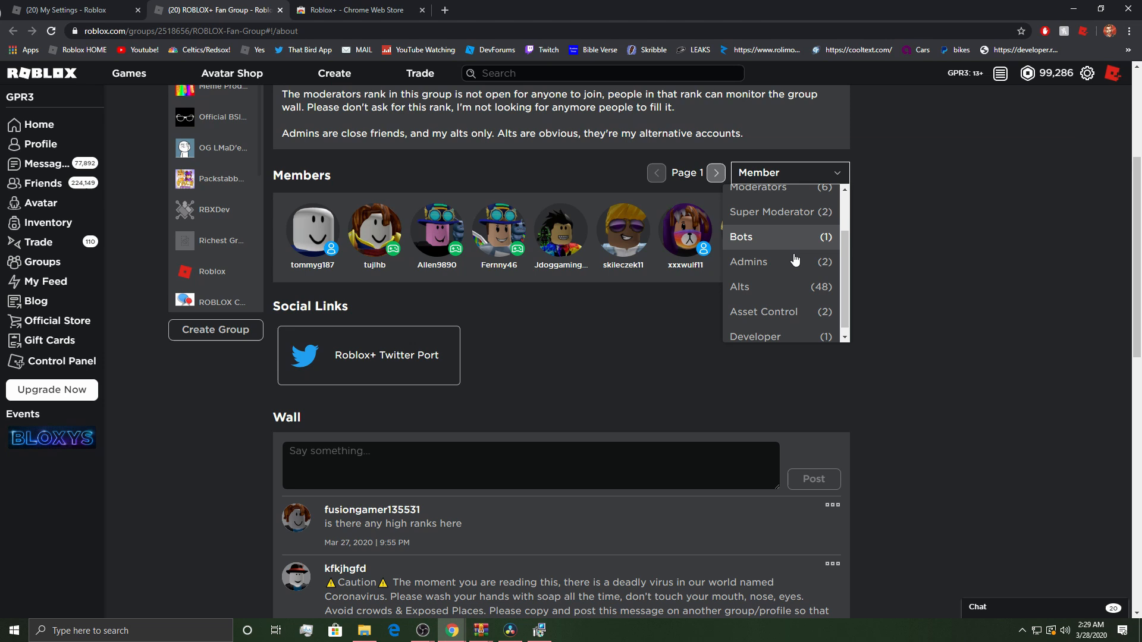
left_click(499, 345)
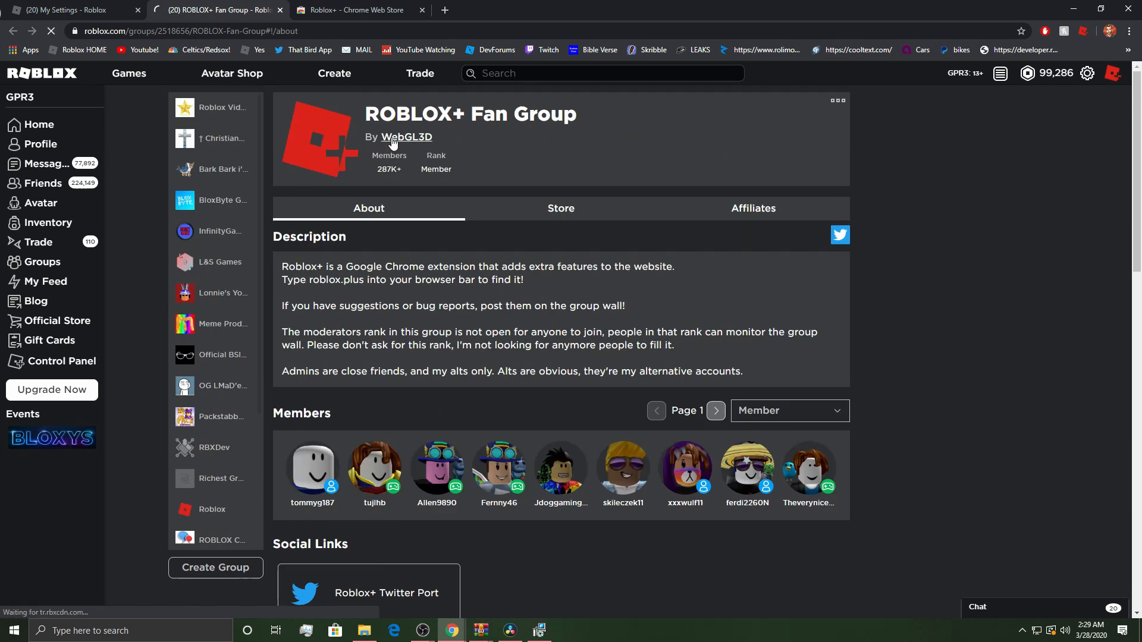
left_click(406, 137)
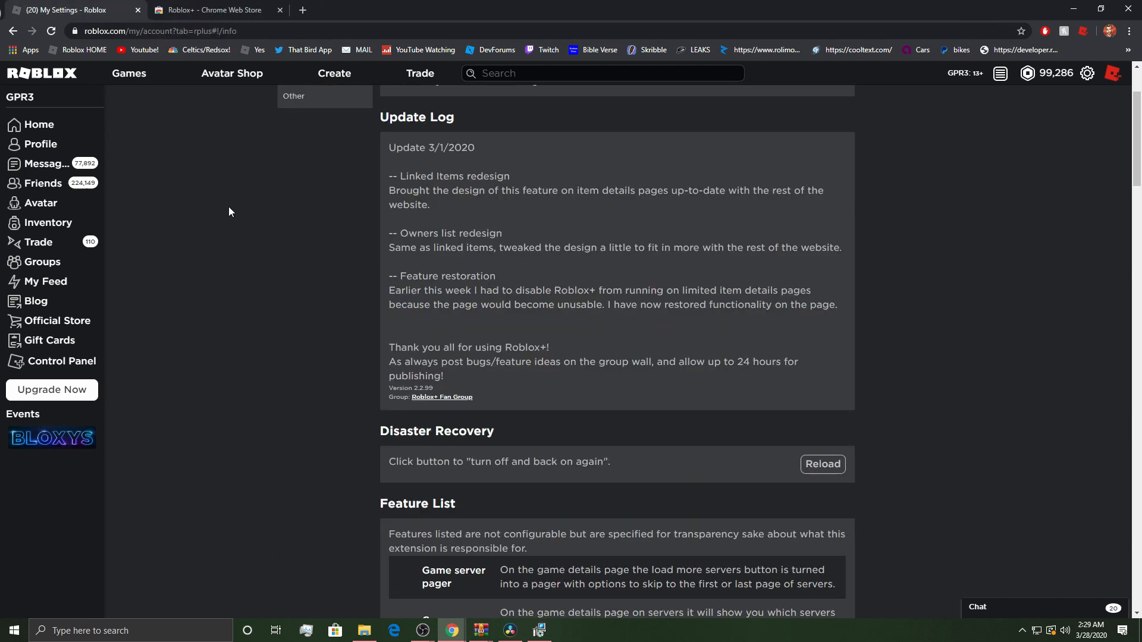
scroll("down", 3)
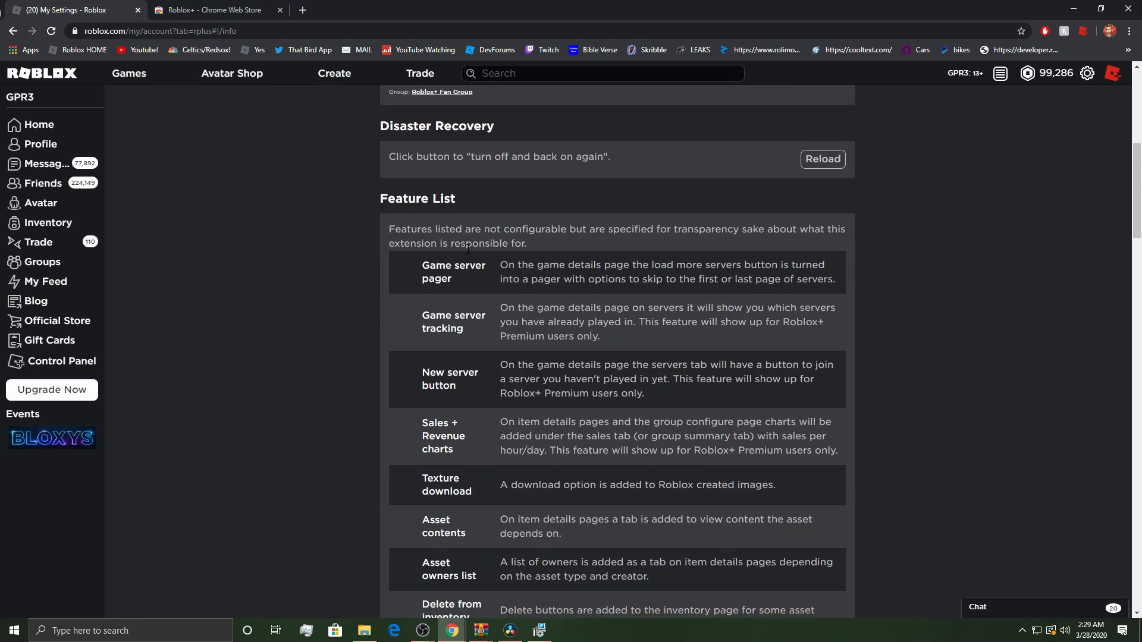
scroll("down", 3)
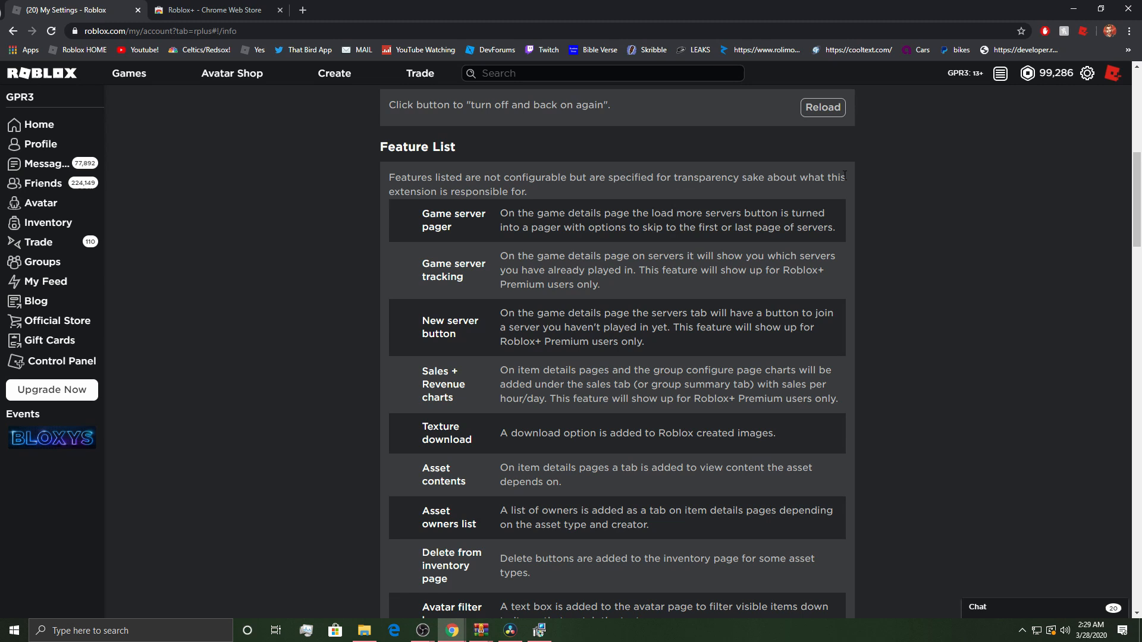
mouse_move(876, 248)
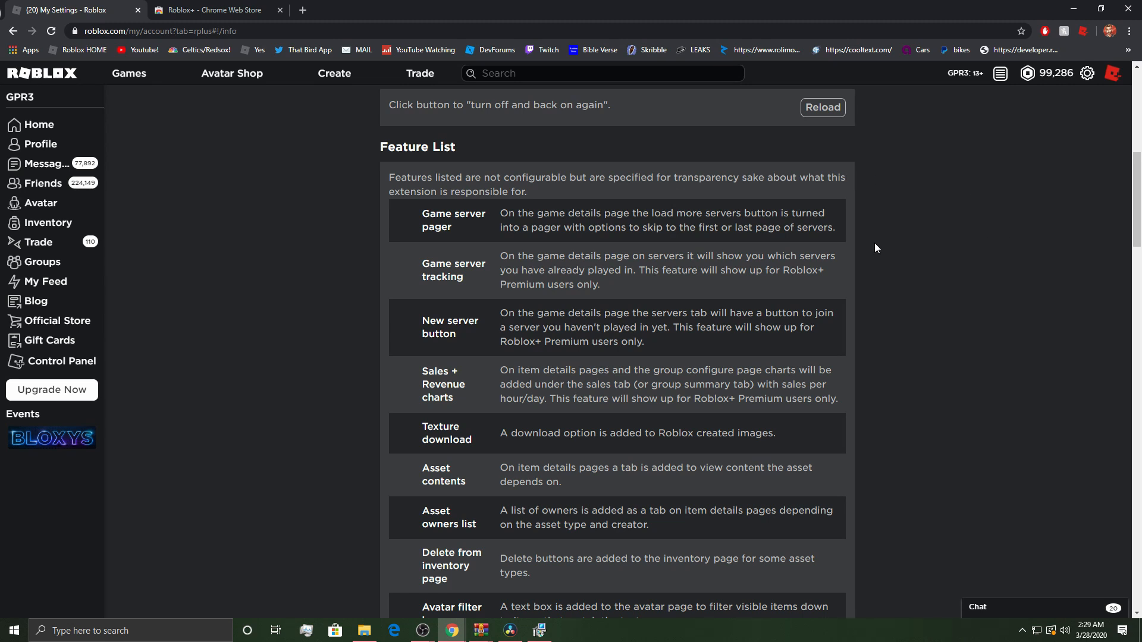
scroll("down", 3)
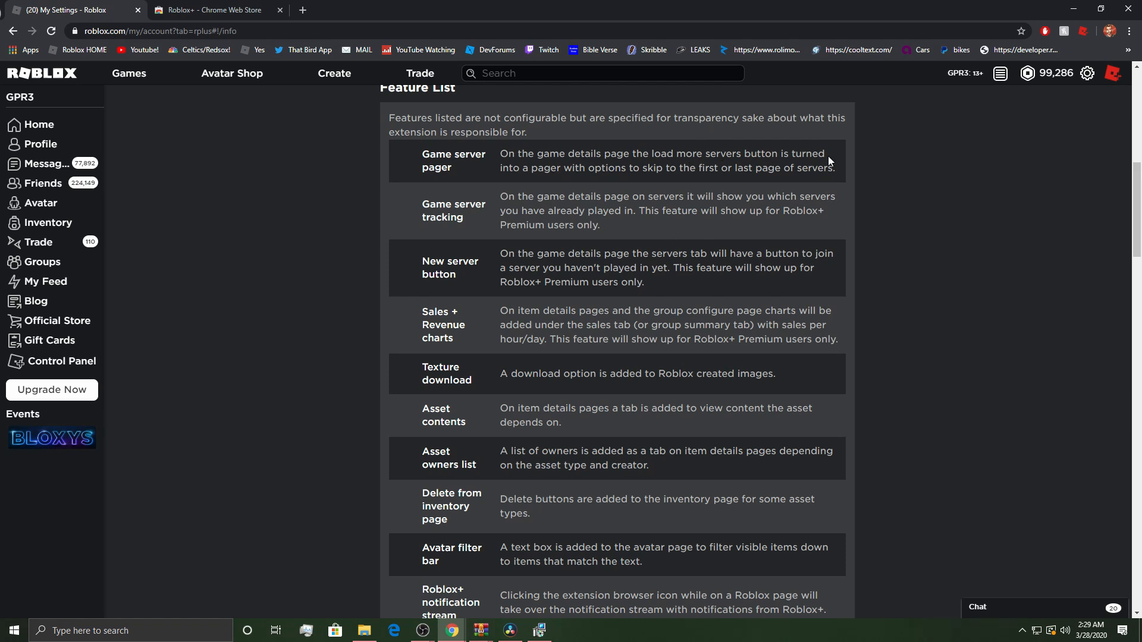
scroll("down", 3)
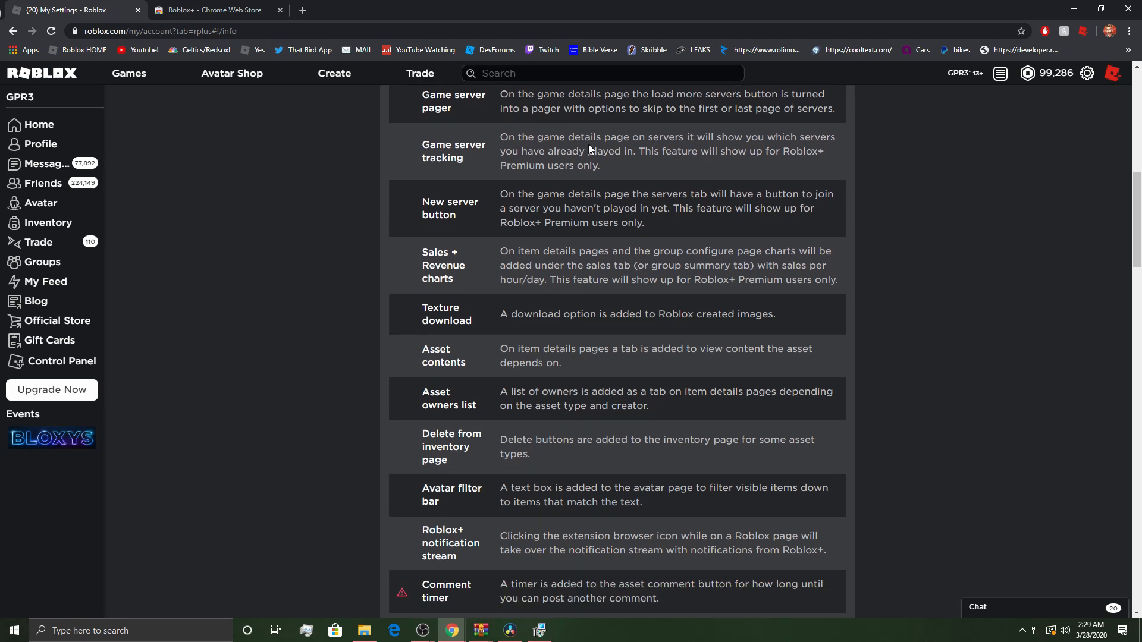
mouse_move(367, 299)
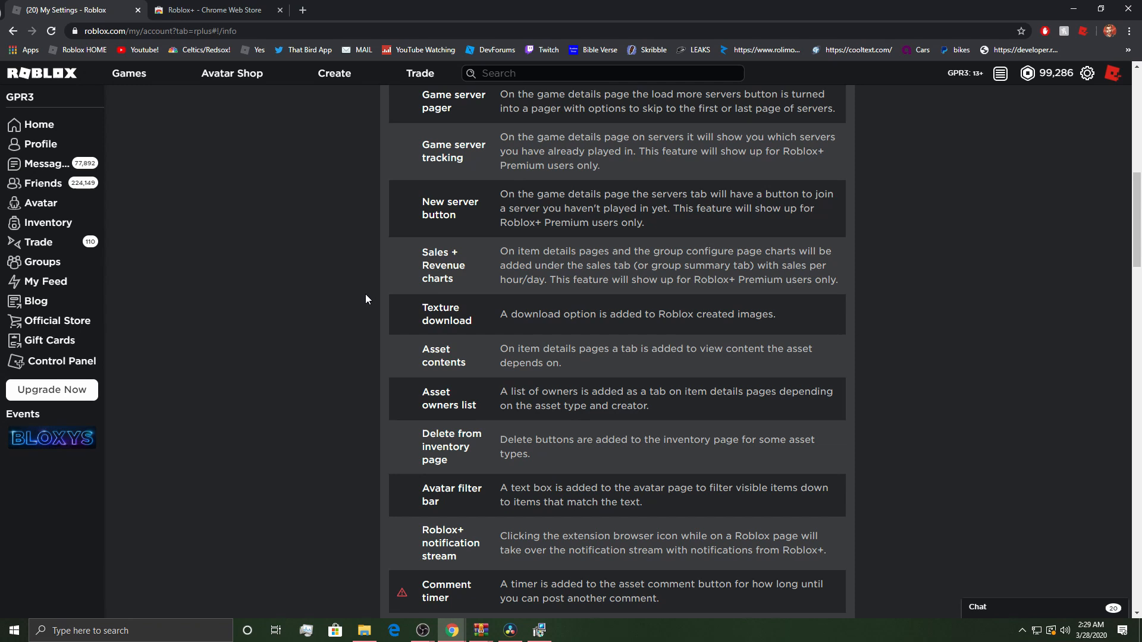
scroll("down", 3)
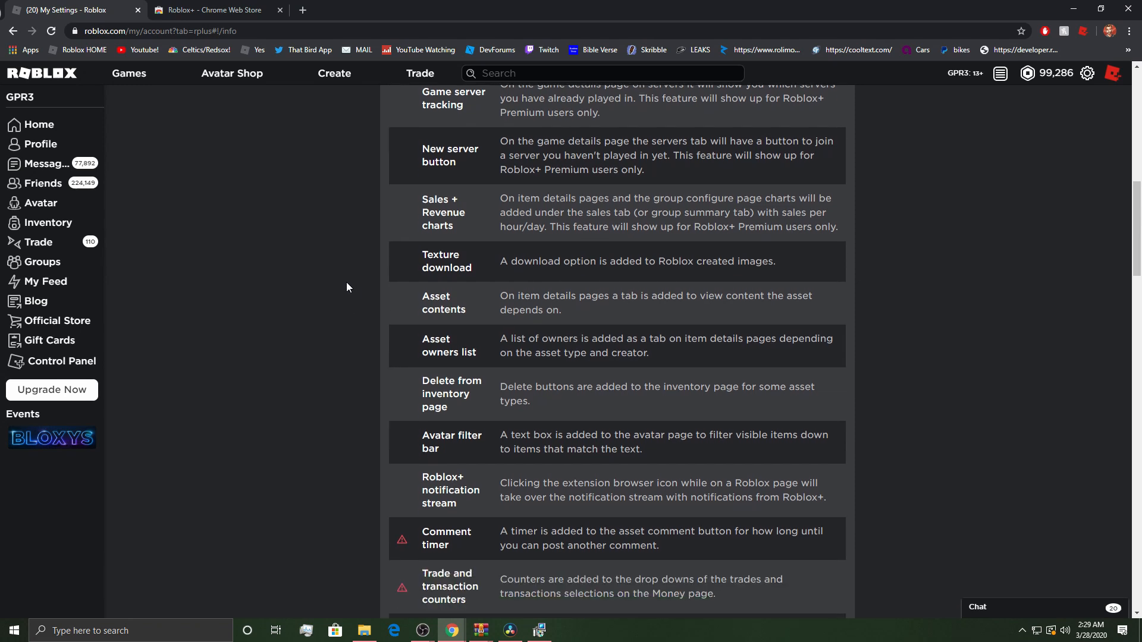
scroll("down", 3)
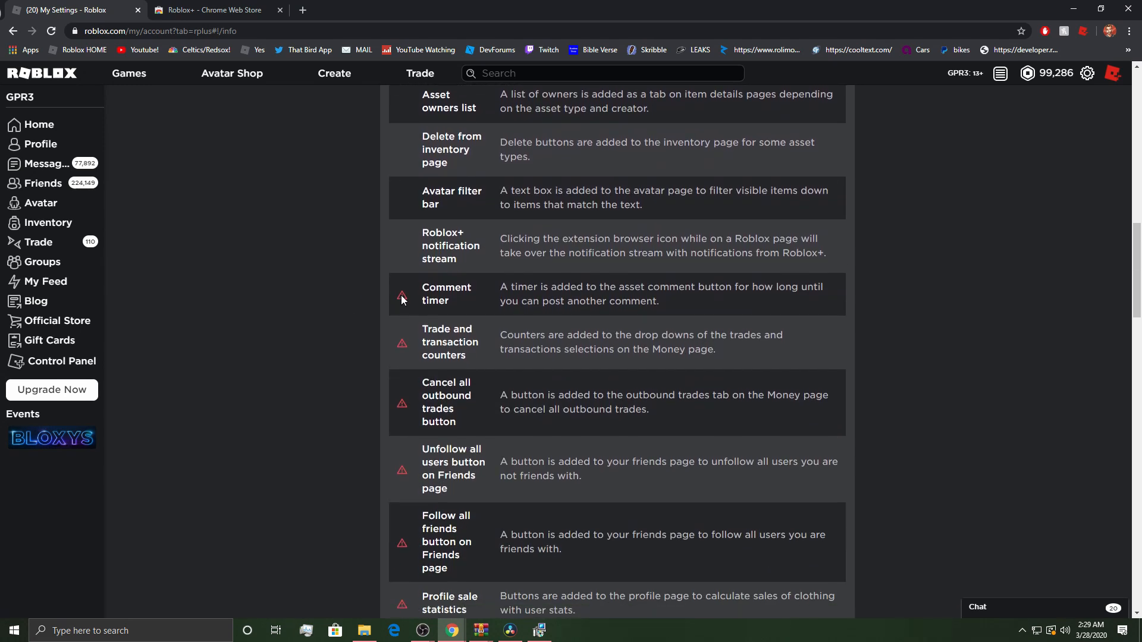
scroll("down", 3)
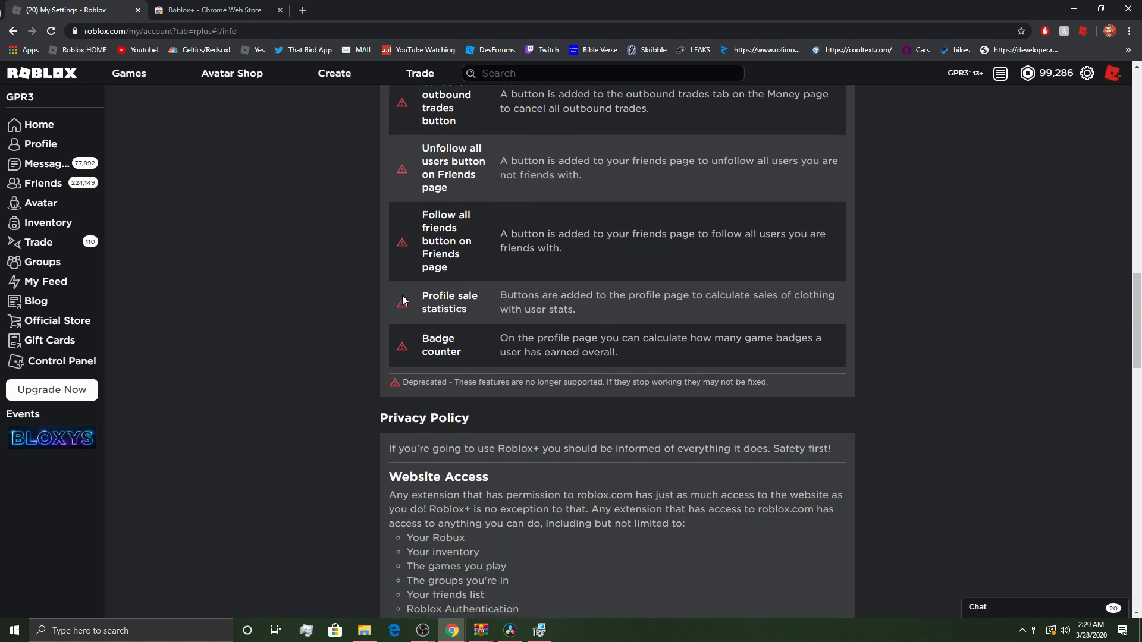
scroll("down", 3)
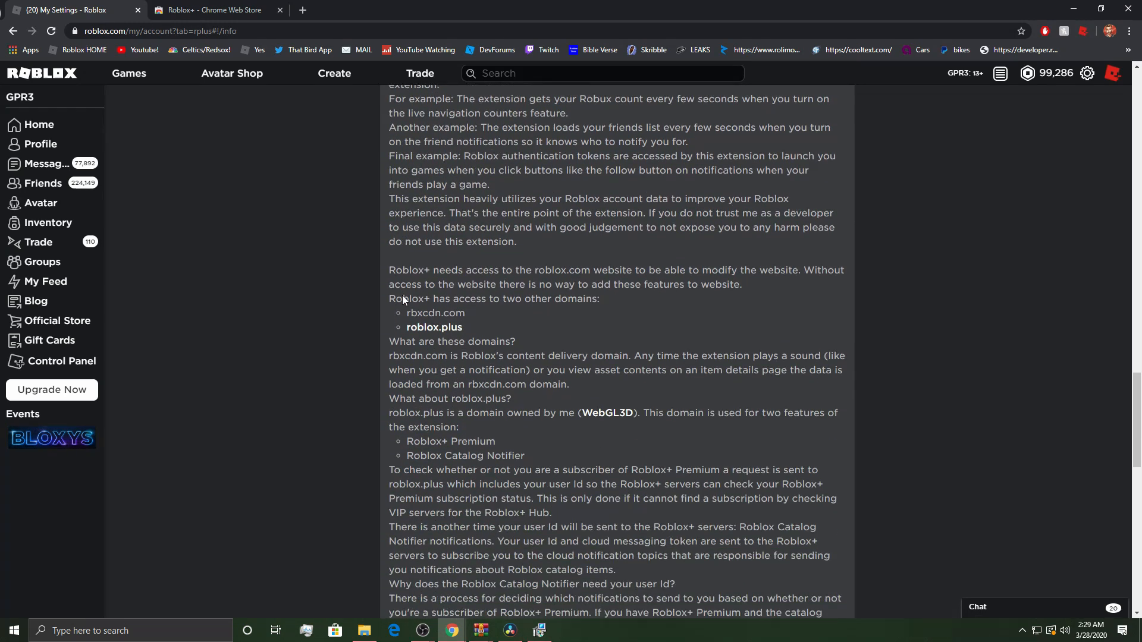
scroll("down", 3)
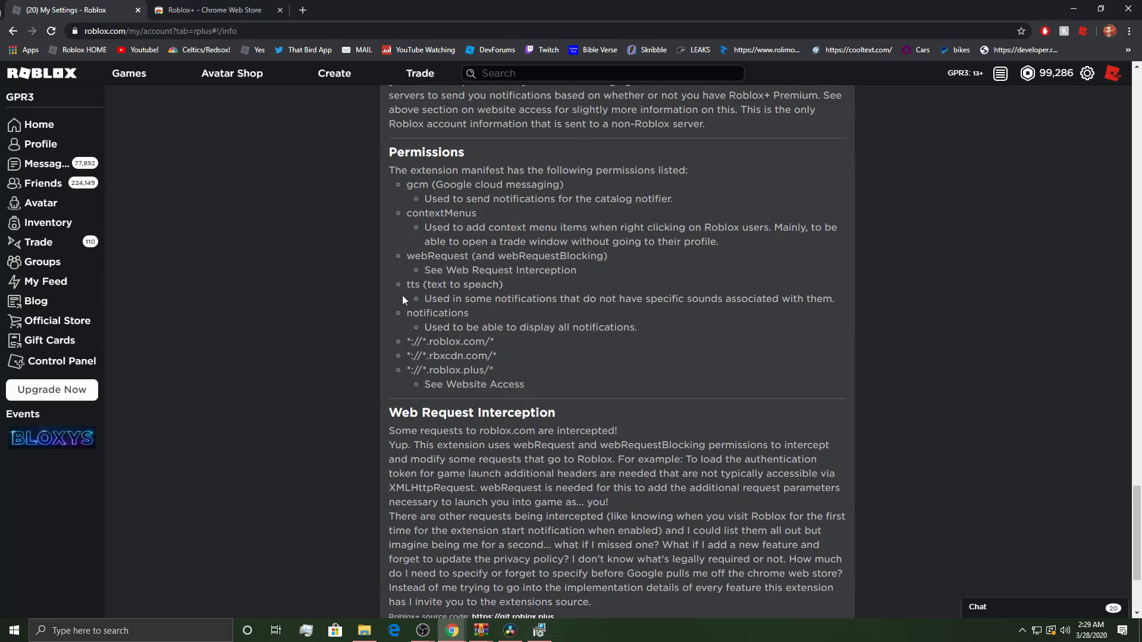
scroll("down", 3)
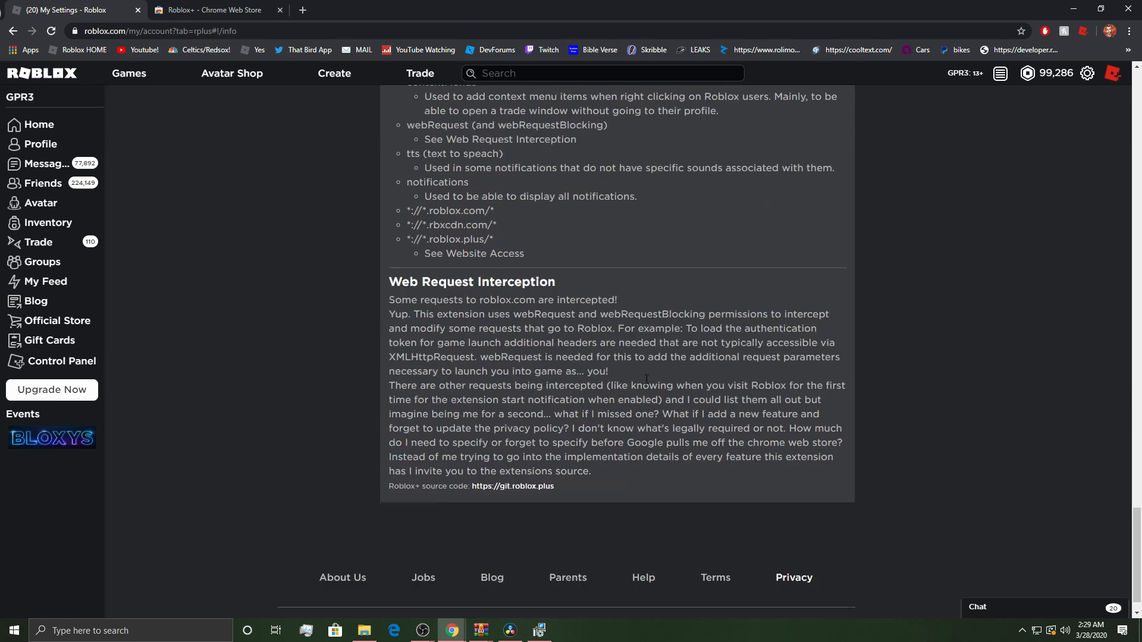
scroll("up", 3)
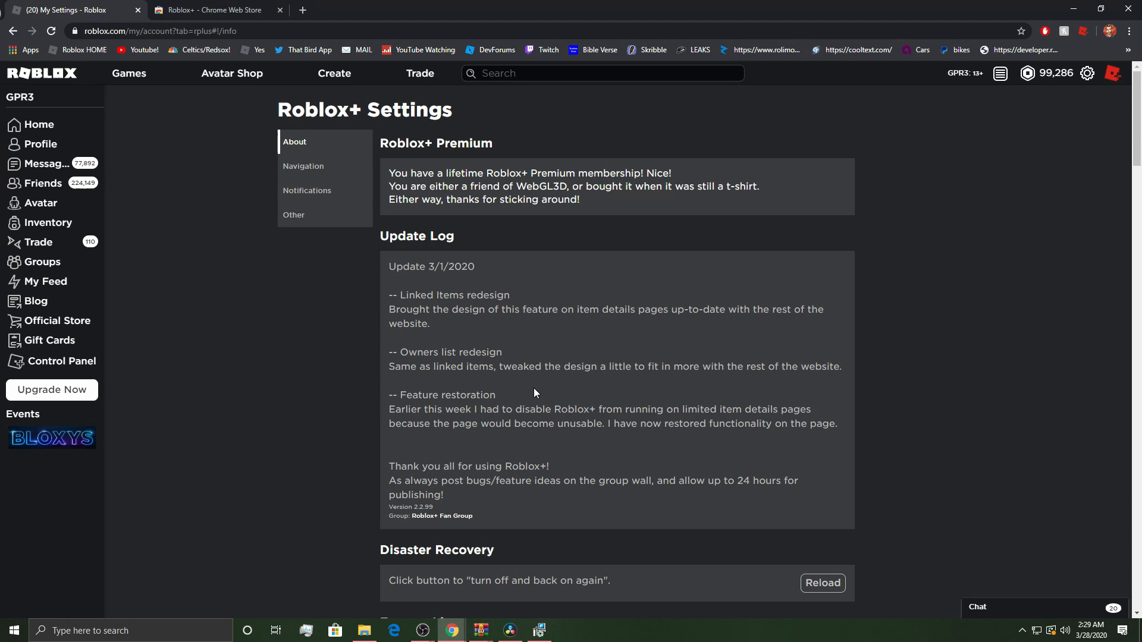
scroll("down", 3)
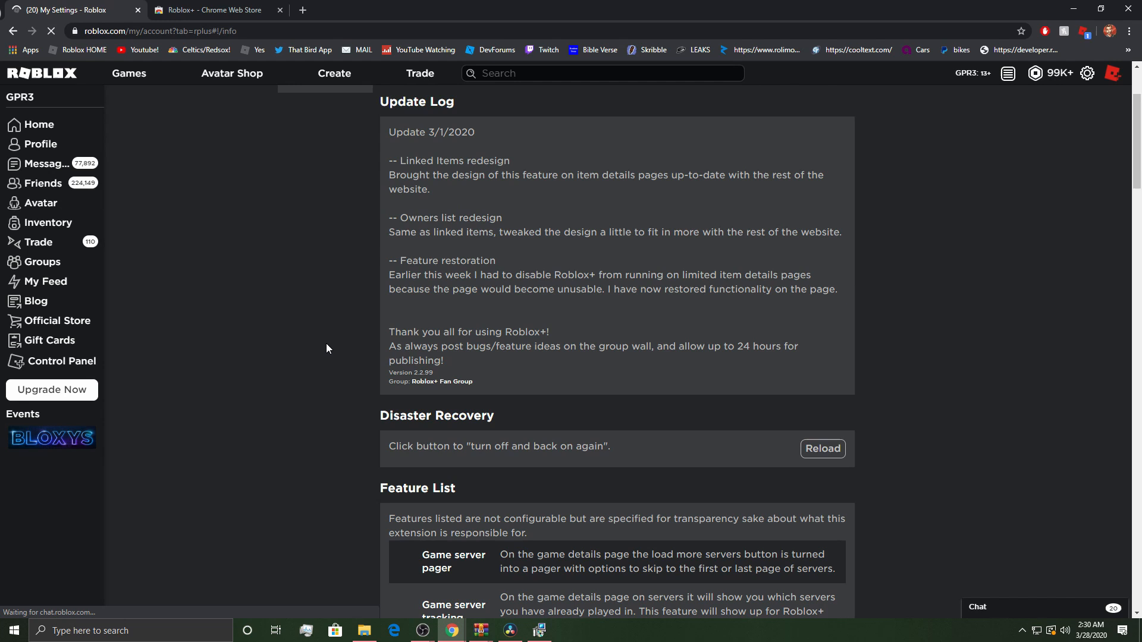
scroll("down", 3)
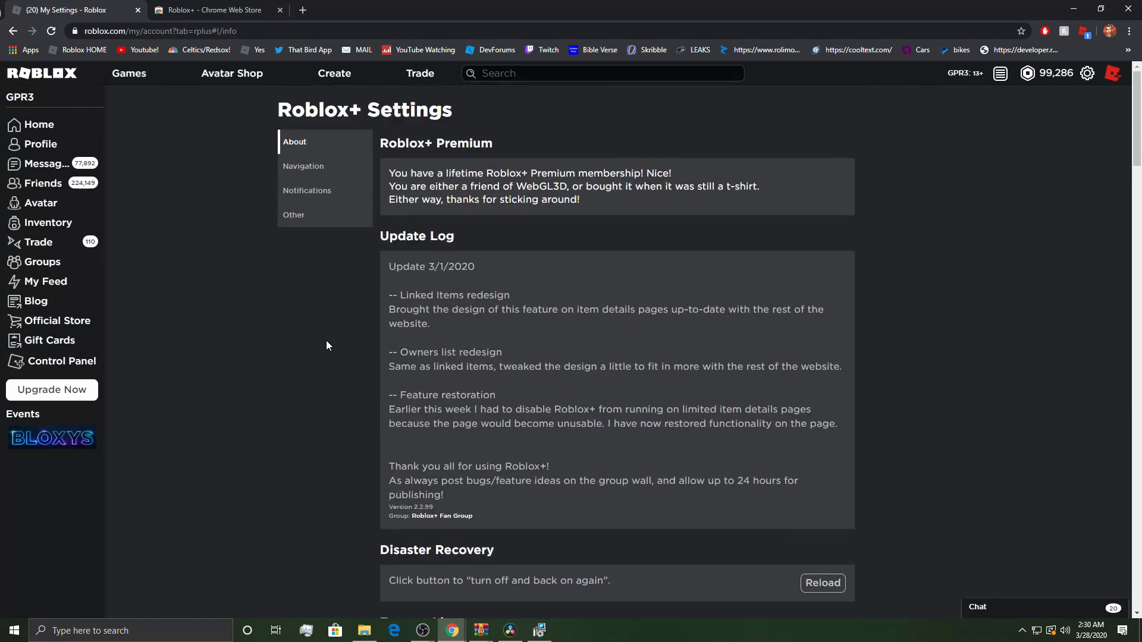
In Roblox+ Navigation settings, enable DevEx rates and an always-open side bar, leaving live counters off
left_click(303, 166)
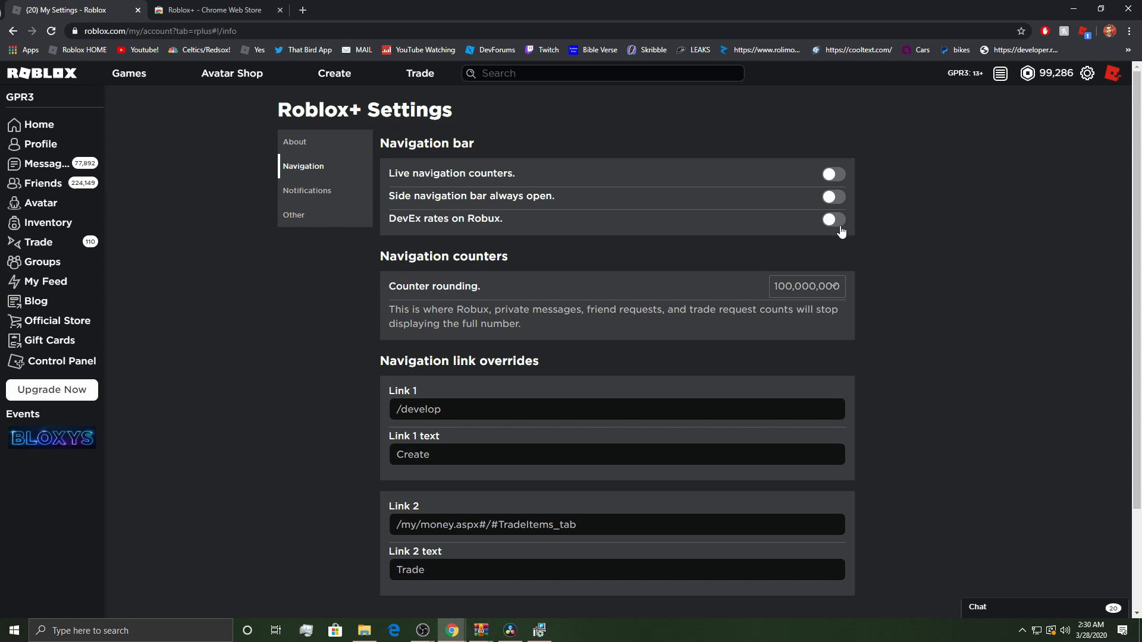
left_click(832, 219)
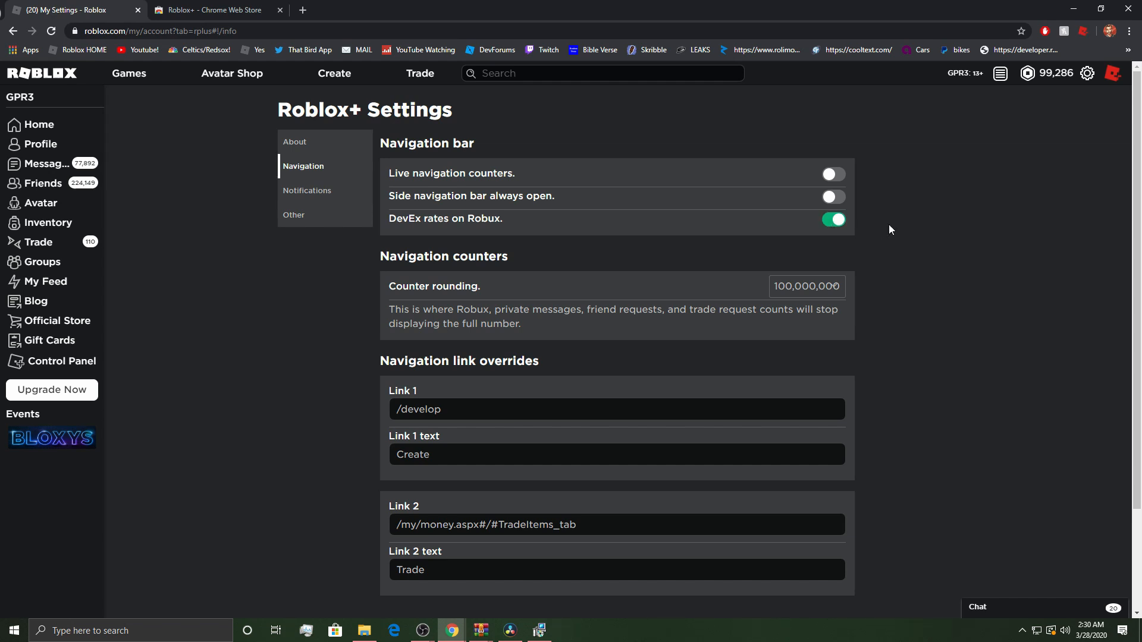
mouse_move(844, 205)
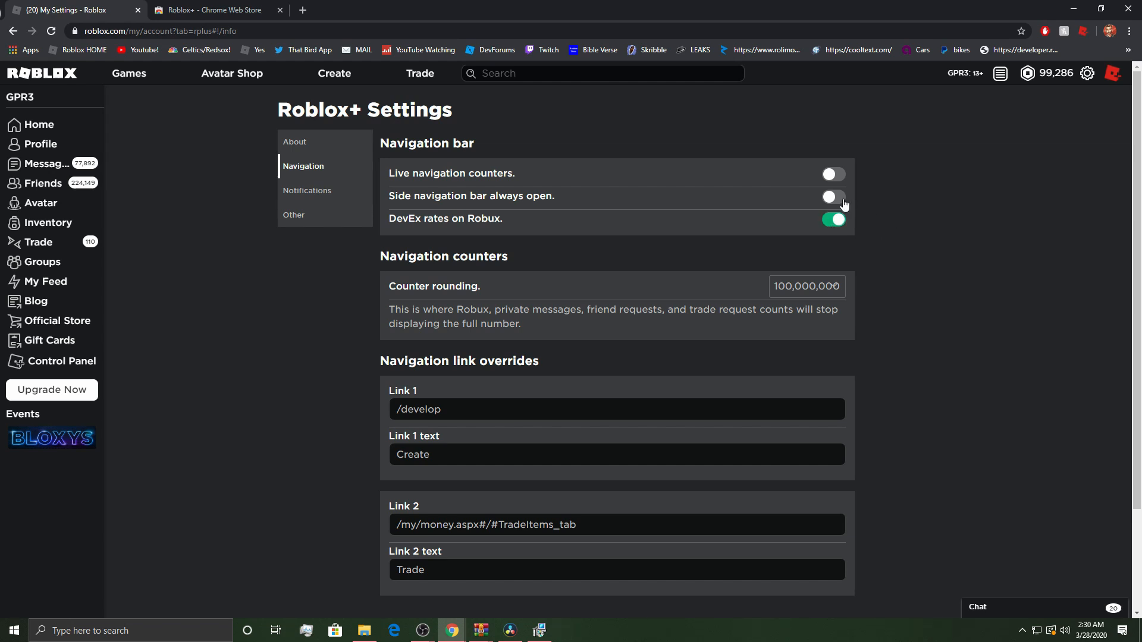
left_click(833, 196)
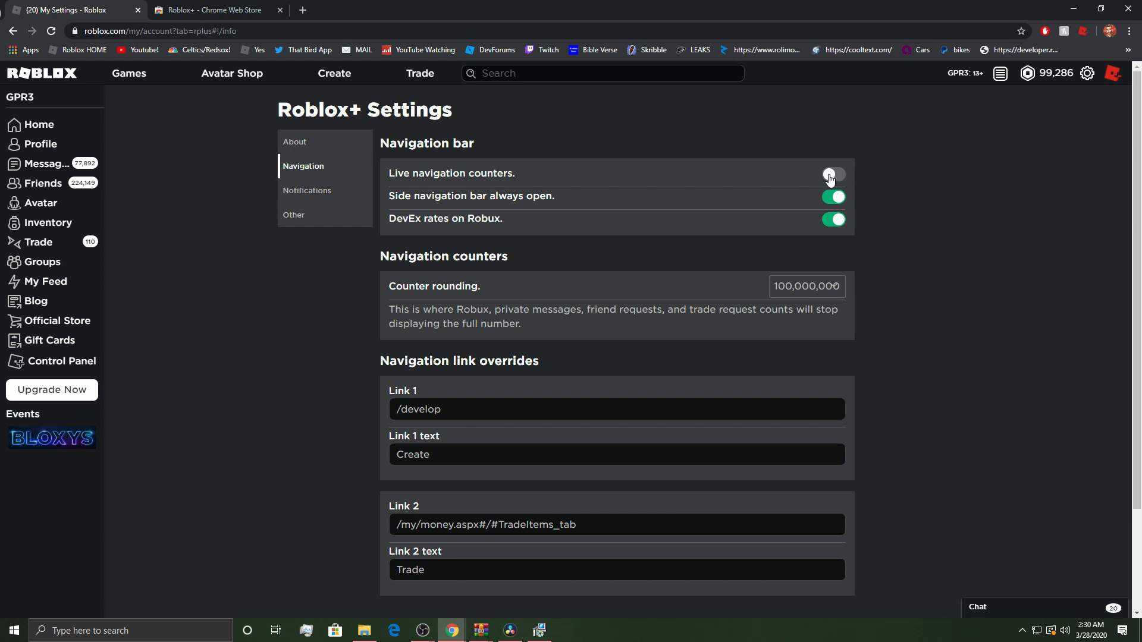
left_click(833, 174)
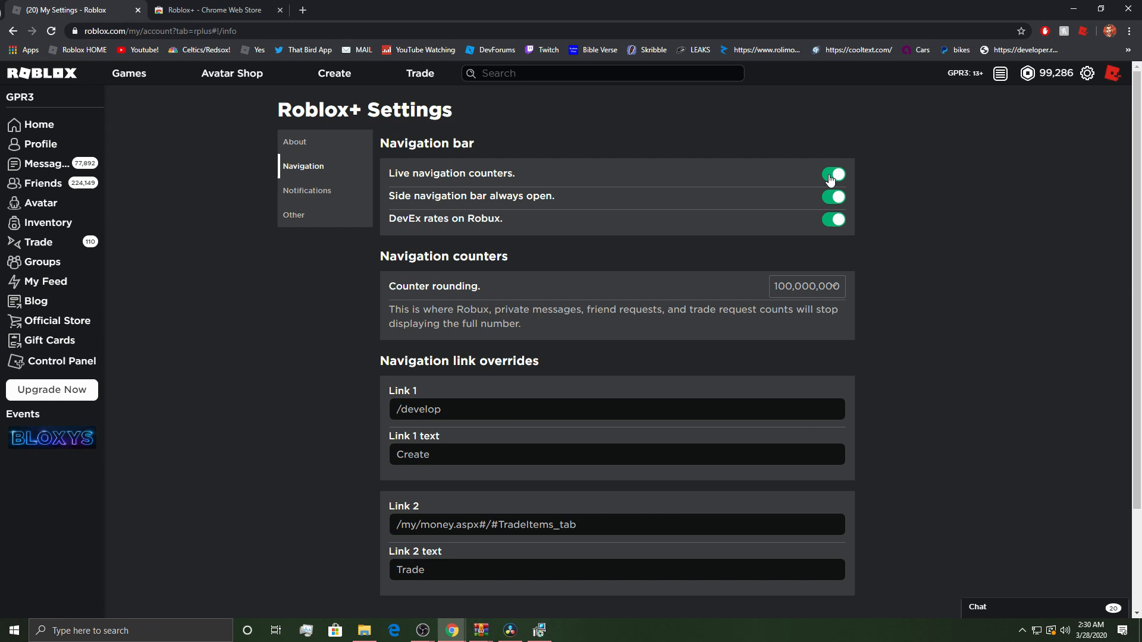
left_click(832, 173)
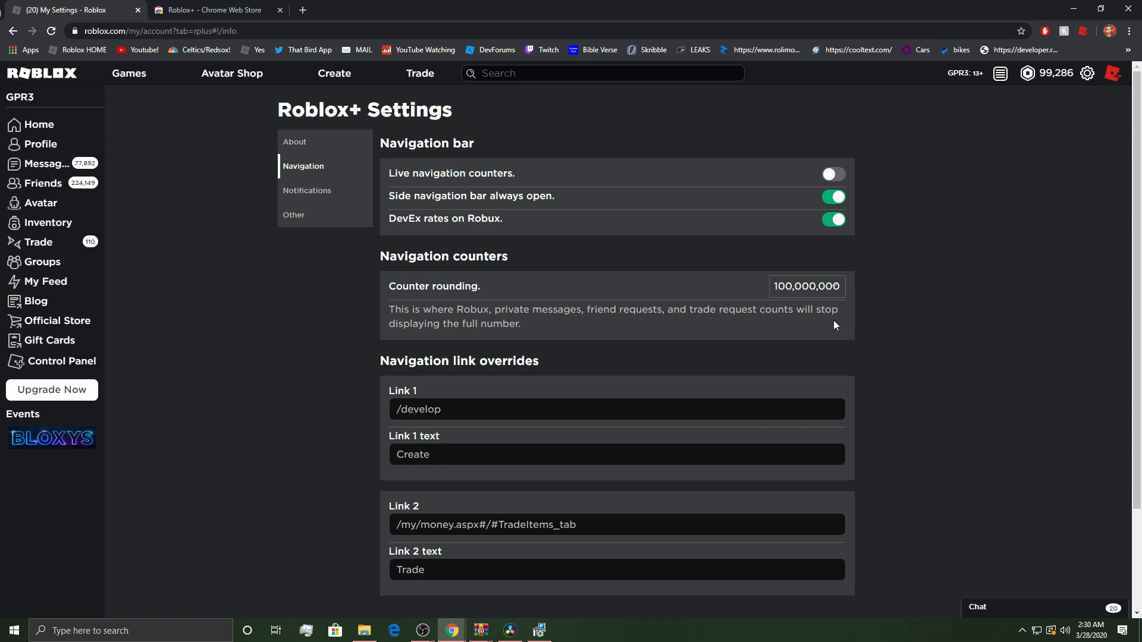
mouse_move(823, 299)
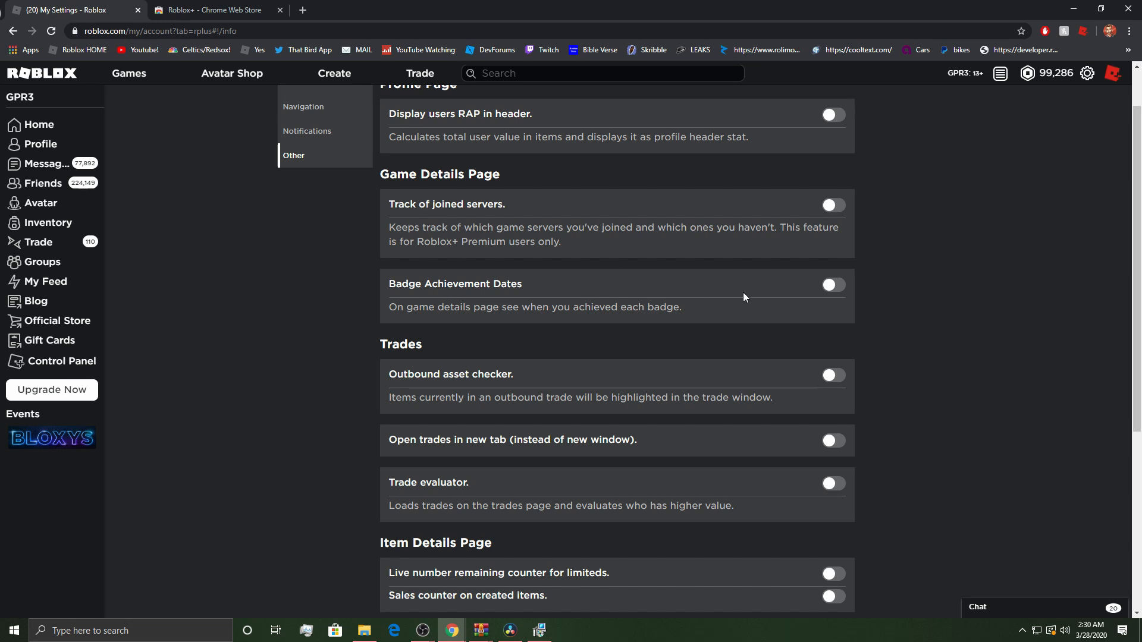
Turn on Trade evaluator, live remaining counter for limiteds, and sales counter on created items
scroll("down", 3)
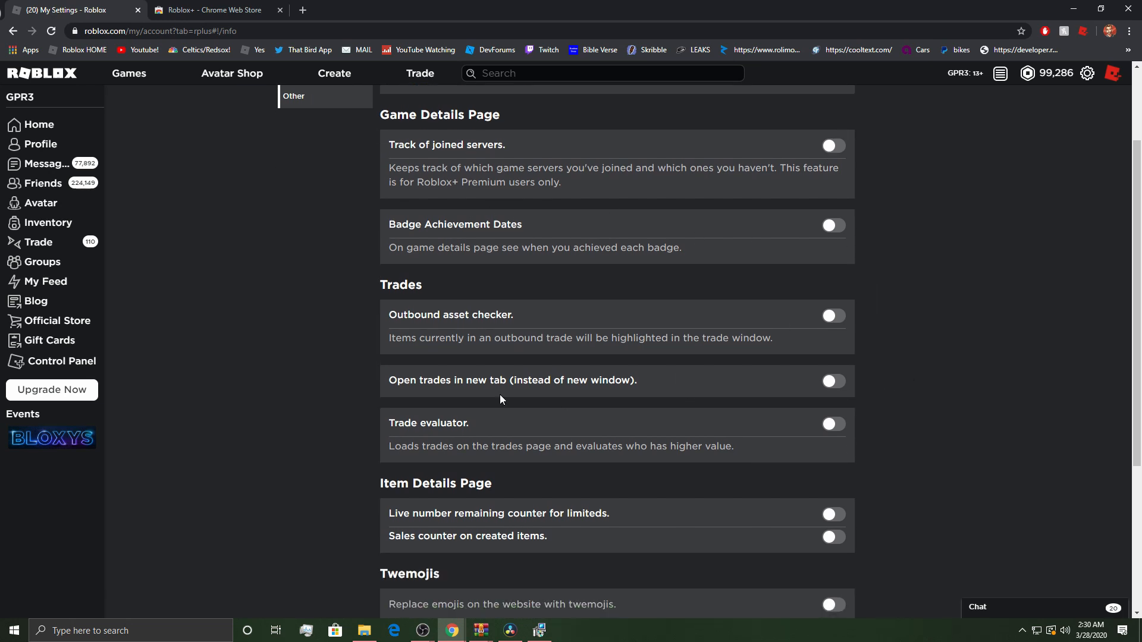
left_click(833, 423)
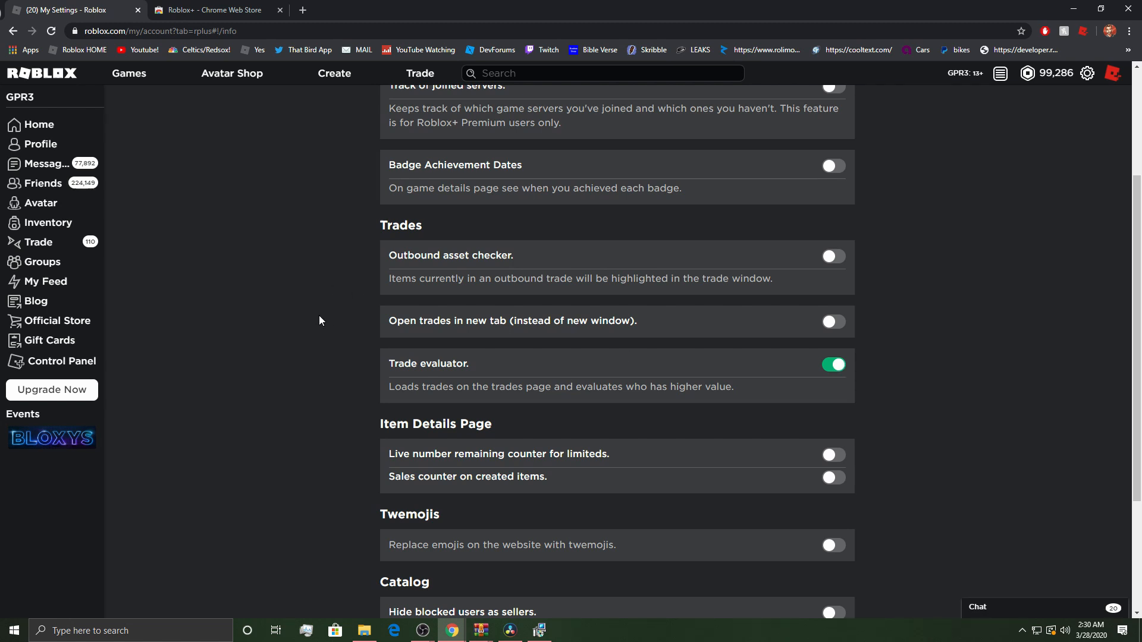
scroll("down", 3)
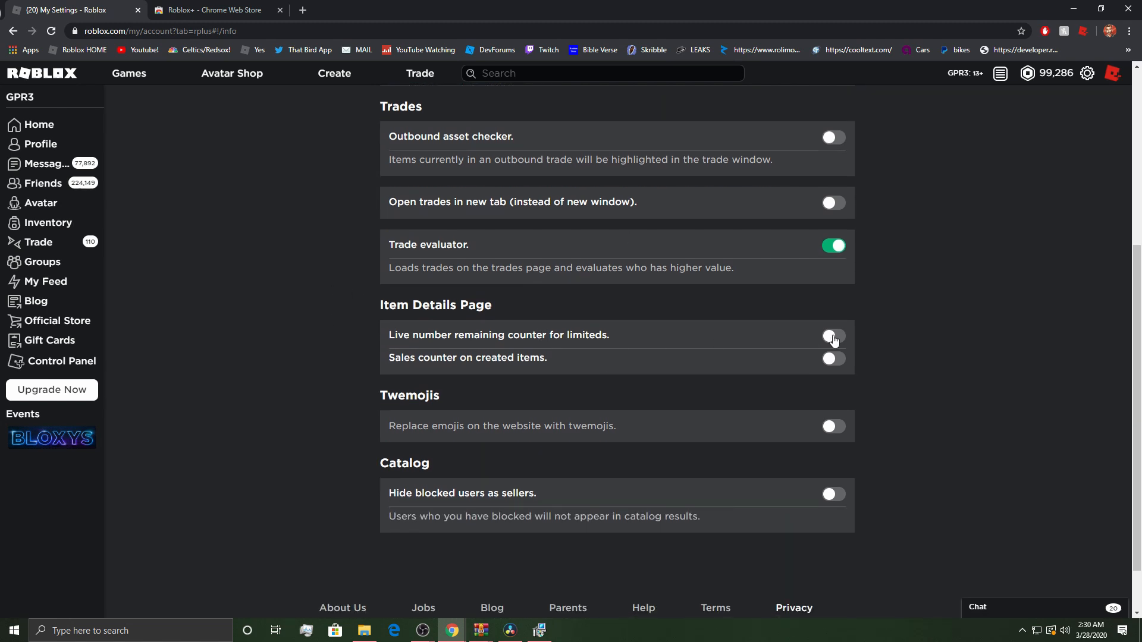
left_click(833, 335)
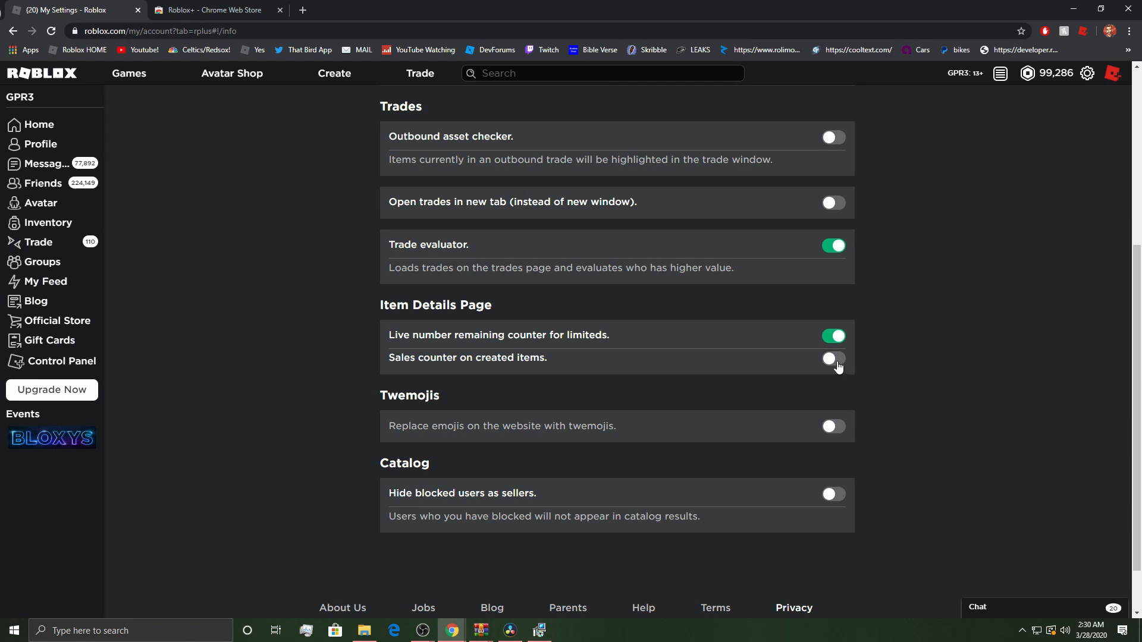
left_click(831, 358)
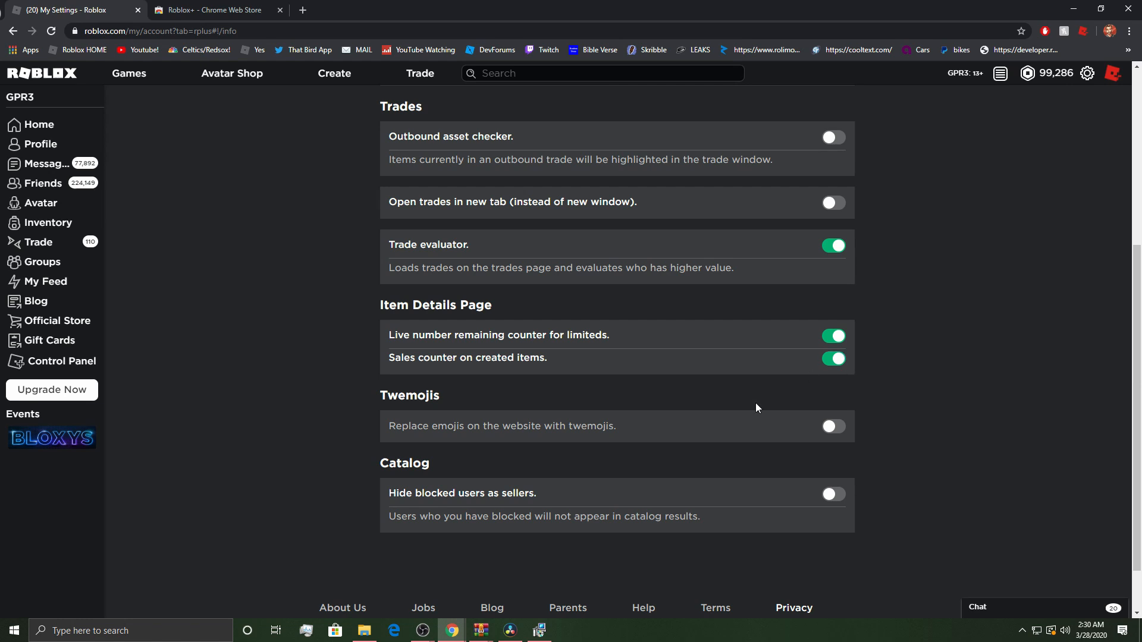
mouse_move(843, 502)
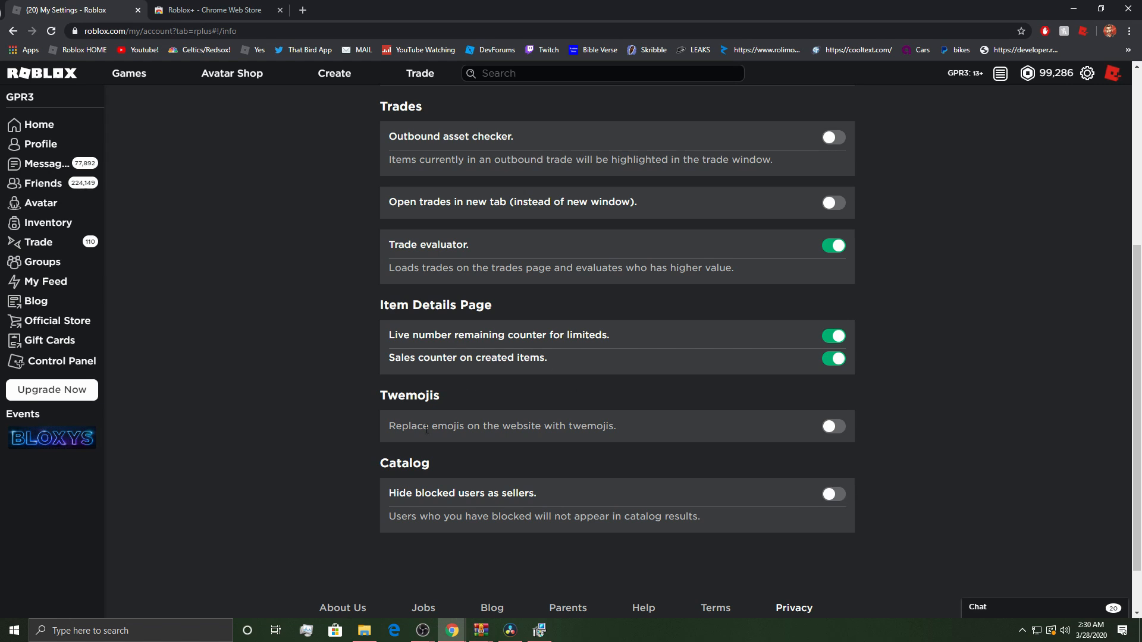
mouse_move(649, 418)
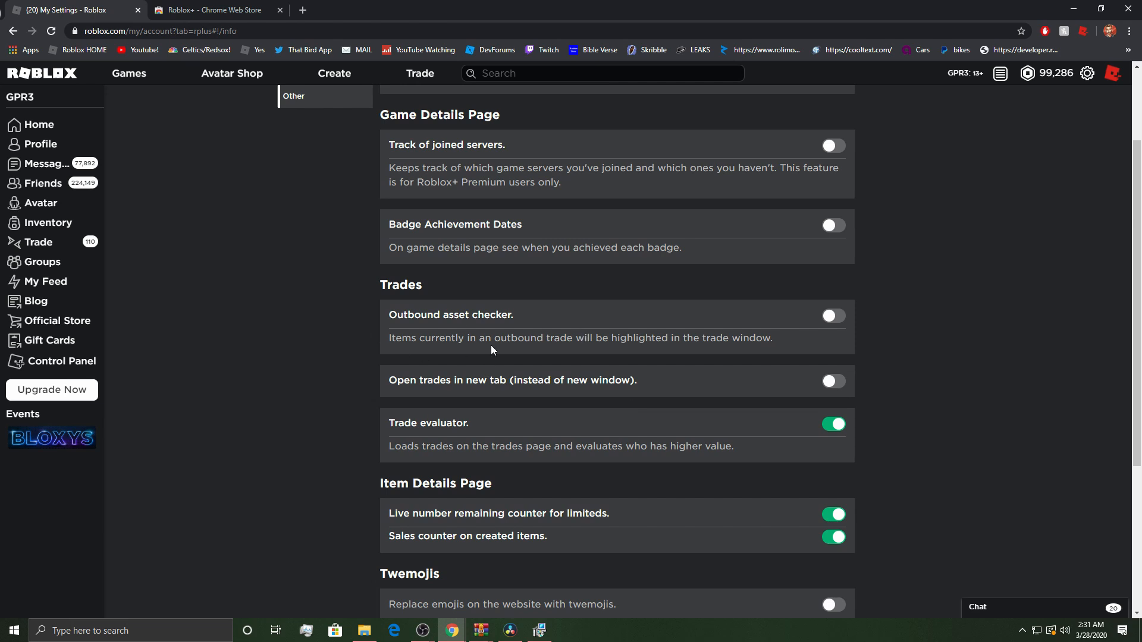
mouse_move(479, 353)
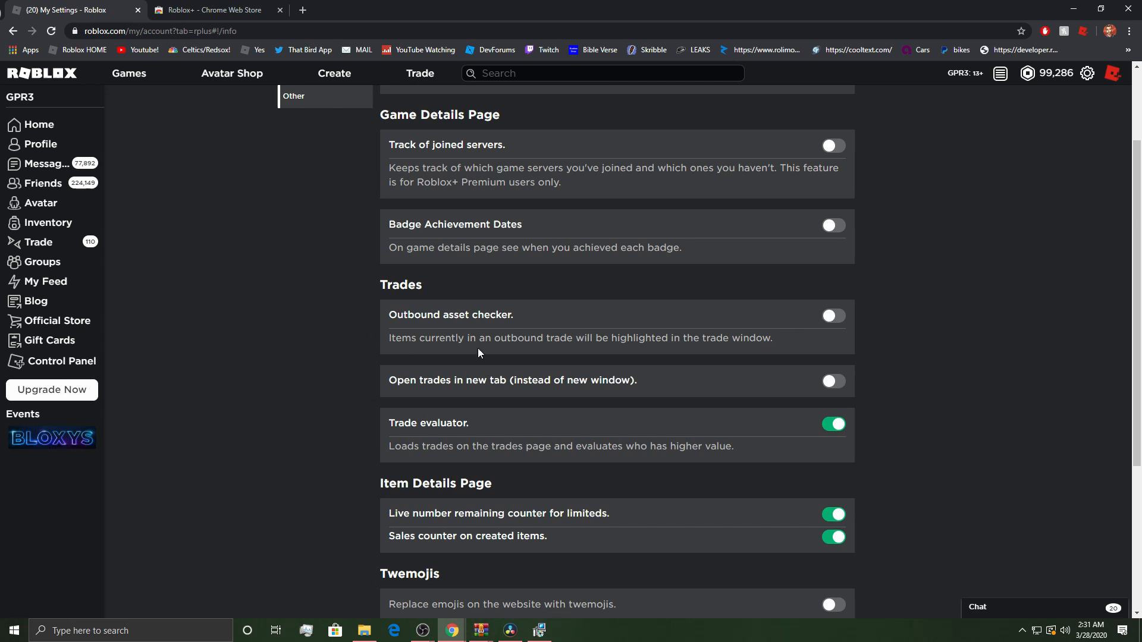
mouse_move(833, 316)
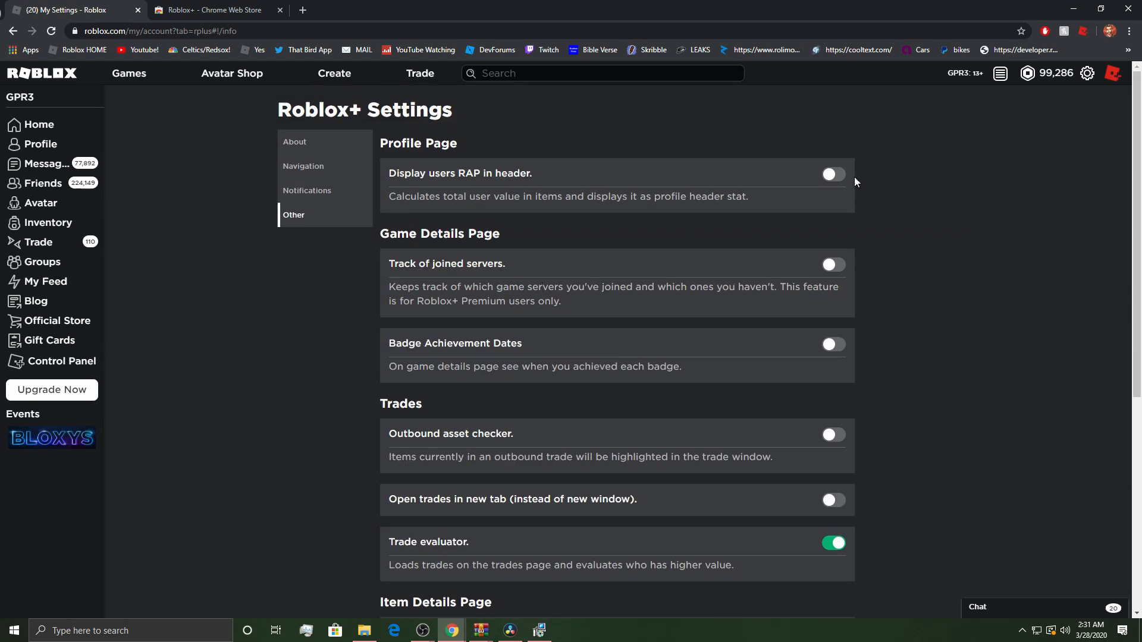
Enable showing users' RAP in the profile header, then switch tabs and scroll the page
left_click(833, 175)
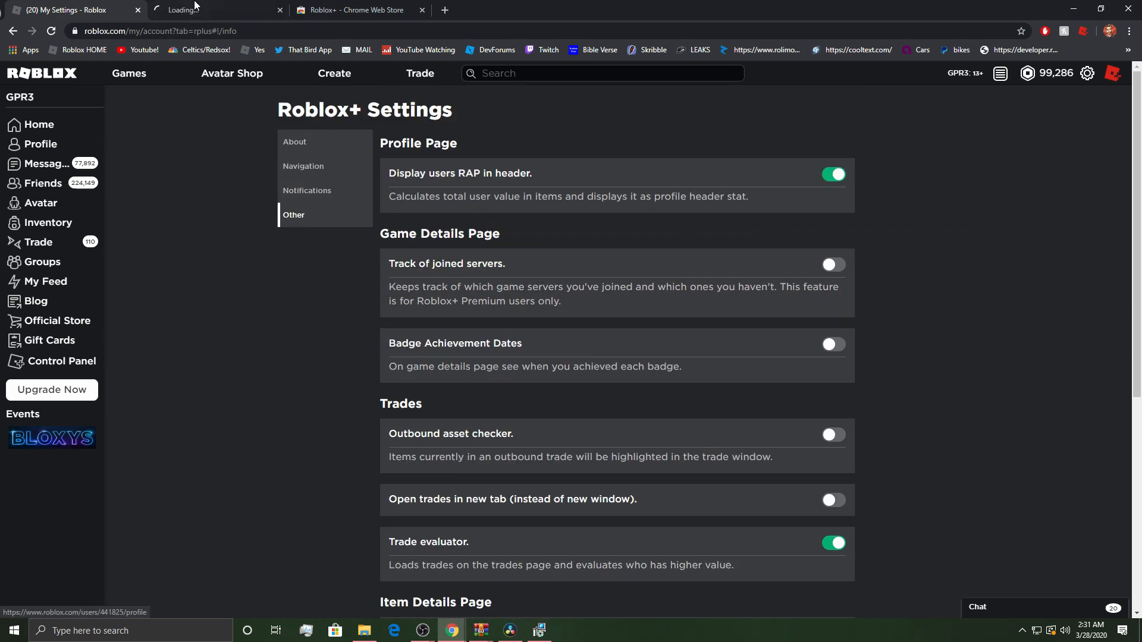
left_click(211, 10)
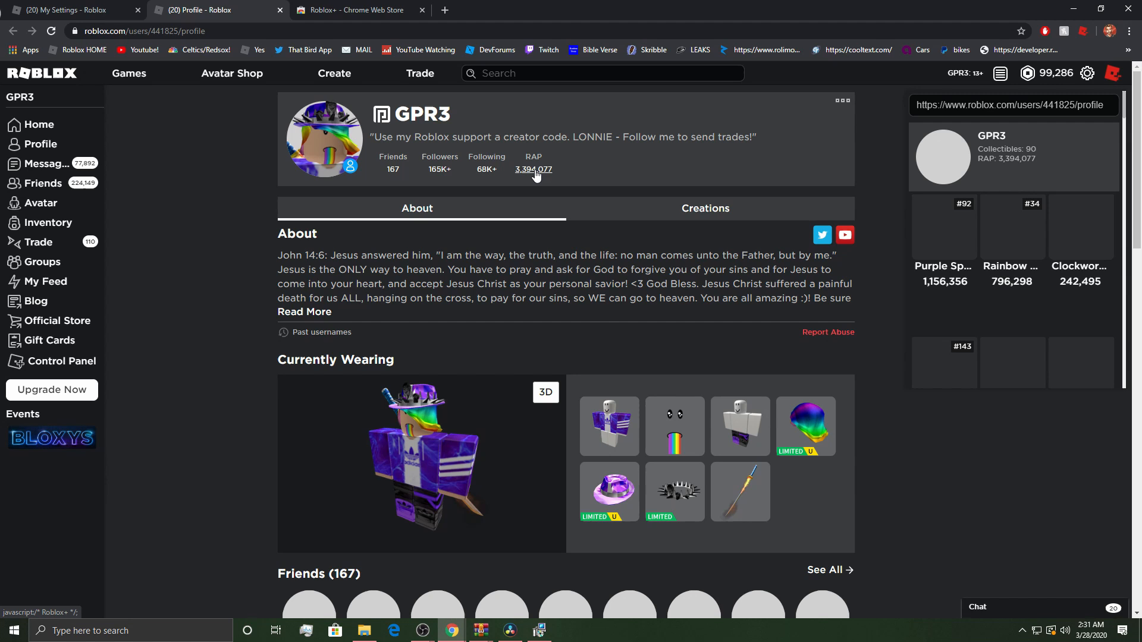
scroll("down", 3)
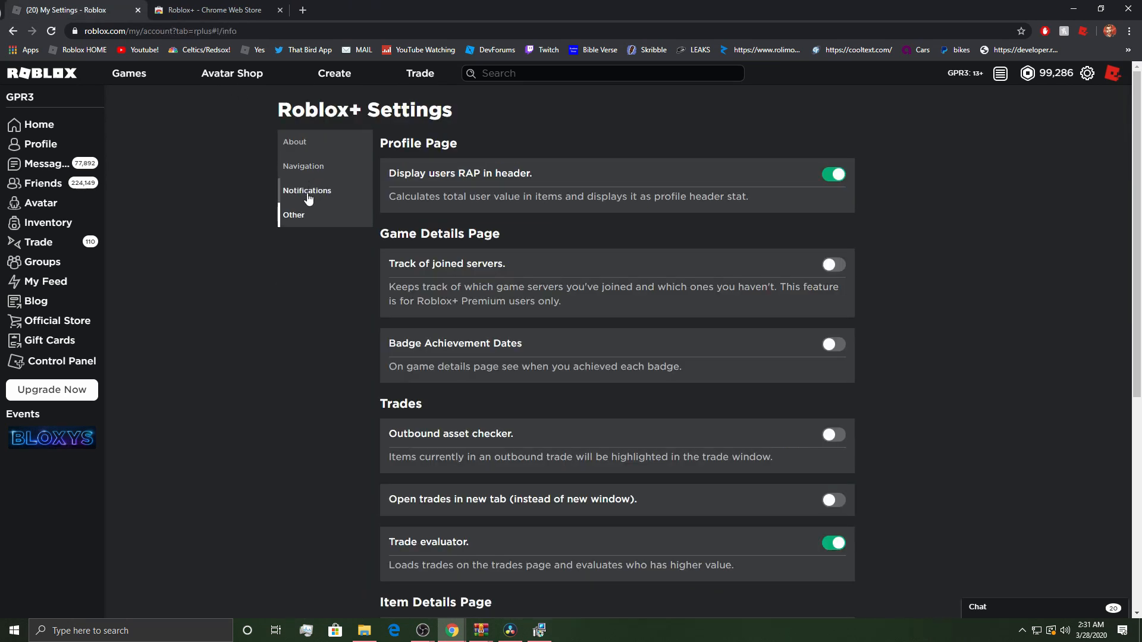
In Notifications settings, enable Roblox-created item and friend activity alerts, cancelling the sound dialog
scroll("down", 3)
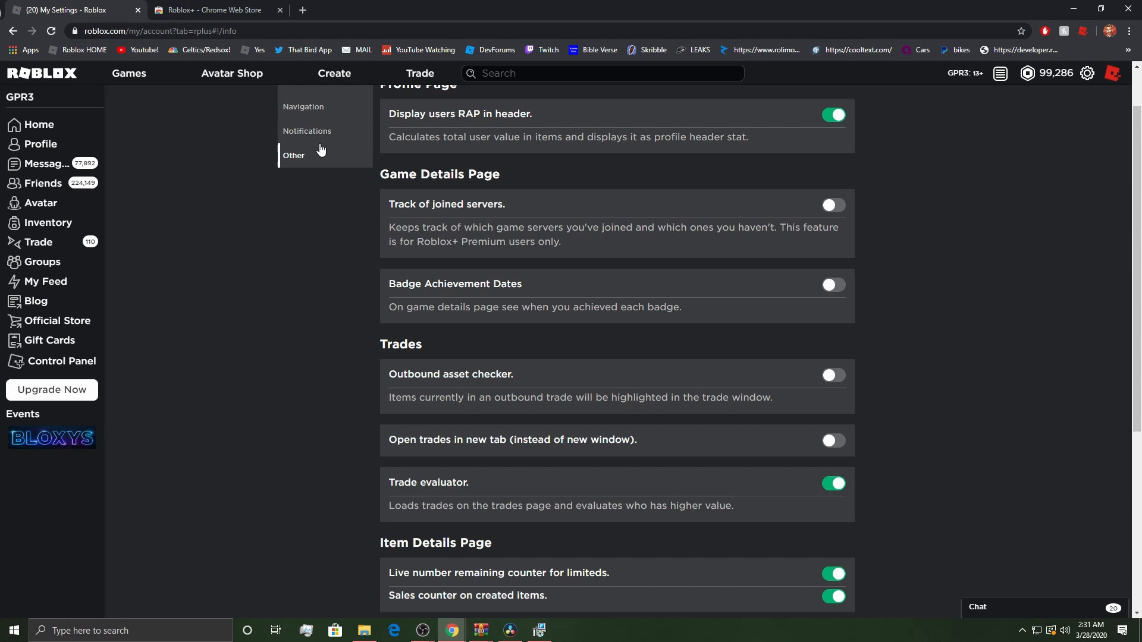
left_click(307, 132)
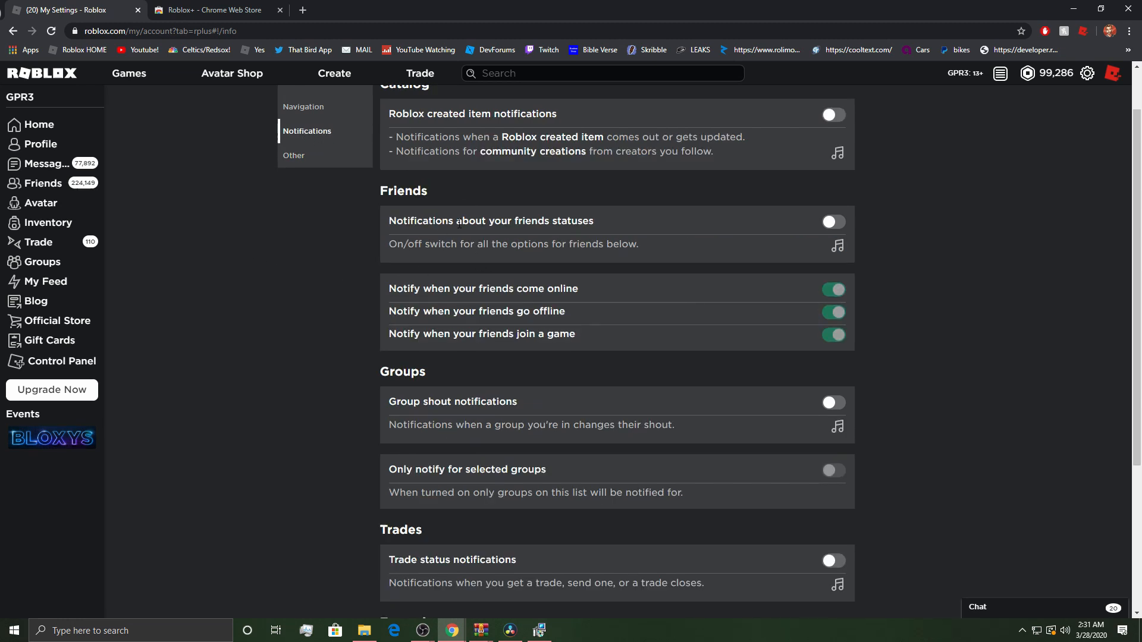
mouse_move(448, 257)
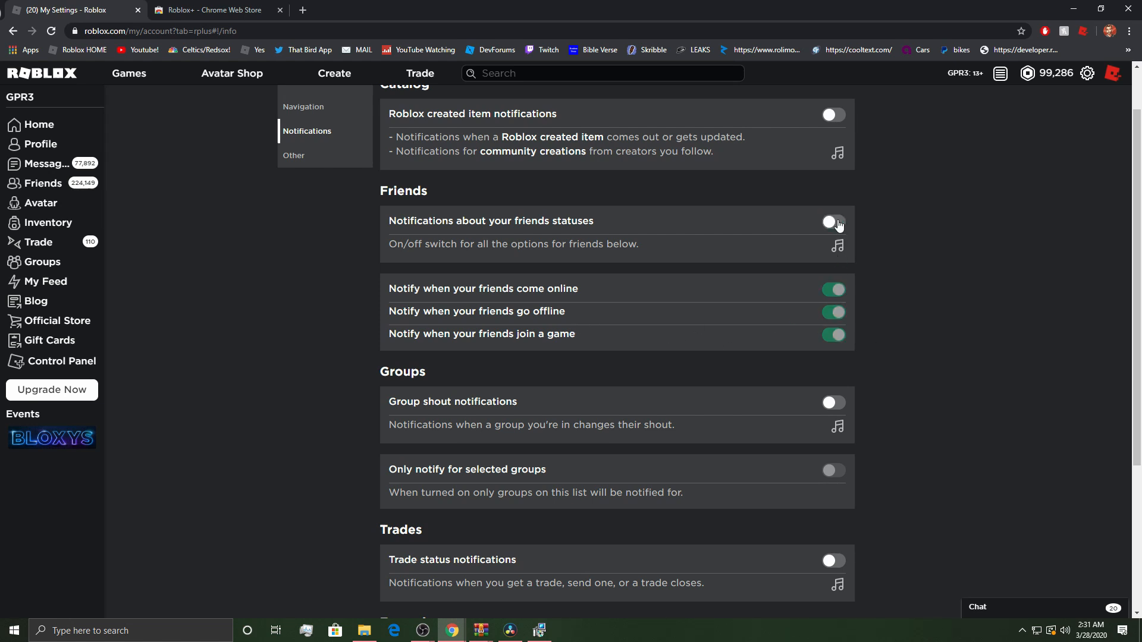
scroll("up", 3)
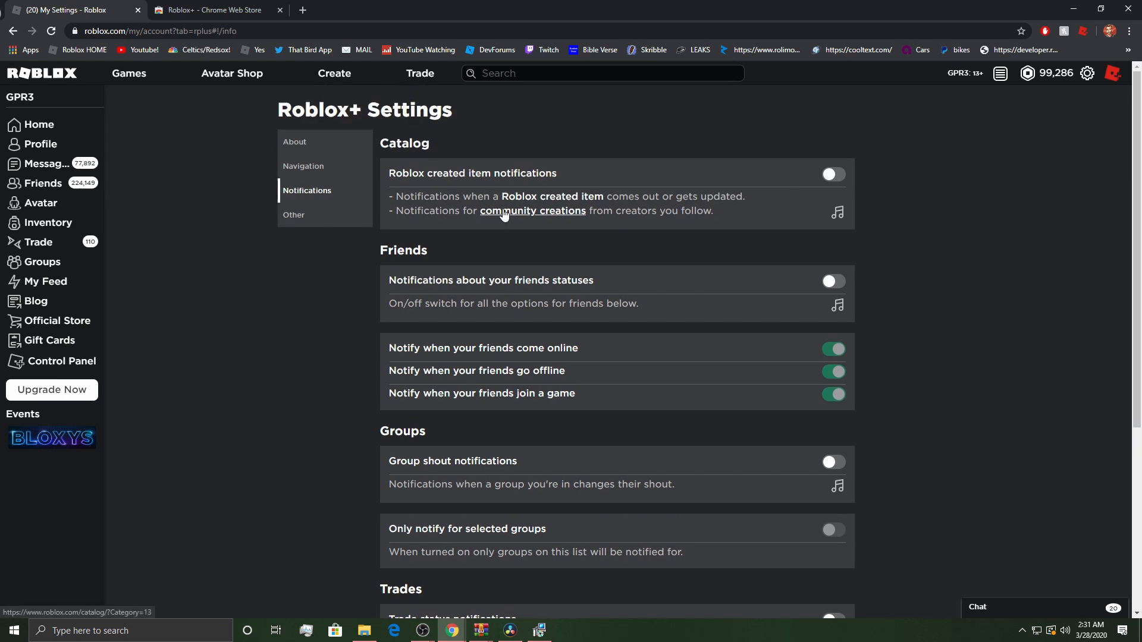
scroll("down", 3)
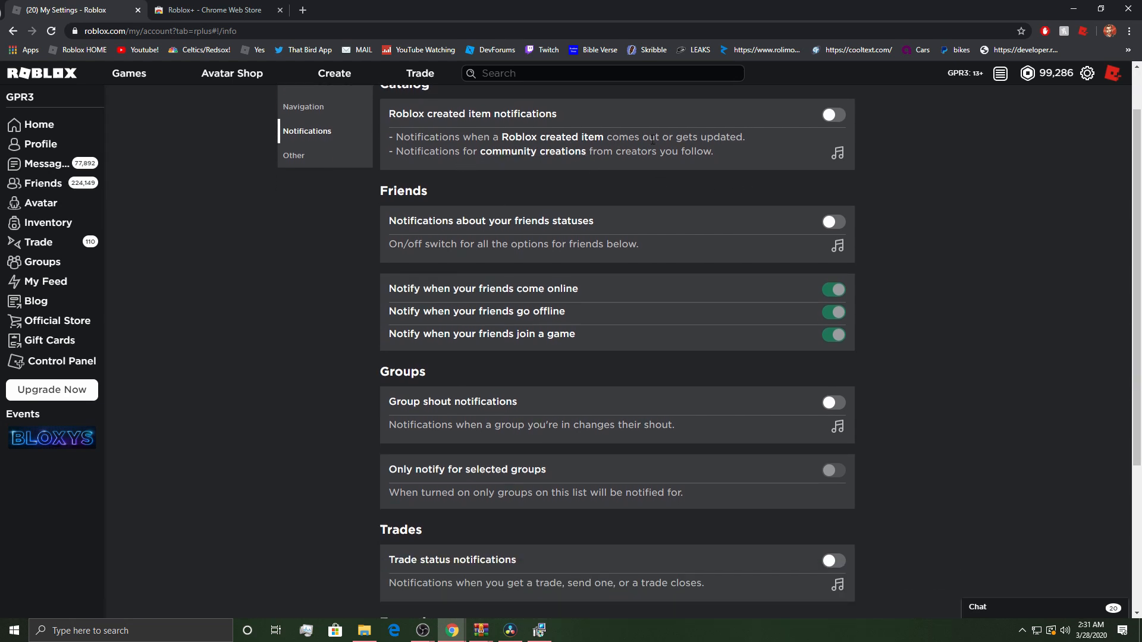
left_click(833, 114)
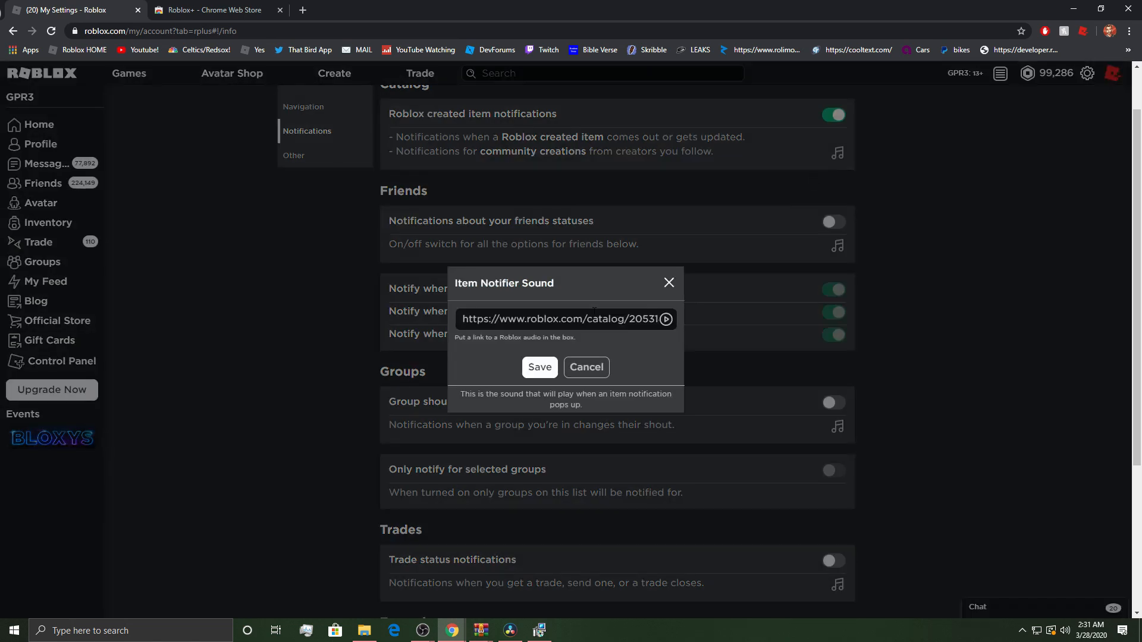
left_click(585, 367)
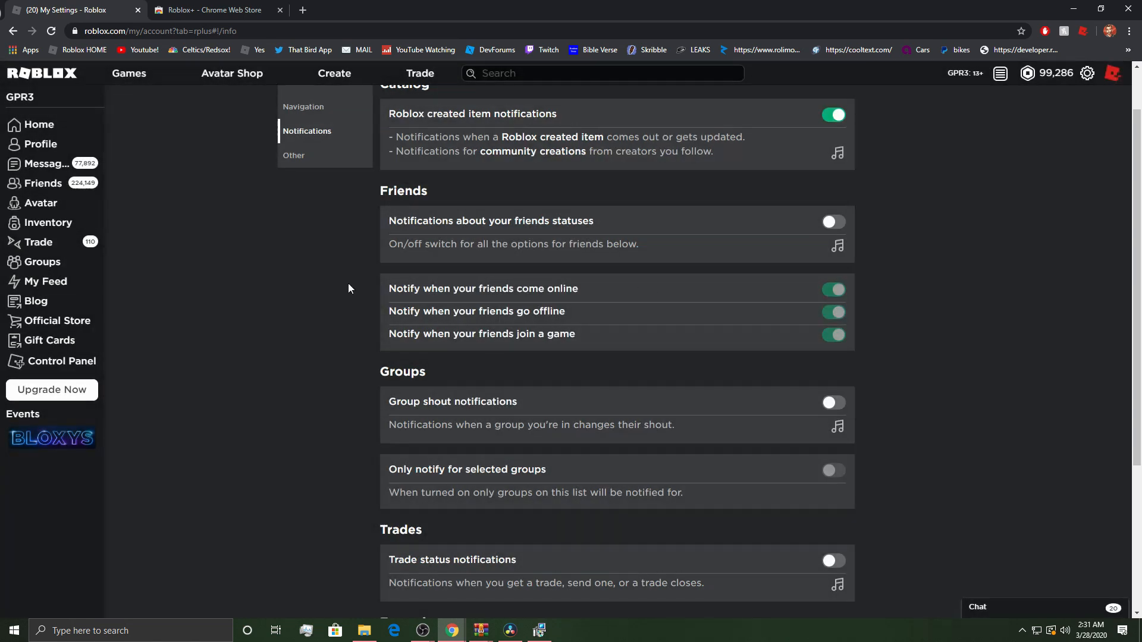
mouse_move(296, 292)
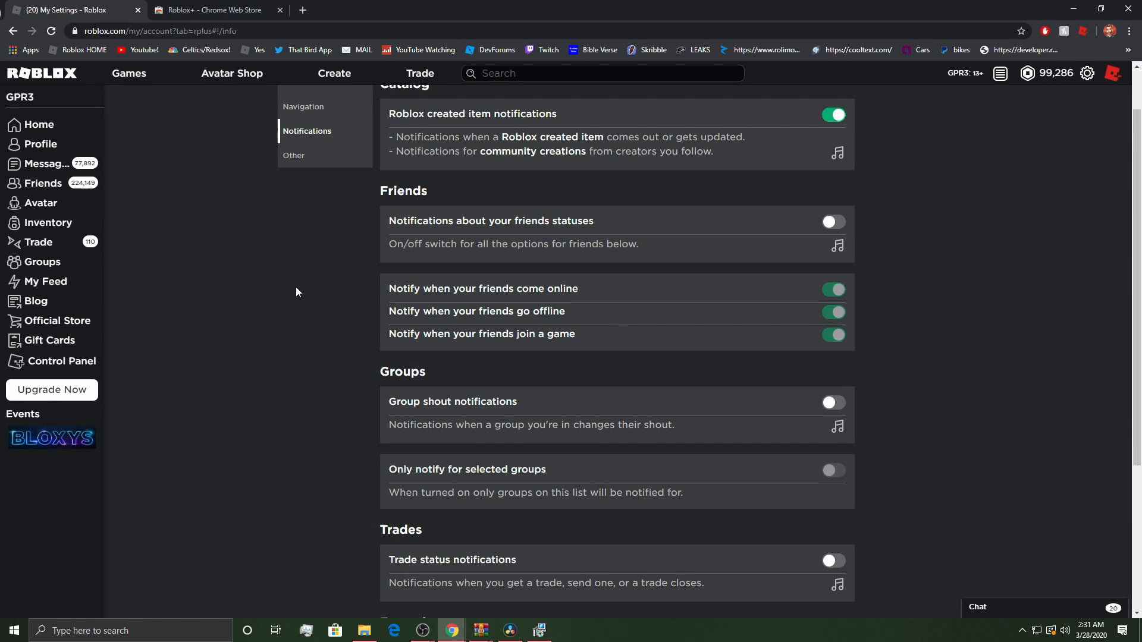
scroll("down", 3)
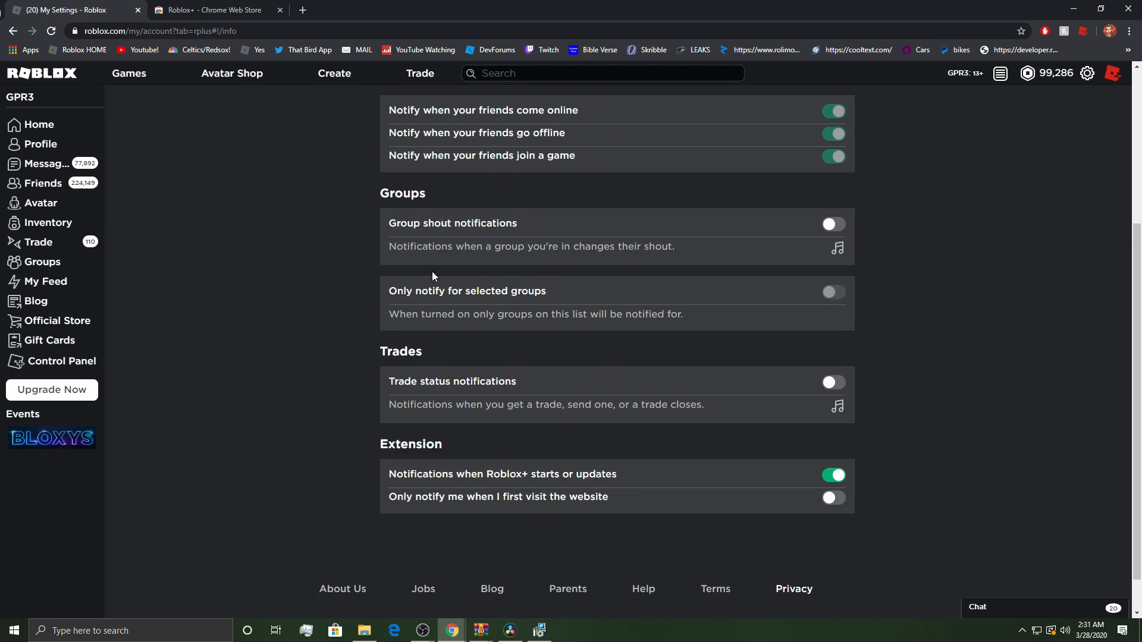
mouse_move(552, 299)
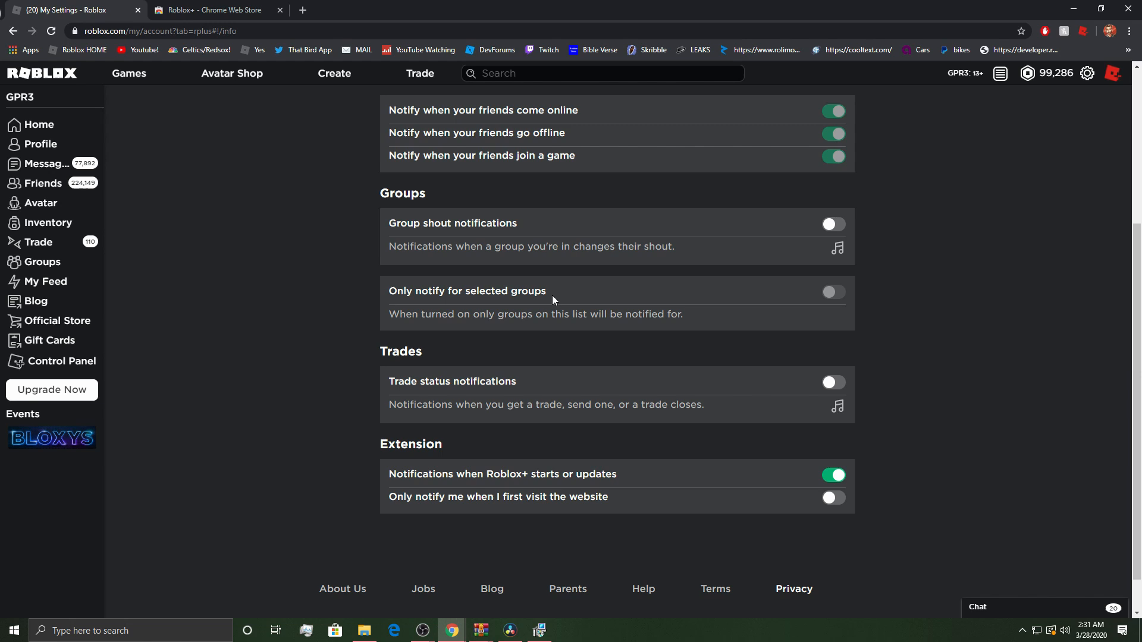
mouse_move(948, 288)
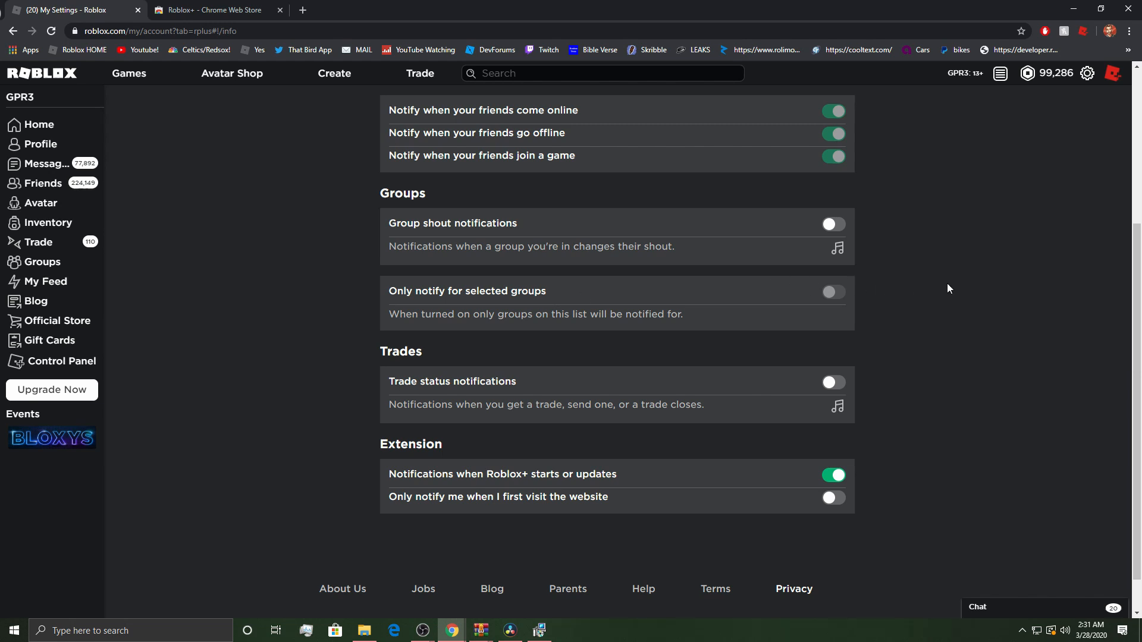
mouse_move(299, 385)
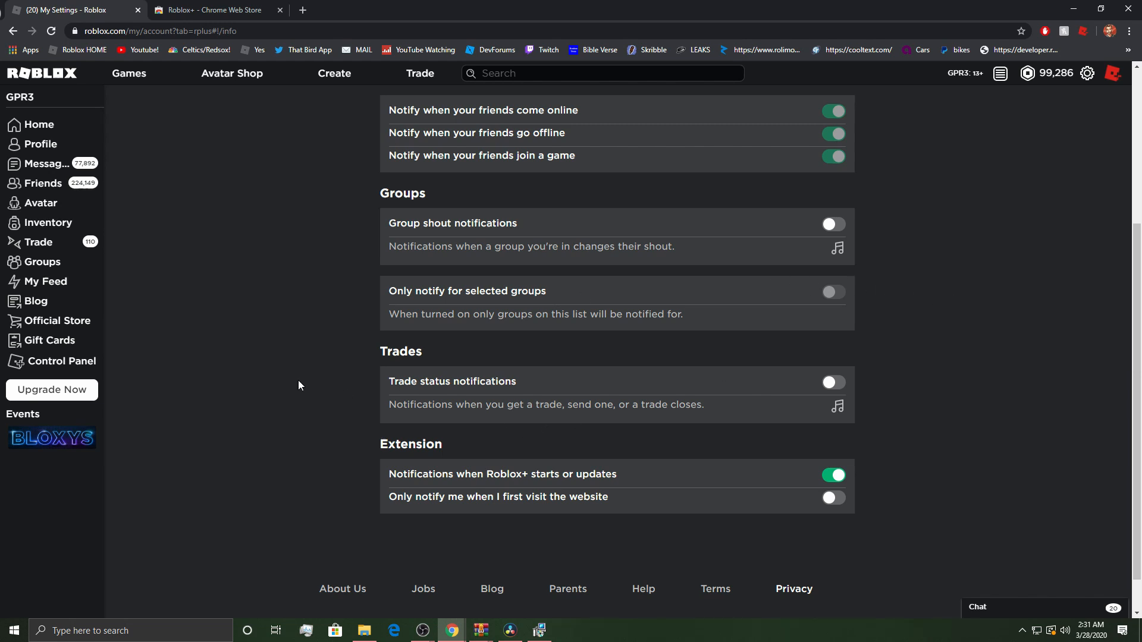
mouse_move(536, 389)
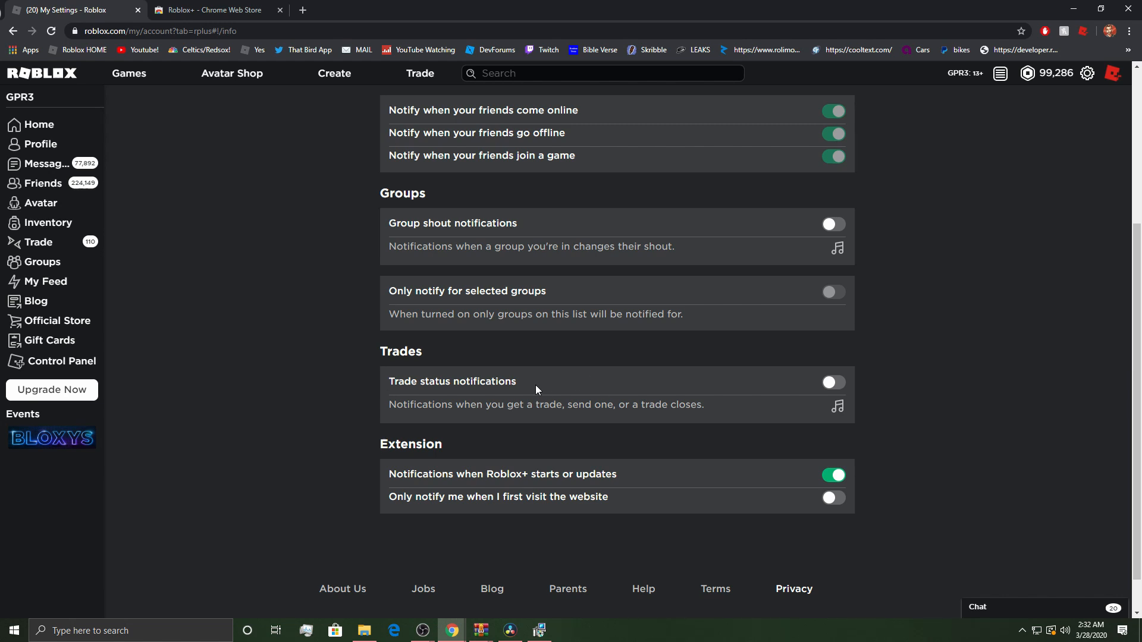
mouse_move(854, 396)
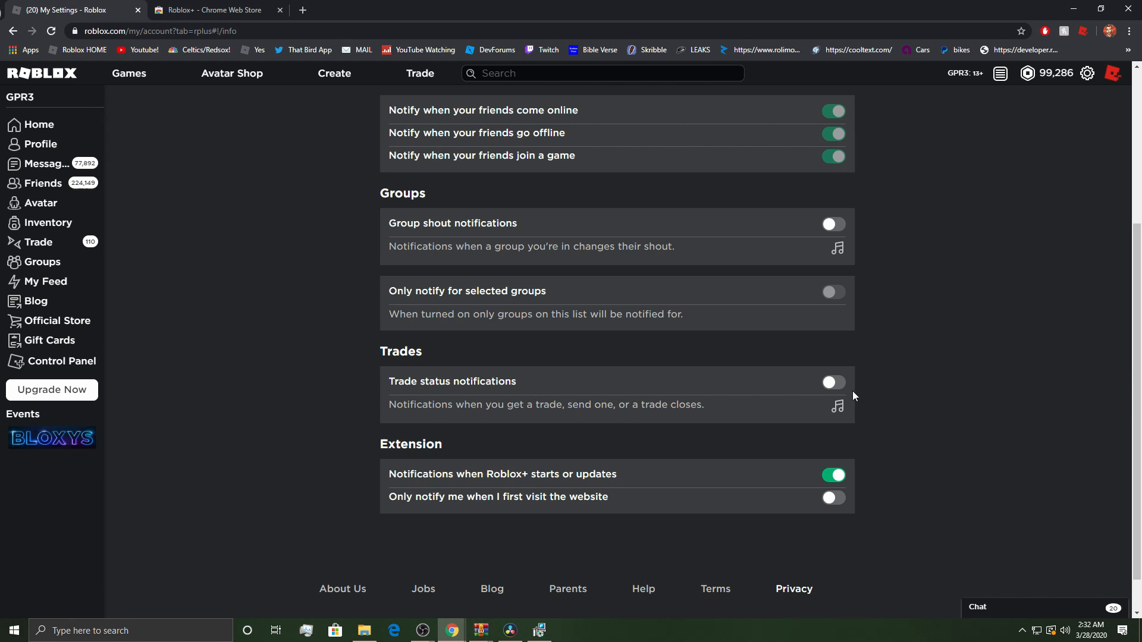
mouse_move(324, 493)
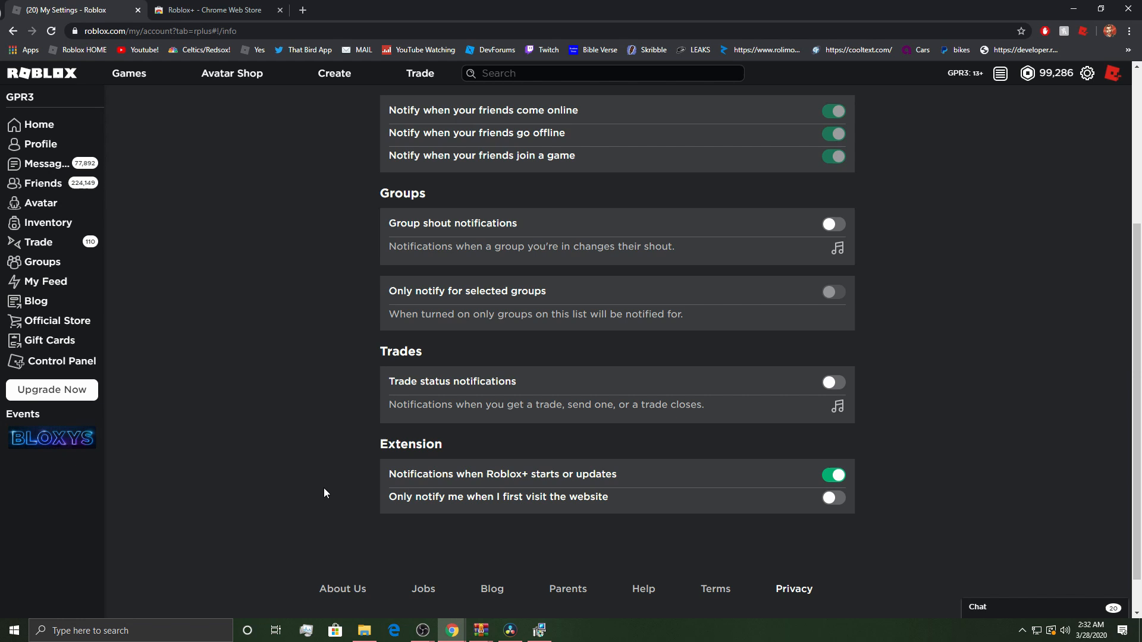
mouse_move(282, 371)
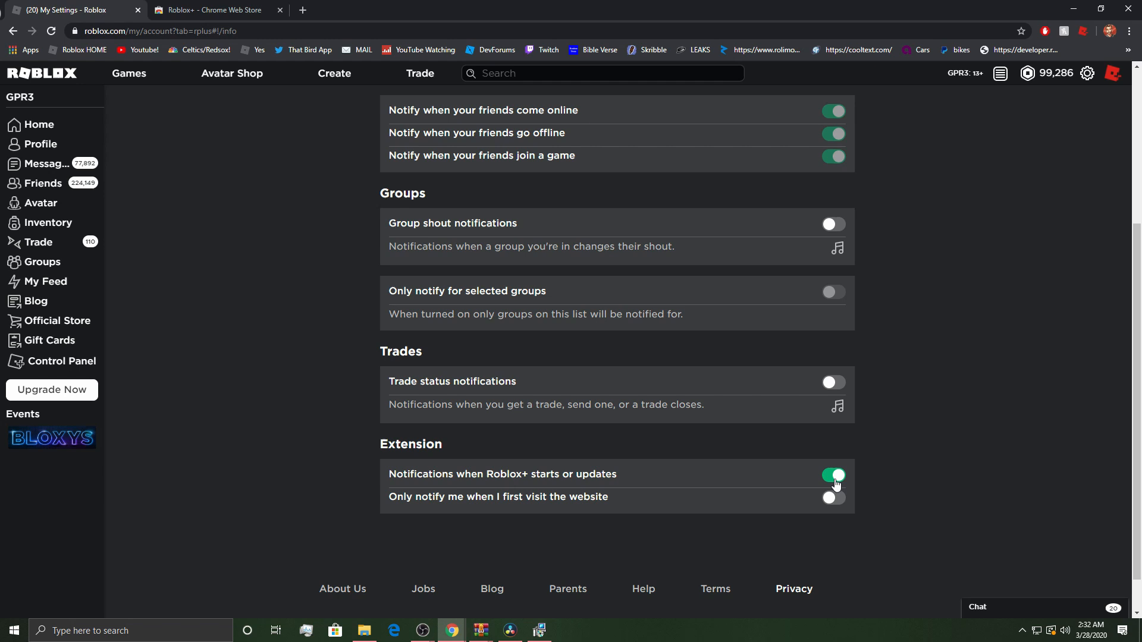
left_click(833, 474)
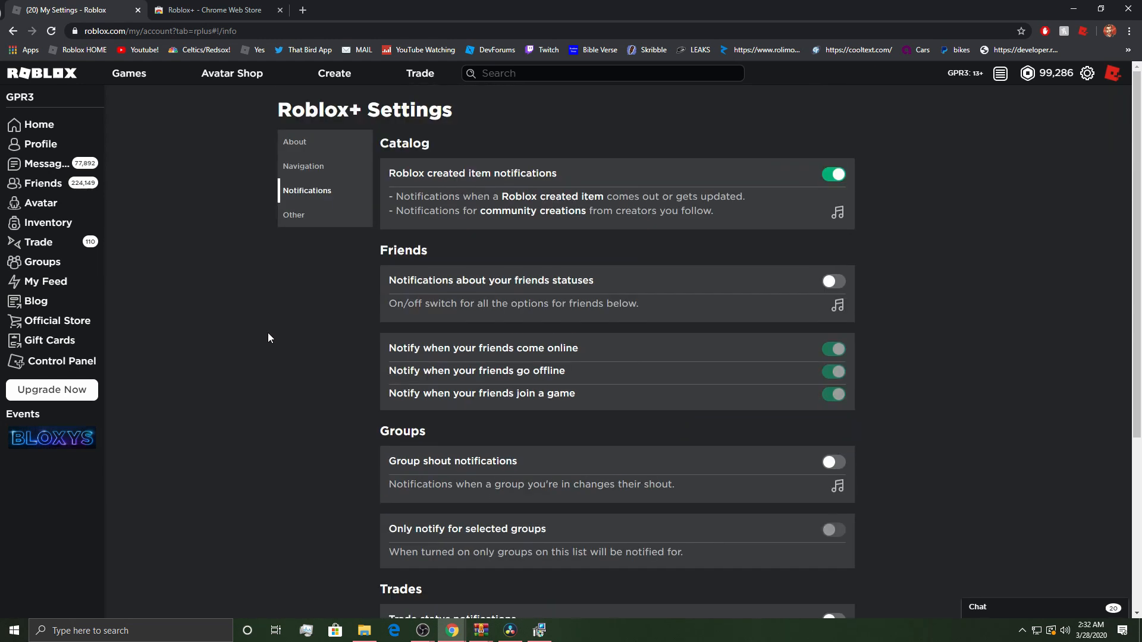
Scroll through the Navigation settings unchanged, then switch to Other to show the Feature List
left_click(304, 166)
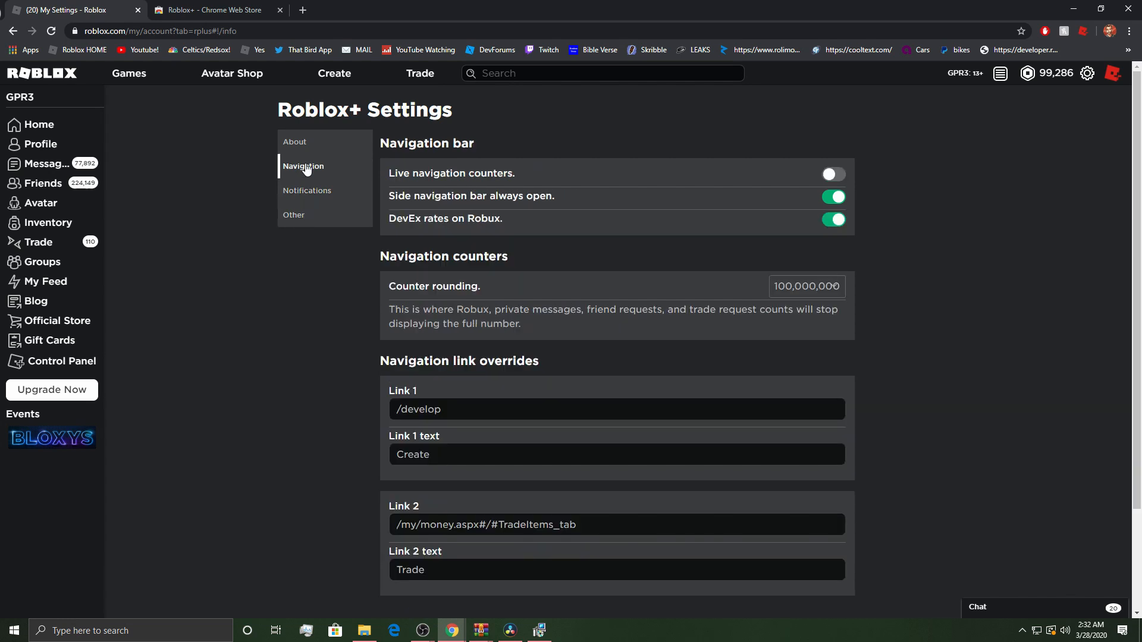
scroll("down", 3)
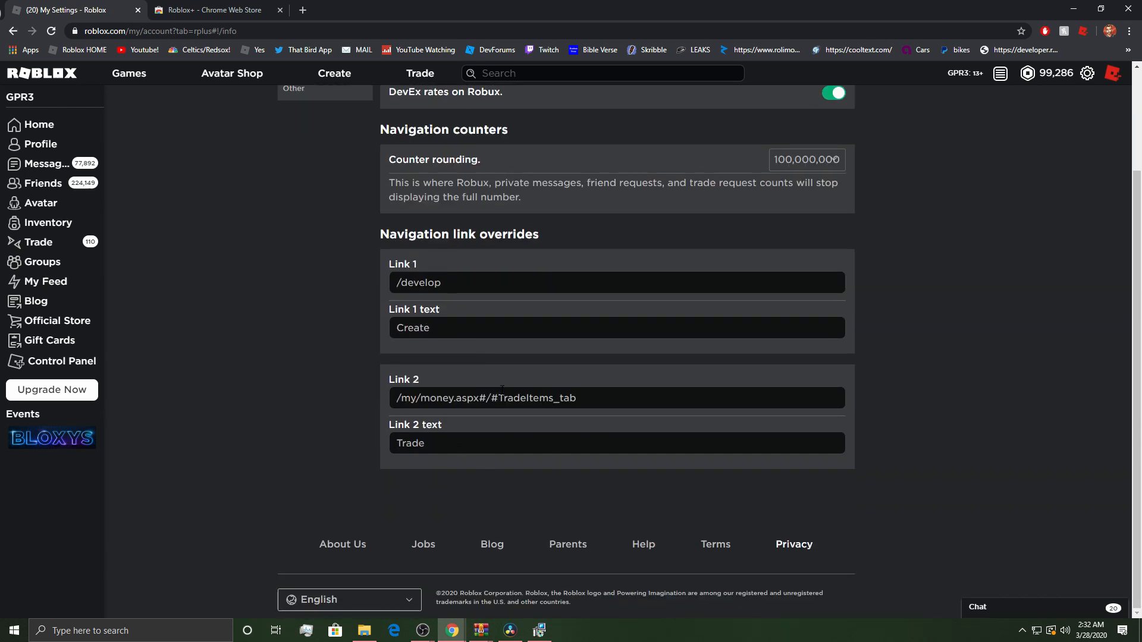
scroll("up", 3)
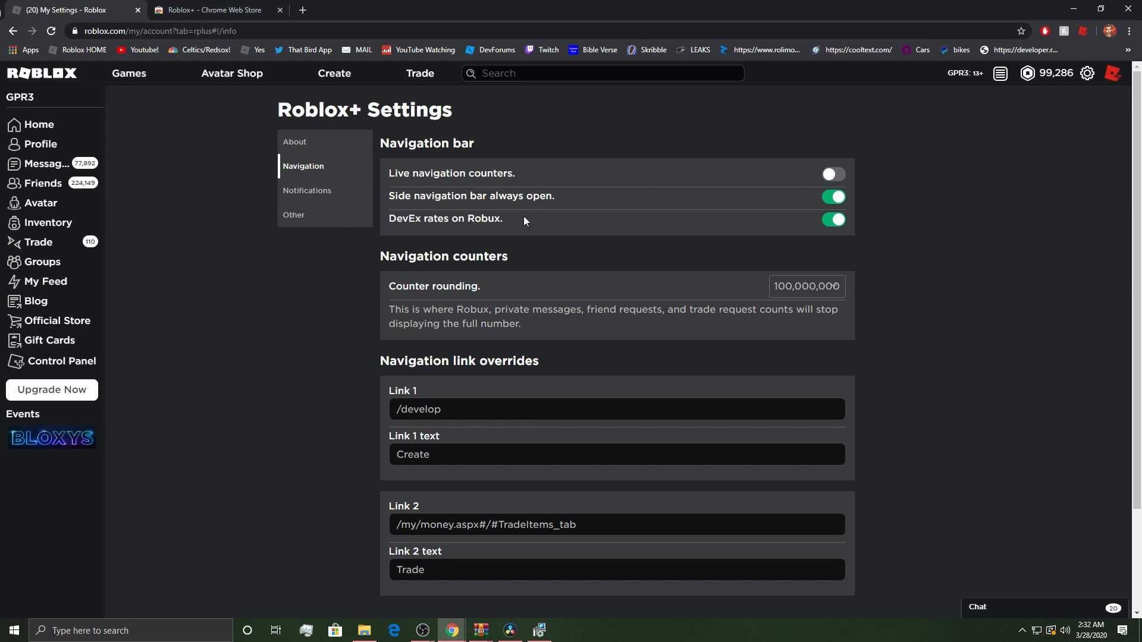
mouse_move(777, 248)
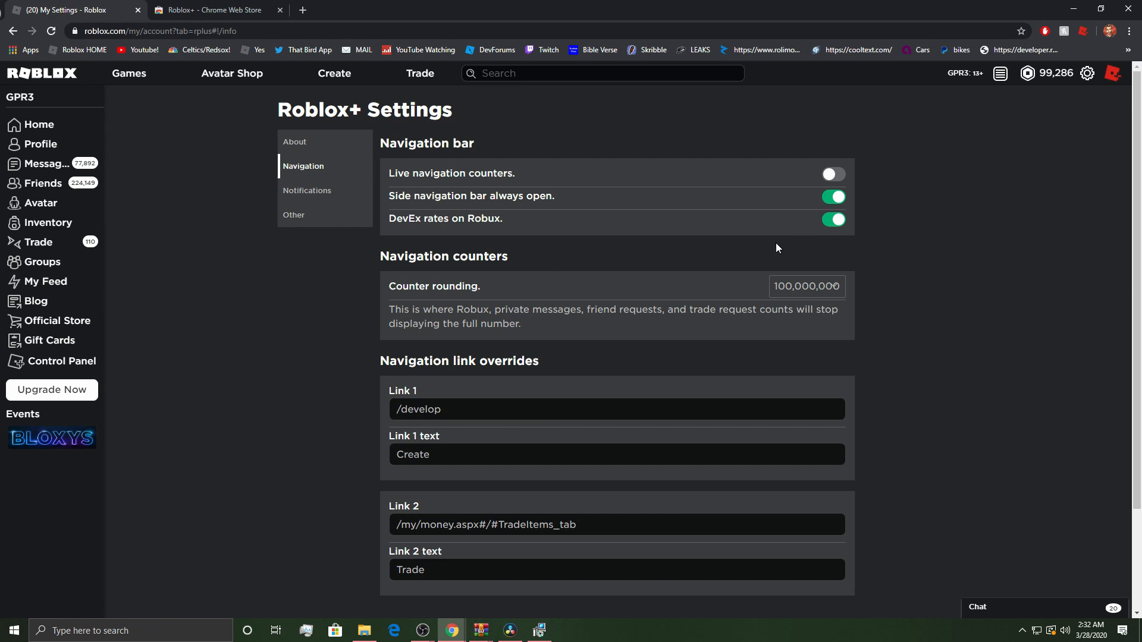
left_click(295, 141)
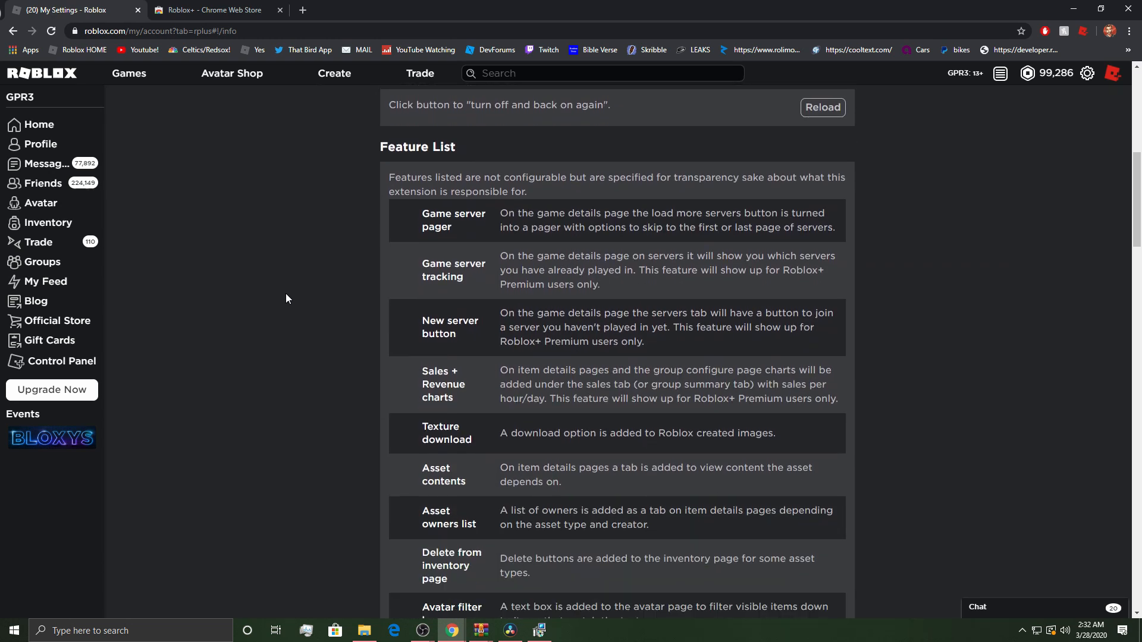
Scroll the Roblox+ feature list toward the link to the Roblox Catalog
scroll("down", 3)
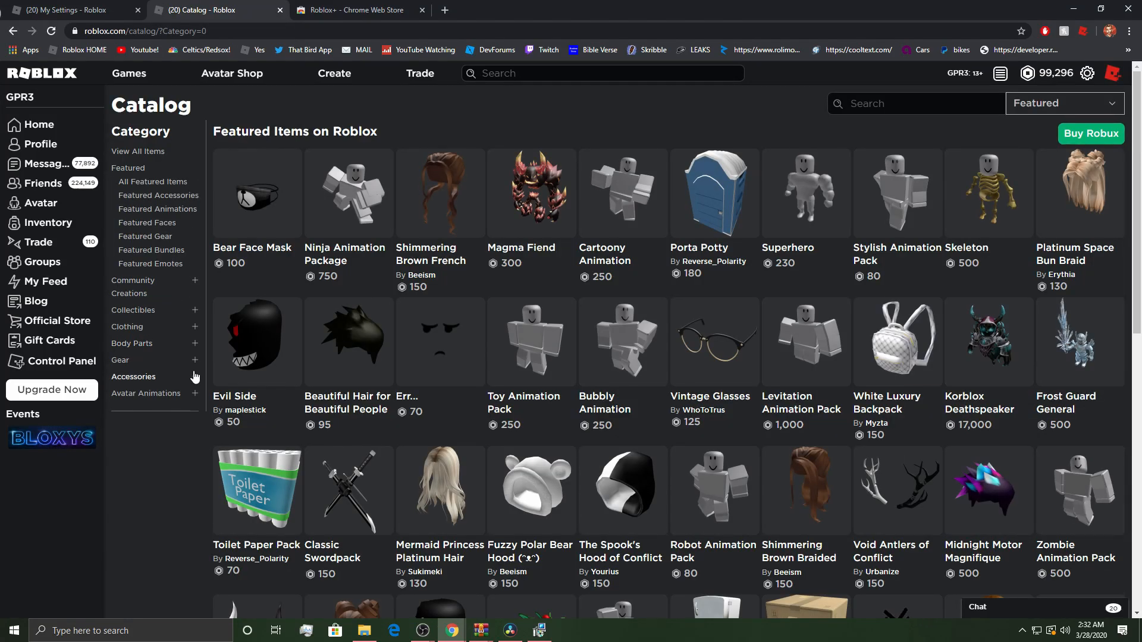
Browse the Featured Items catalog to the bottom, then close it to return to Roblox+ Settings
scroll("down", 3)
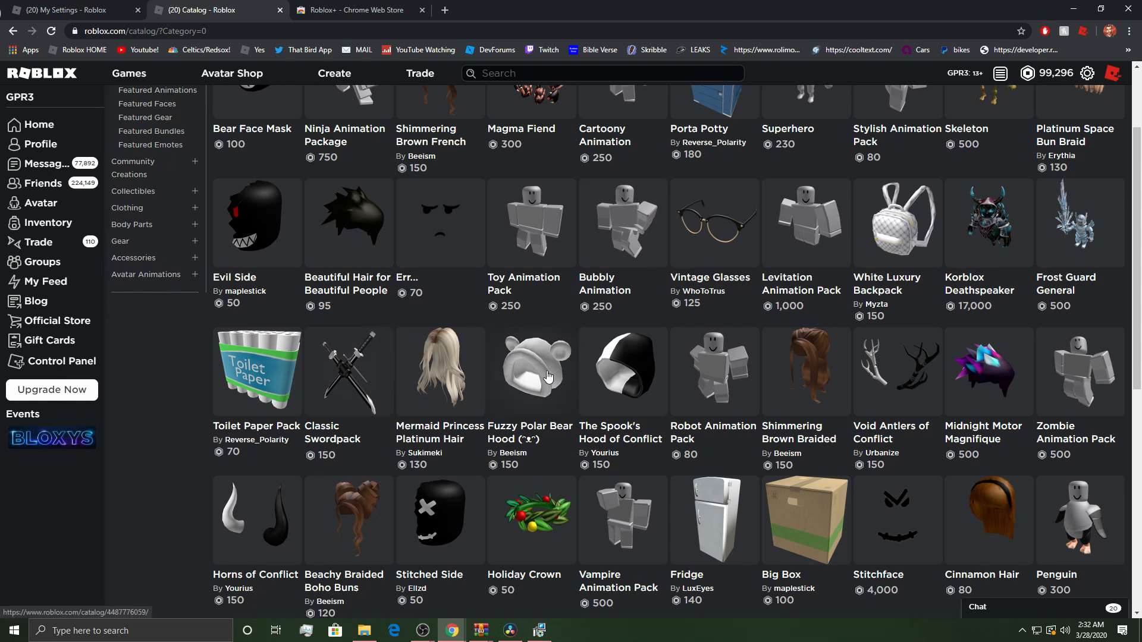
scroll("down", 3)
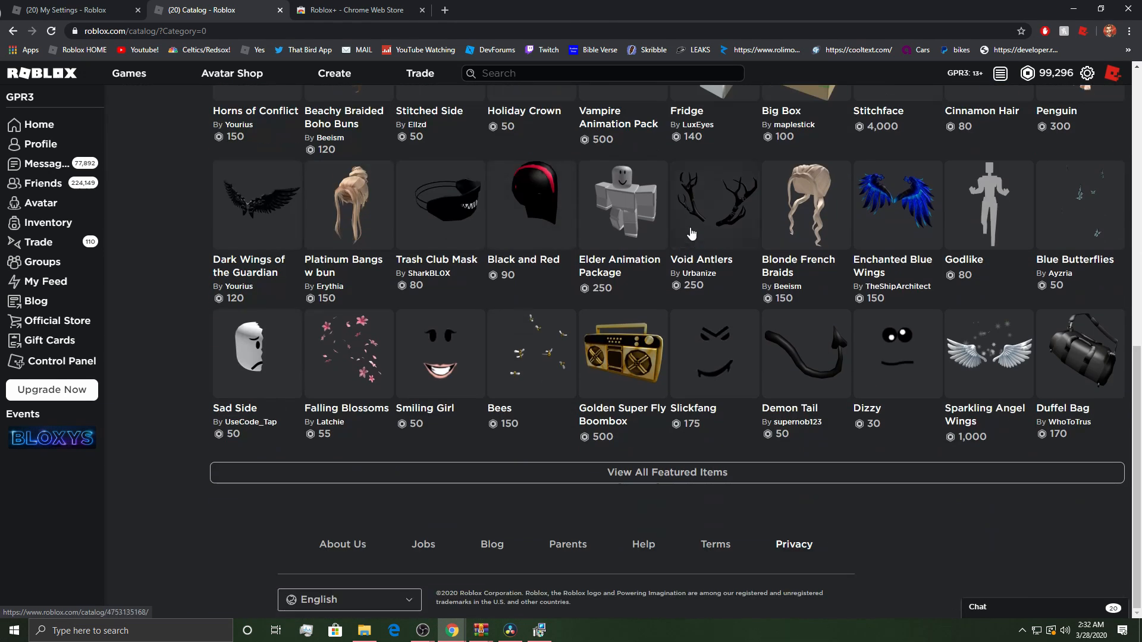
left_click(714, 204)
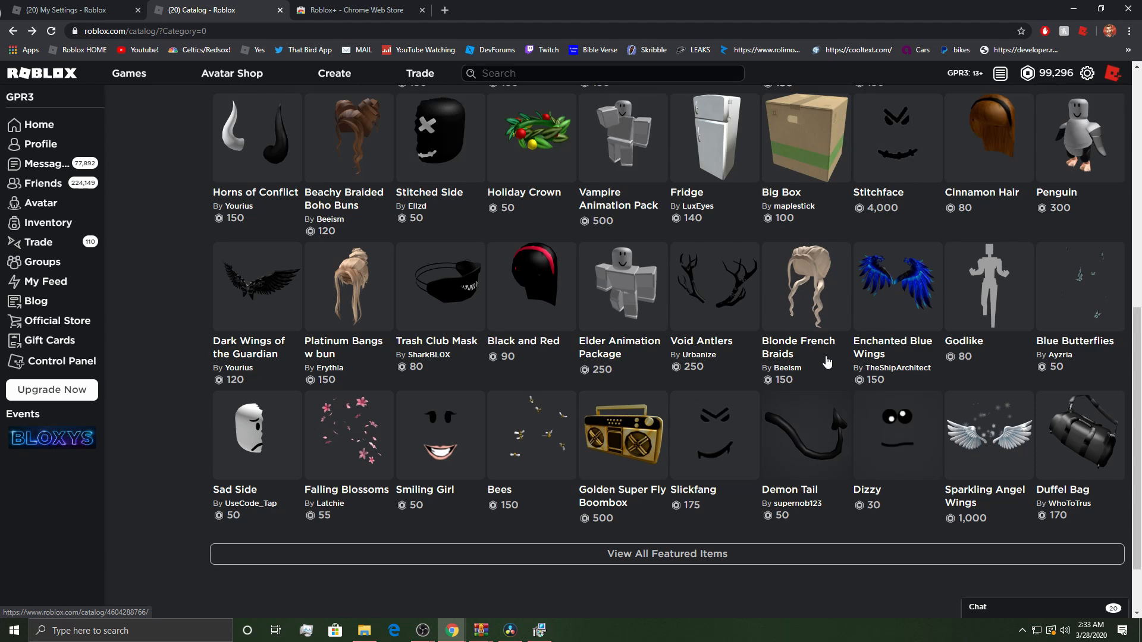
scroll("down", 3)
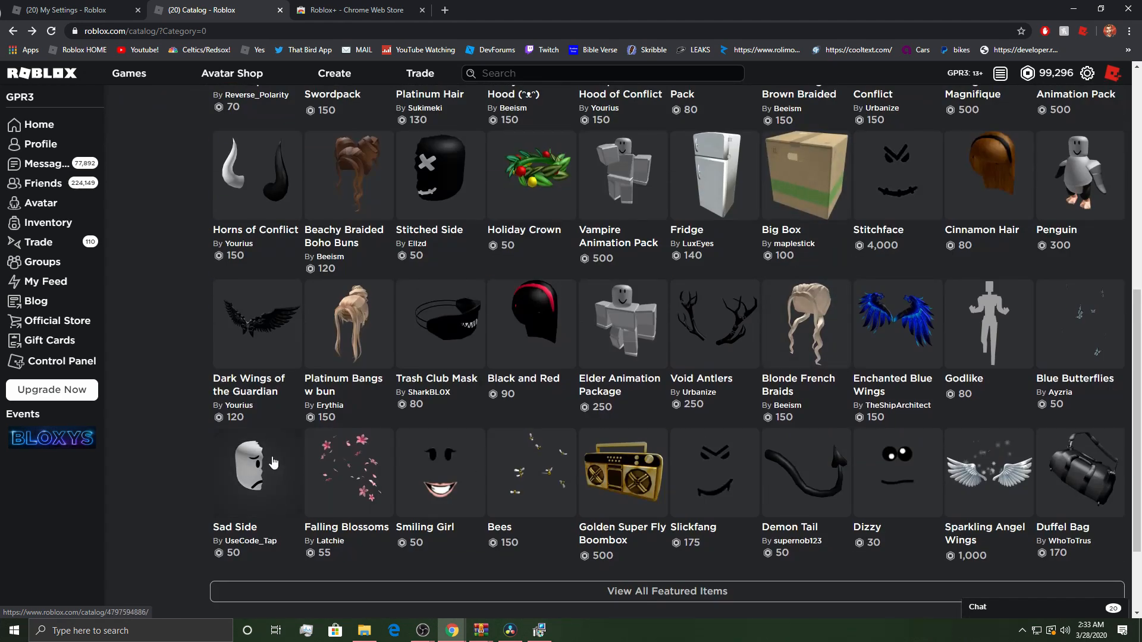
scroll("up", 3)
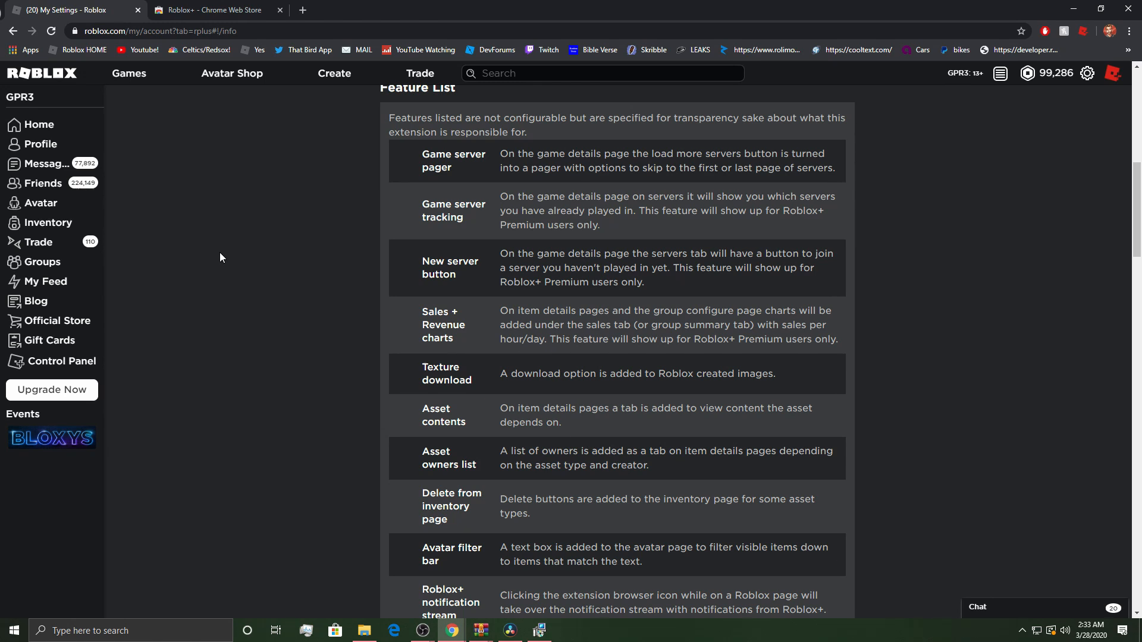
scroll("down", 3)
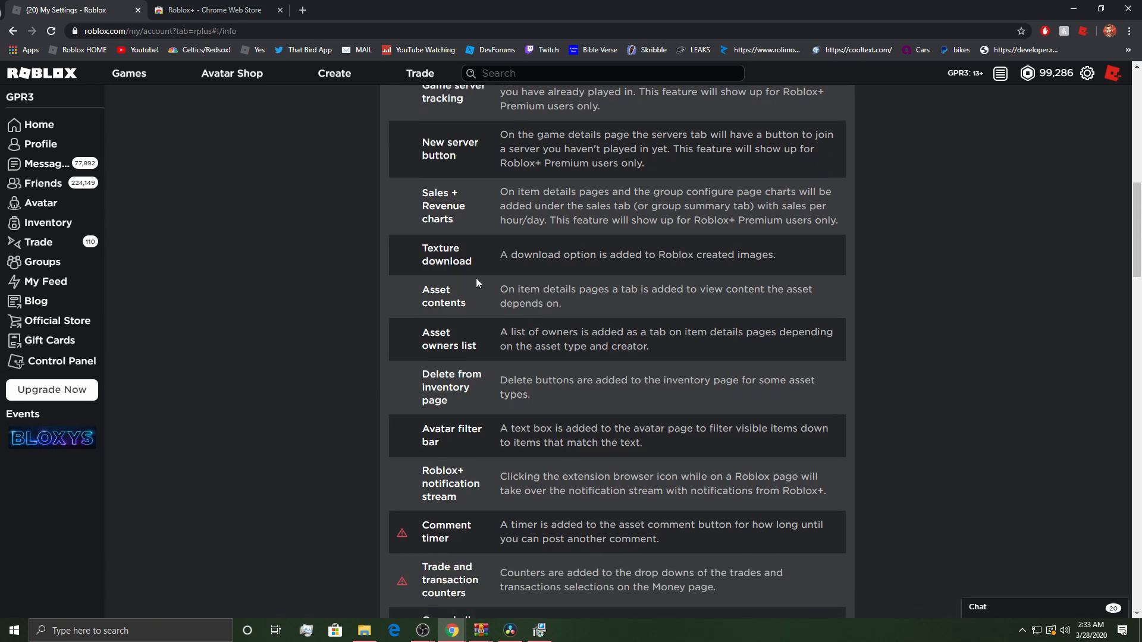
mouse_move(598, 286)
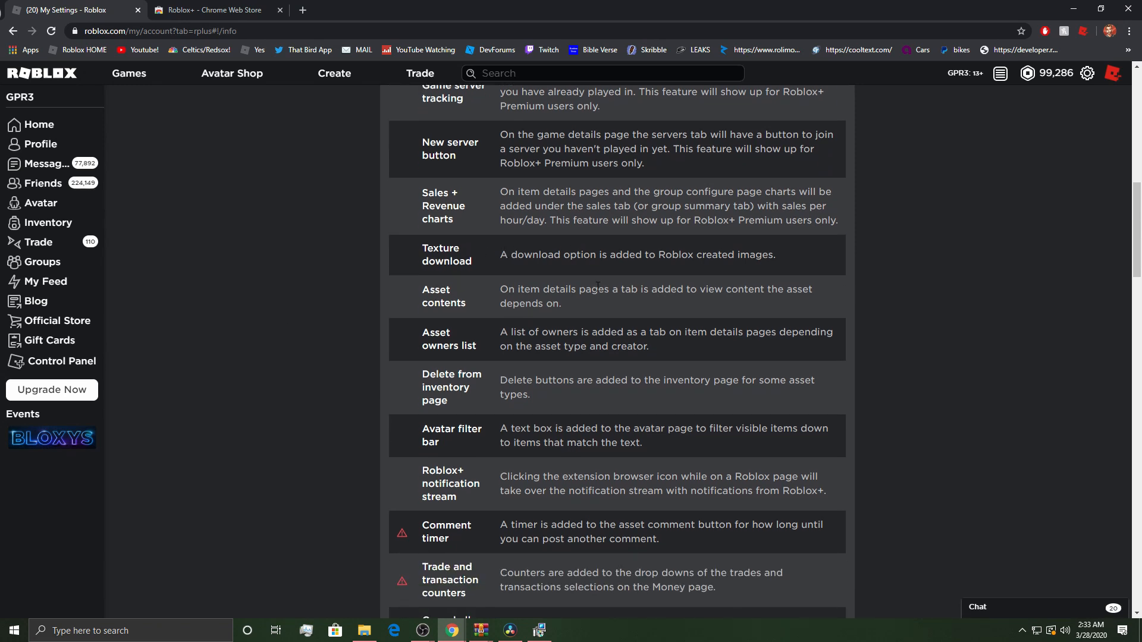
mouse_move(474, 297)
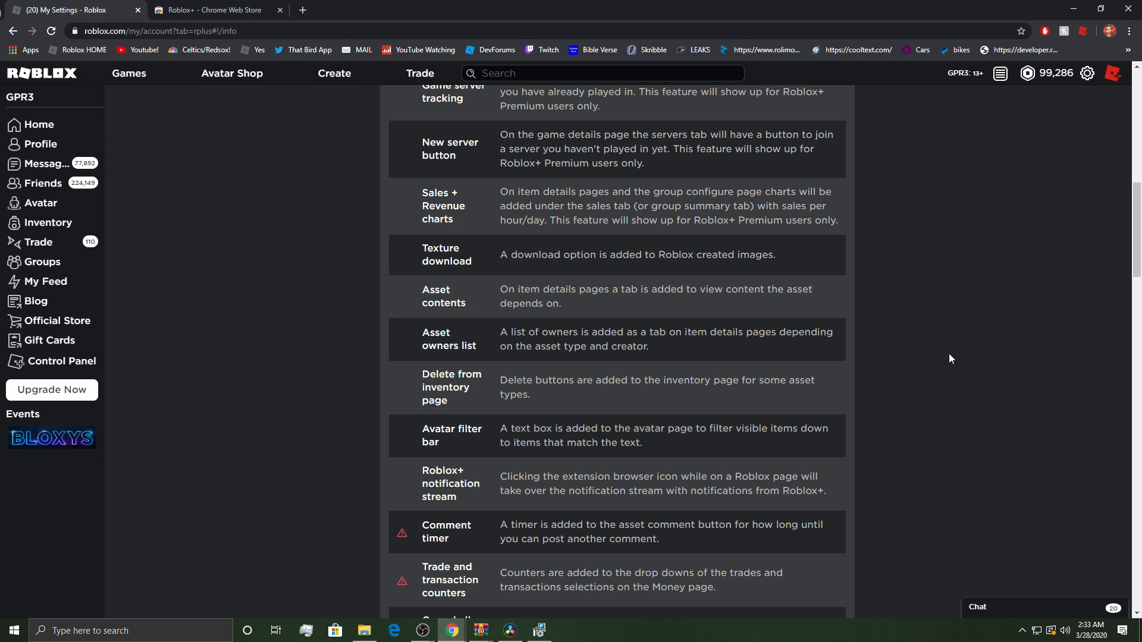
mouse_move(847, 400)
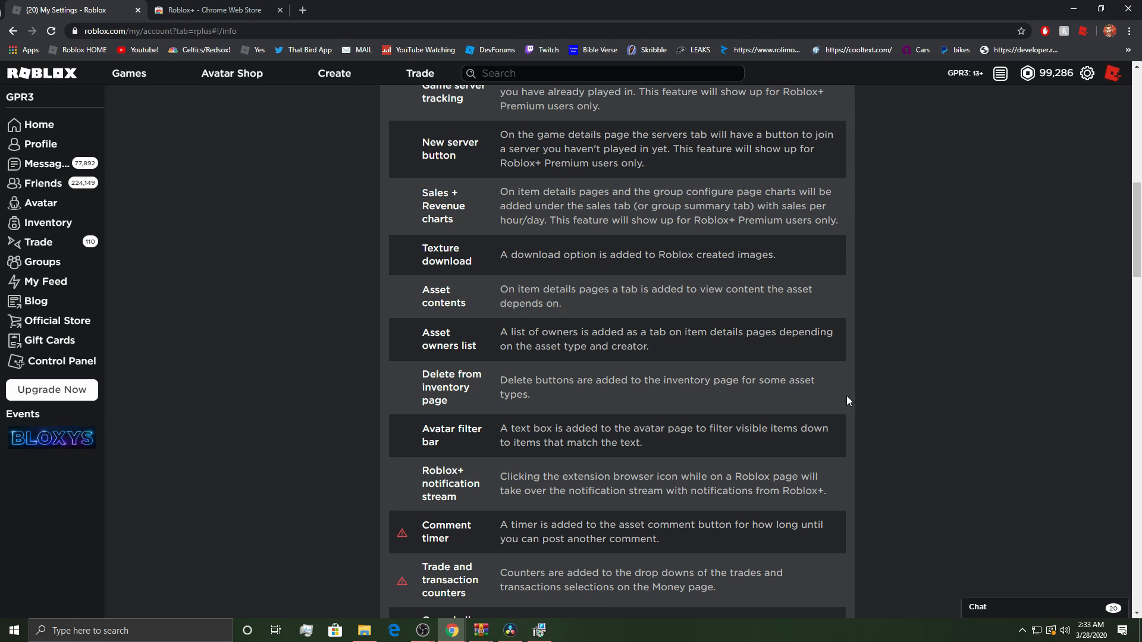
scroll("down", 3)
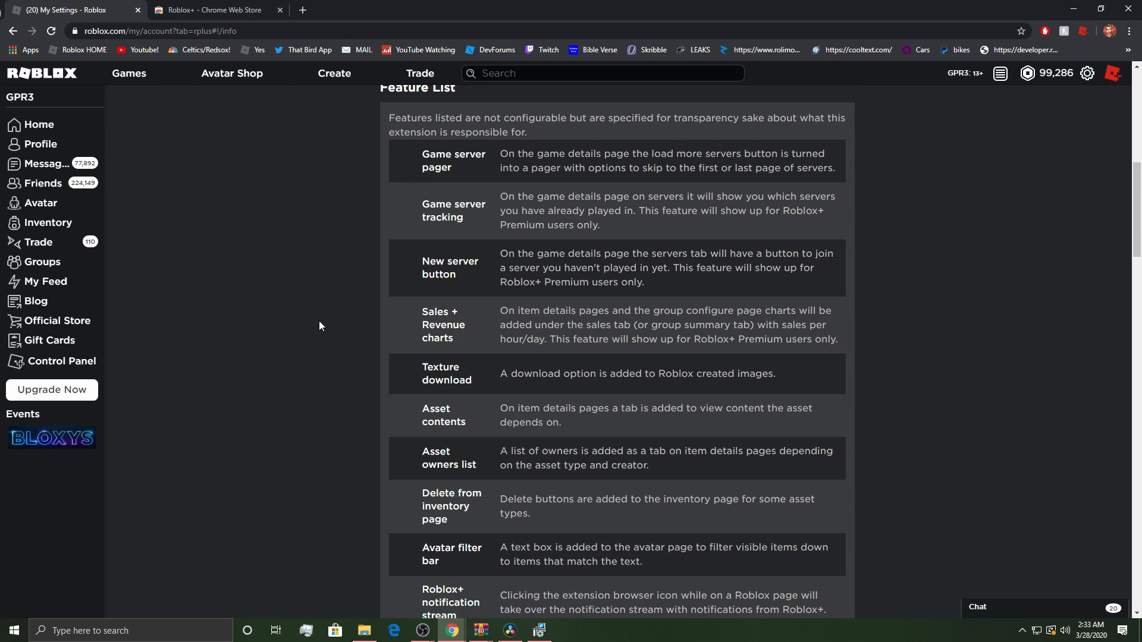
mouse_move(433, 342)
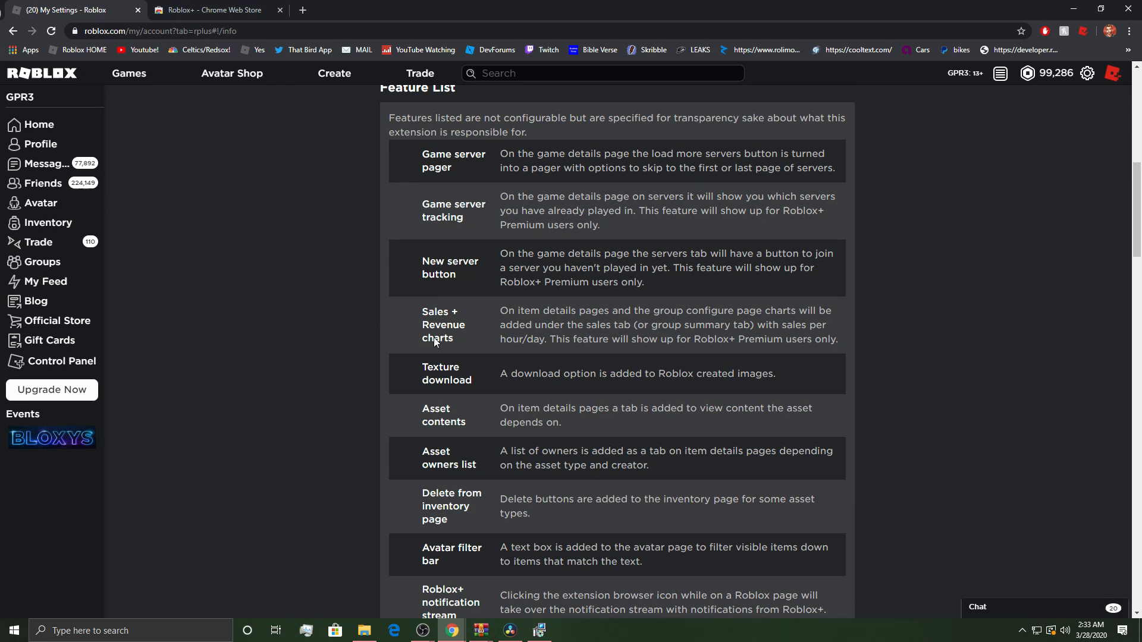
scroll("down", 3)
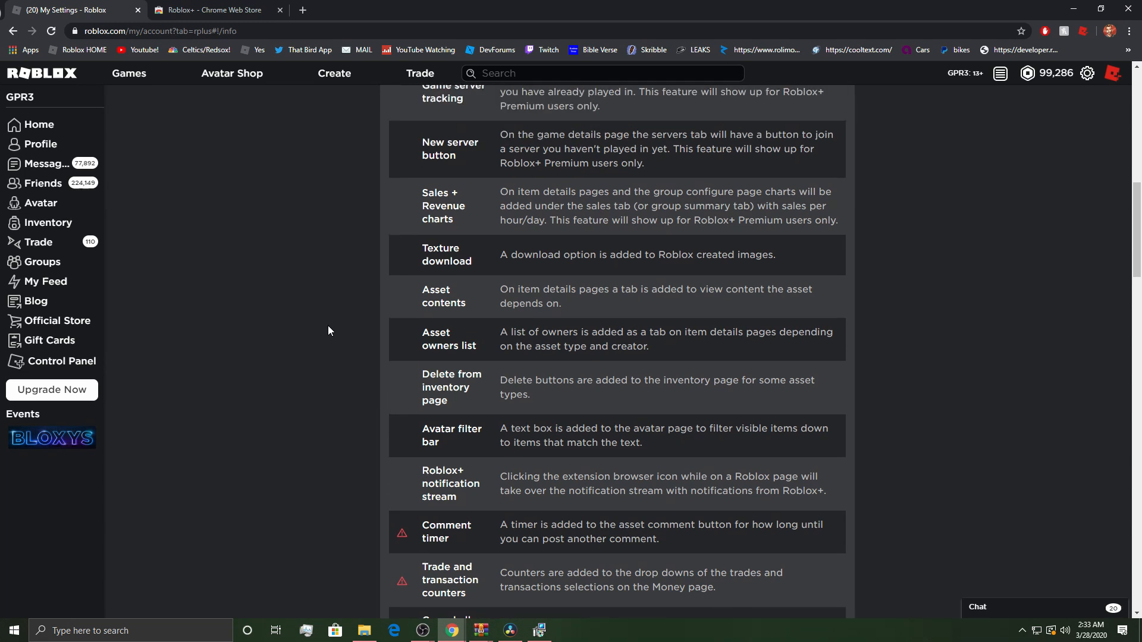
mouse_move(587, 192)
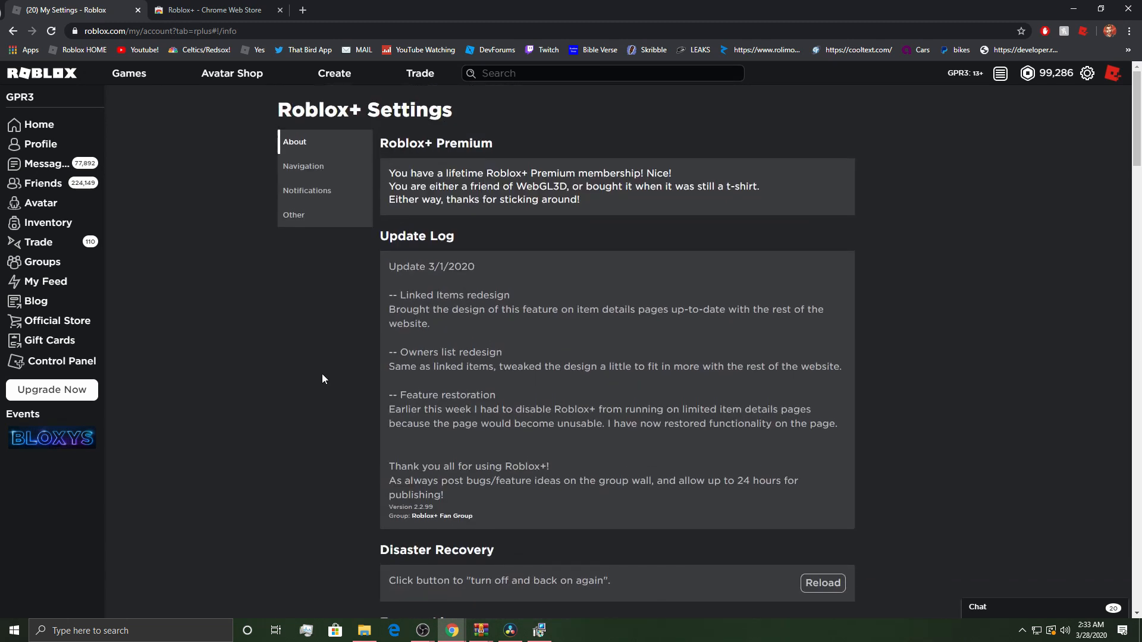
scroll("down", 3)
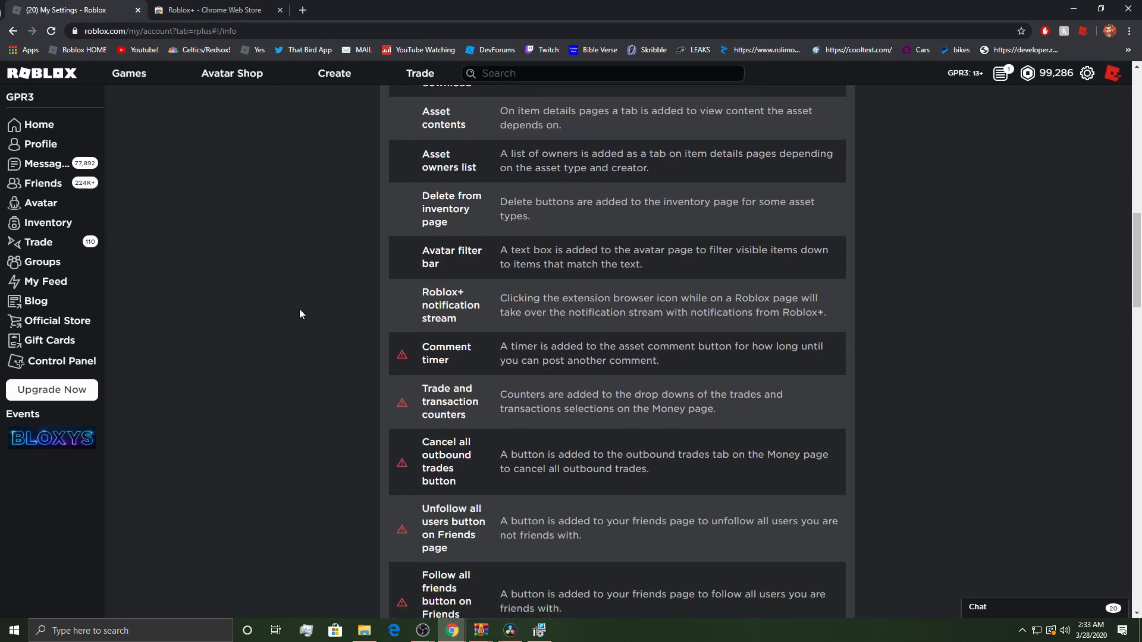
scroll("down", 3)
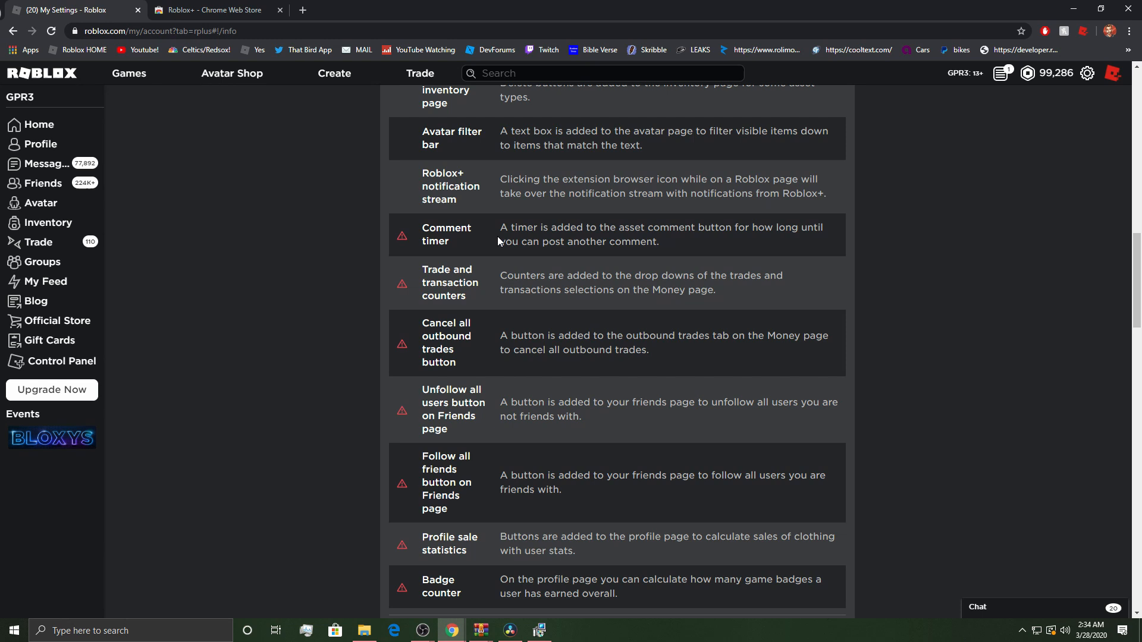
mouse_move(499, 289)
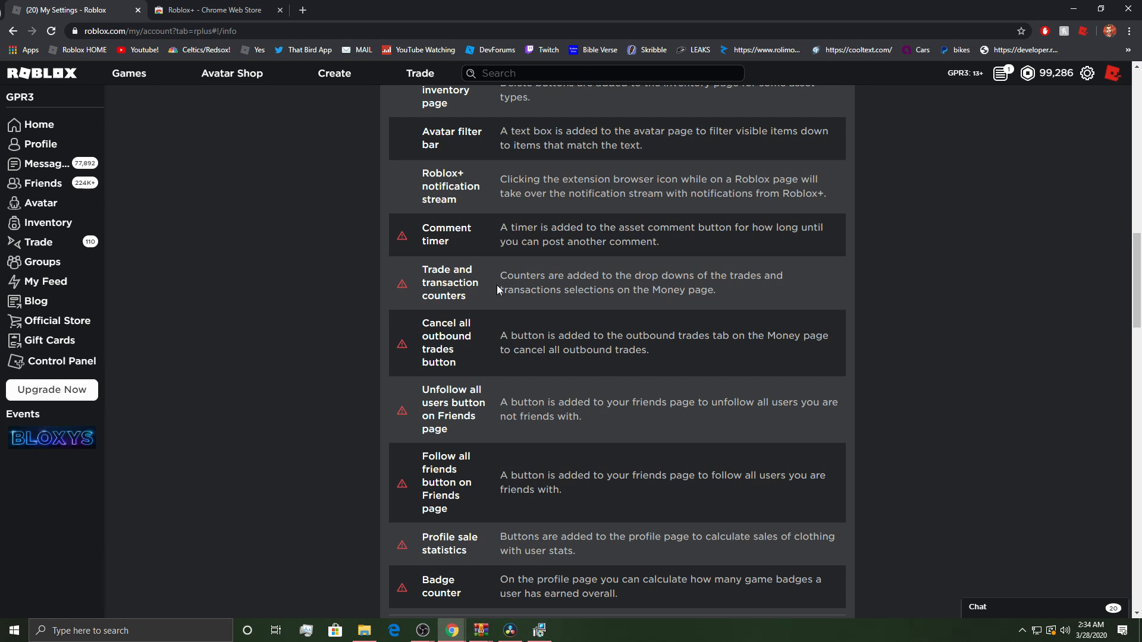
mouse_move(526, 327)
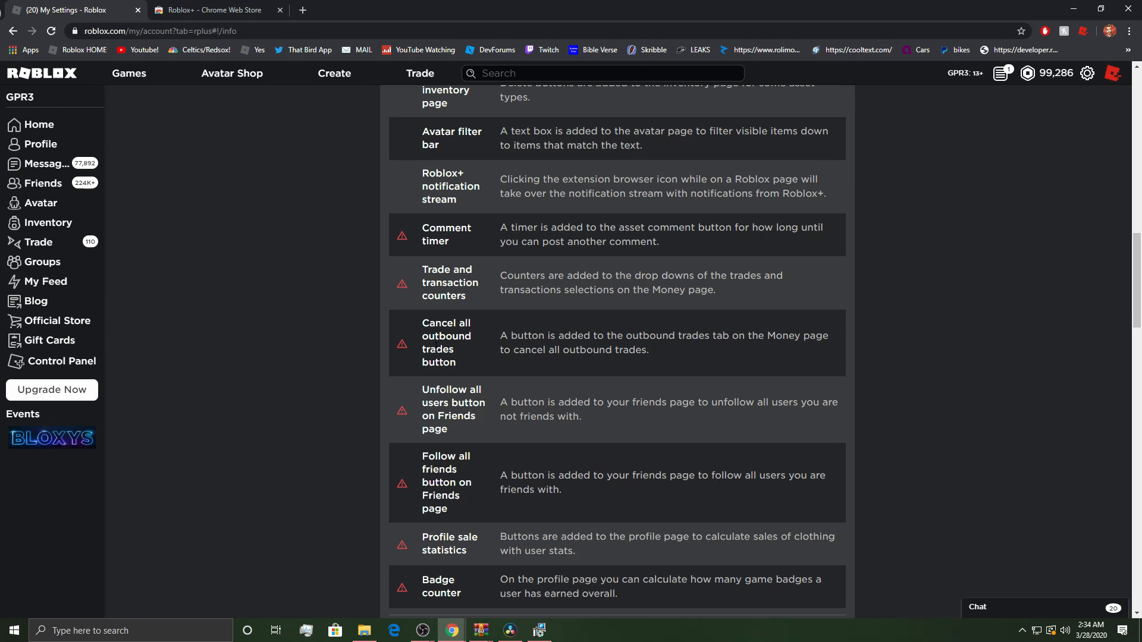
scroll("down", 3)
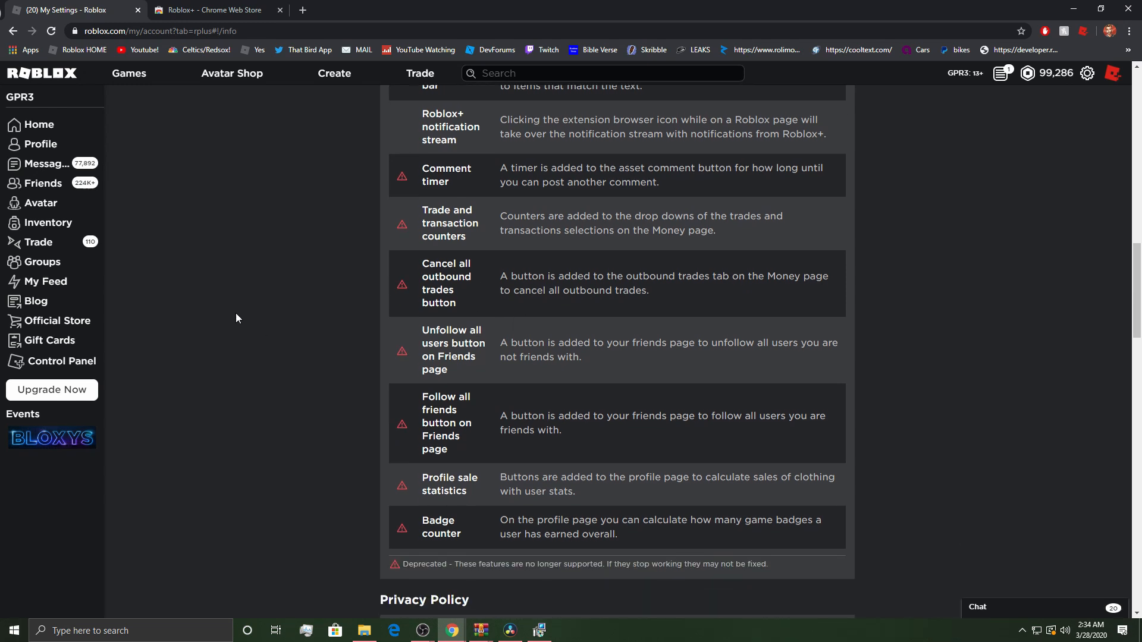
mouse_move(570, 369)
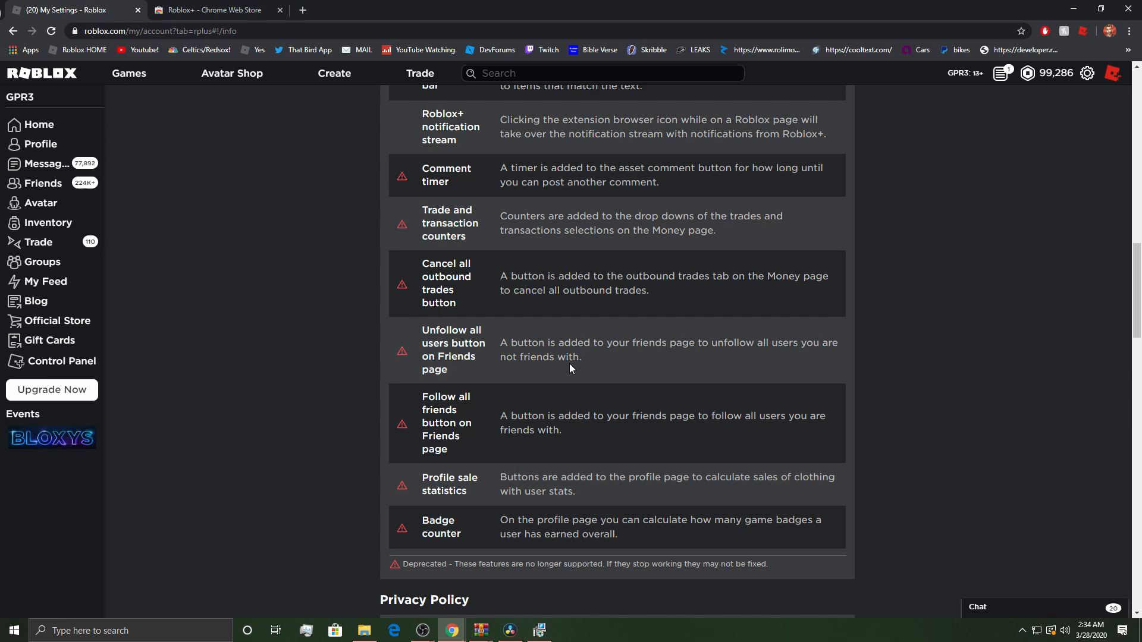
mouse_move(769, 354)
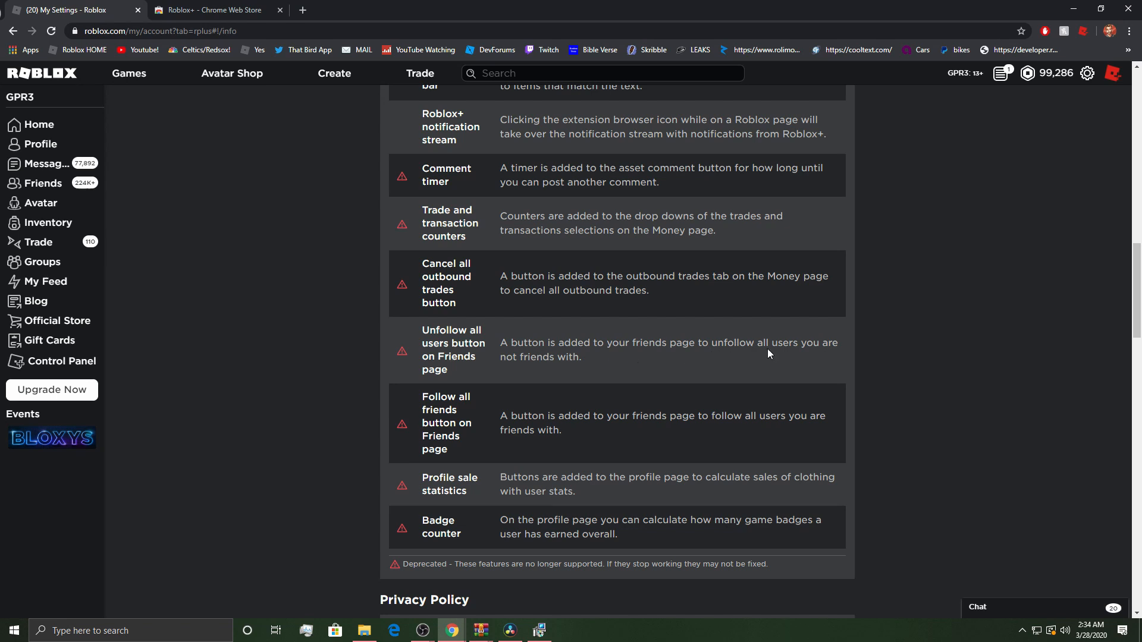
mouse_move(61, 151)
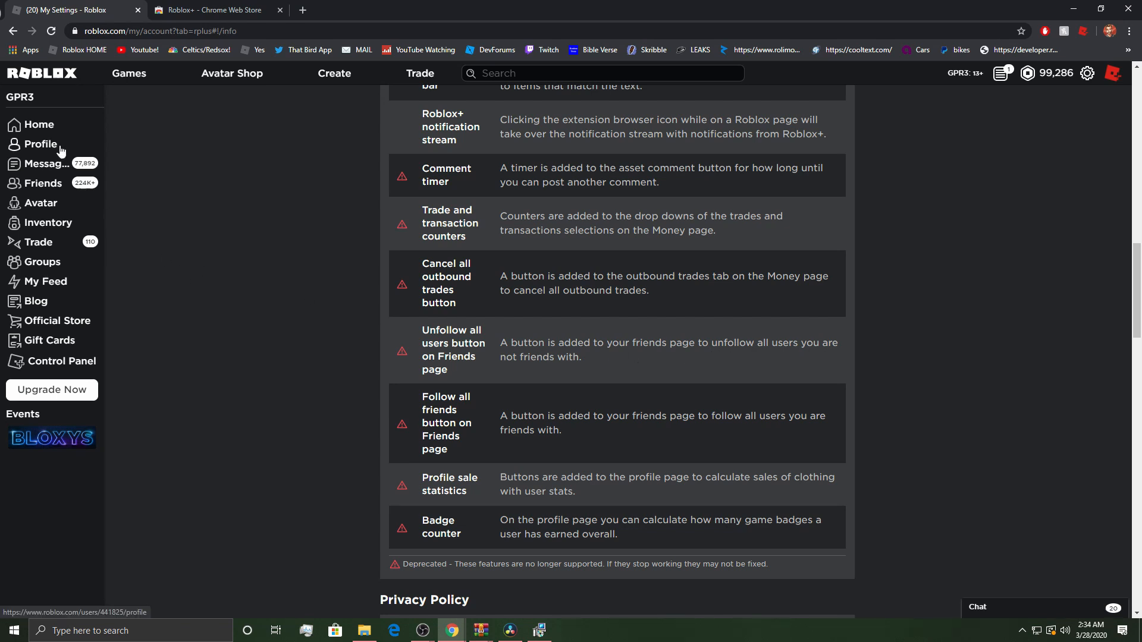
View your profile's friends list and Following tab, then return to the Roblox+ settings tab
left_click(41, 143)
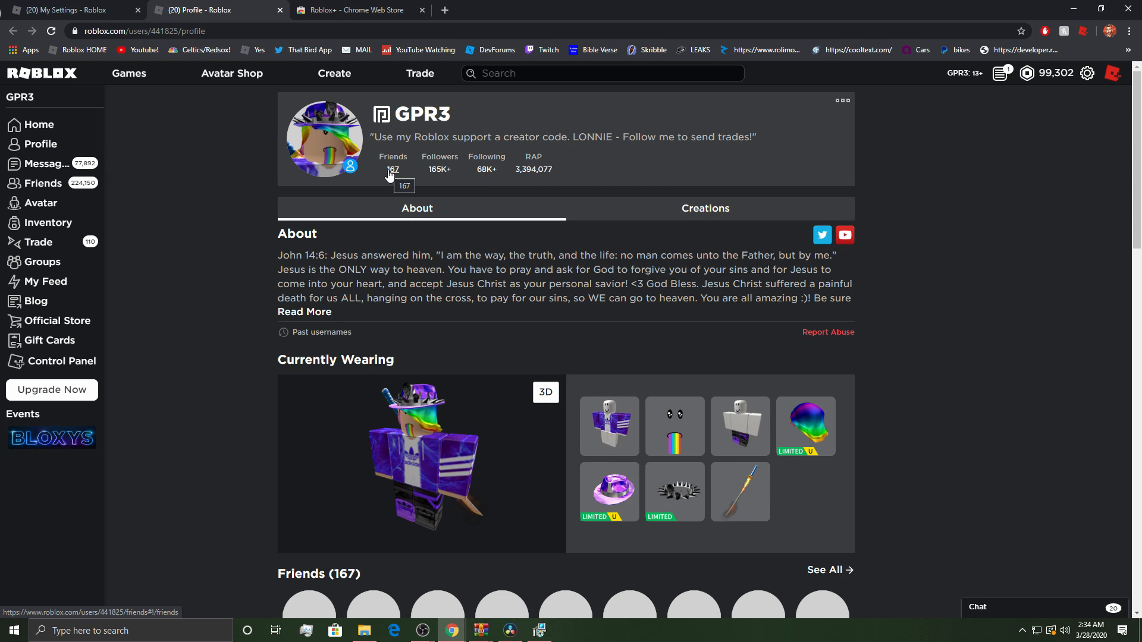
left_click(392, 169)
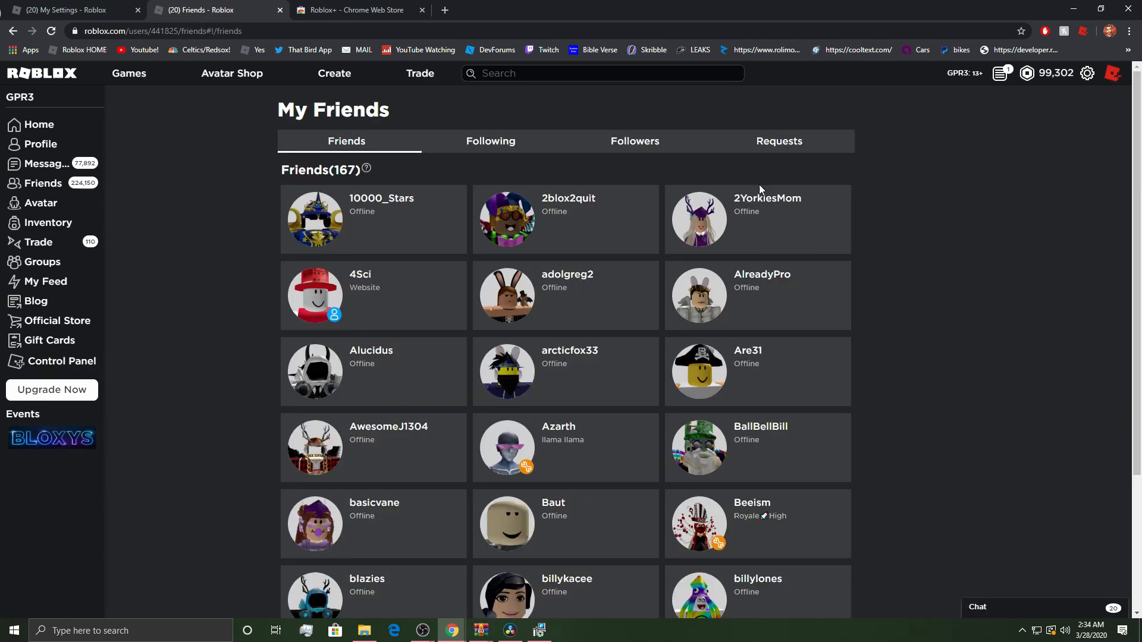
left_click(490, 140)
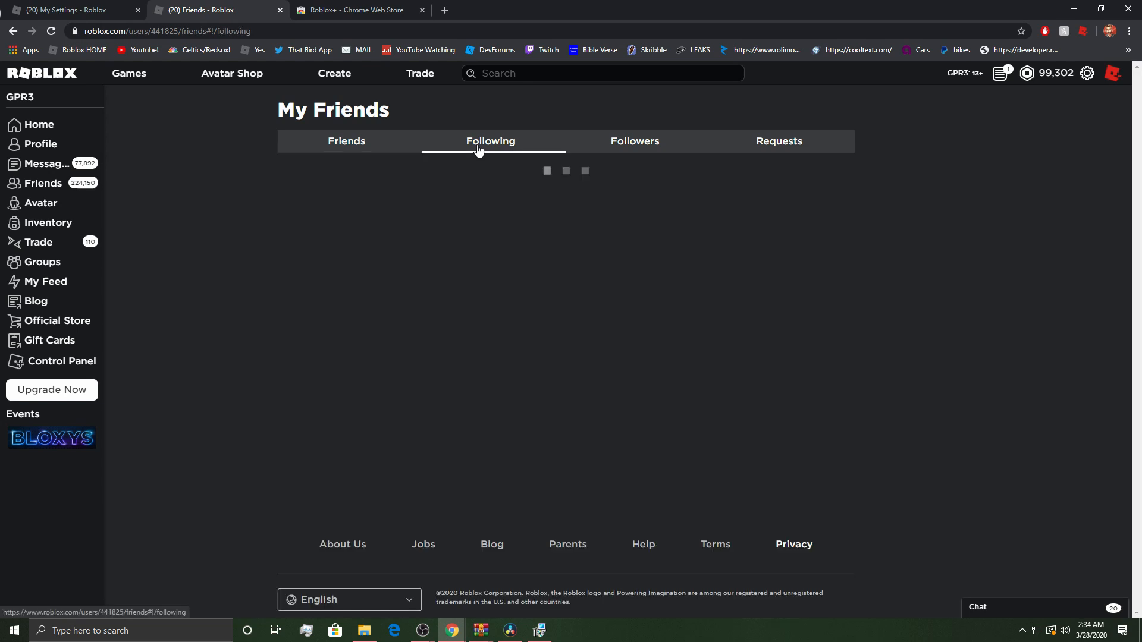
left_click(346, 141)
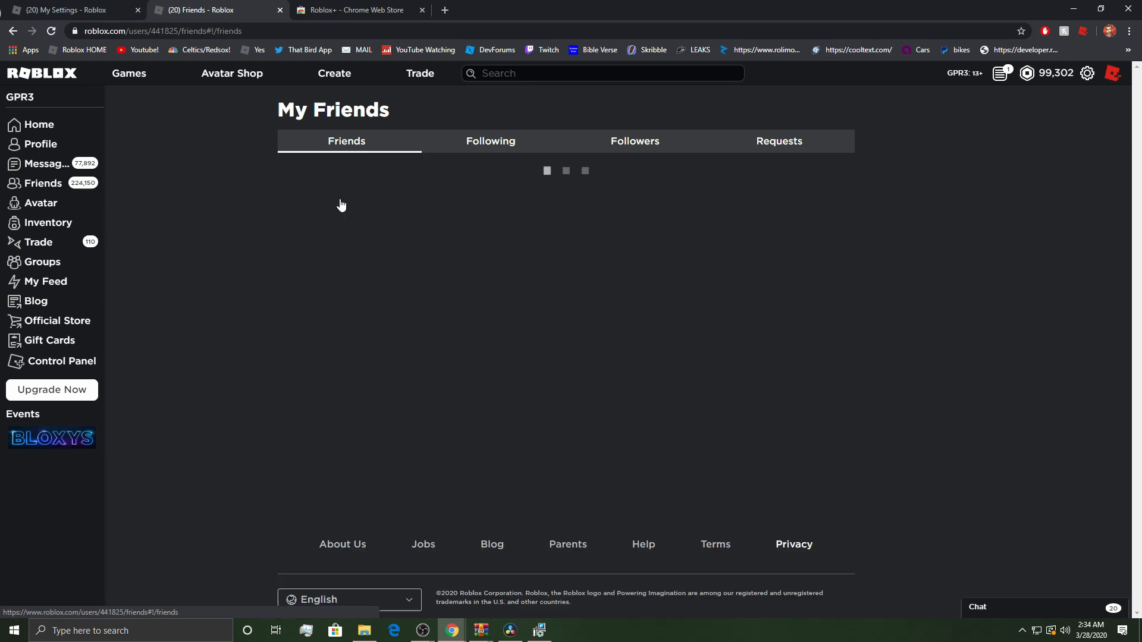
left_click(66, 9)
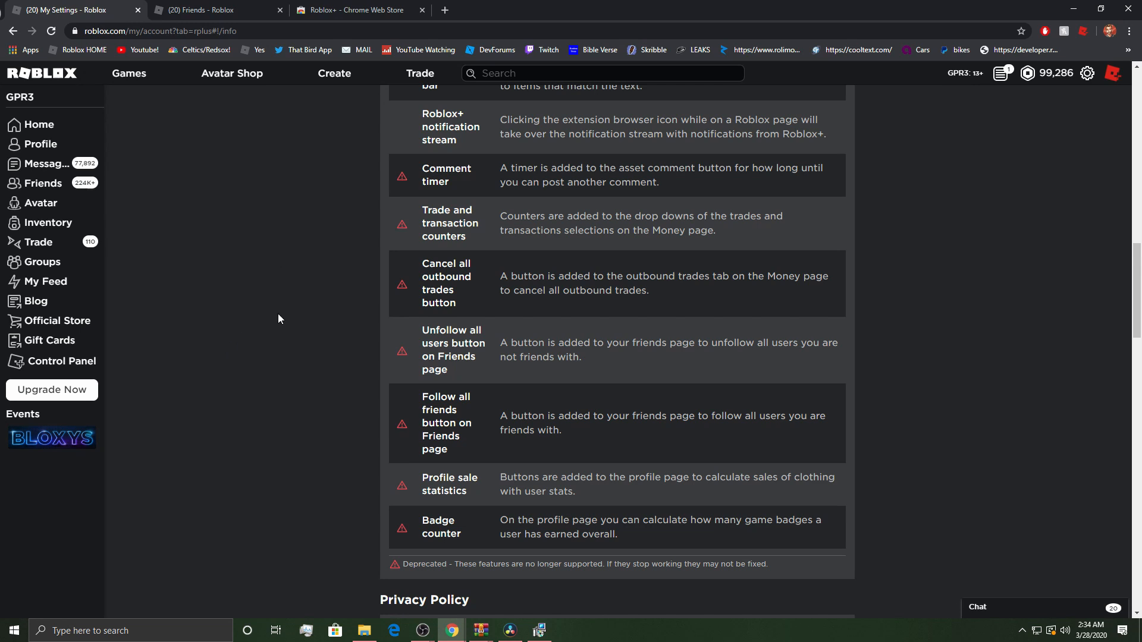
Revisit the Roblox+ Navigation settings and the Other profile, game and trade settings
scroll("down", 3)
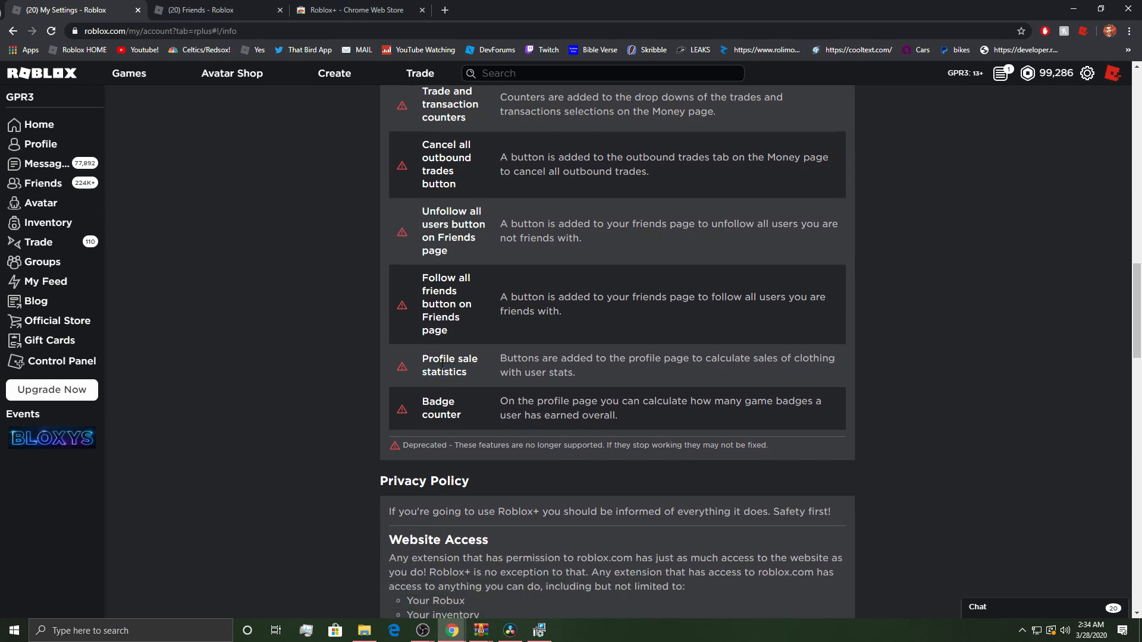
mouse_move(269, 311)
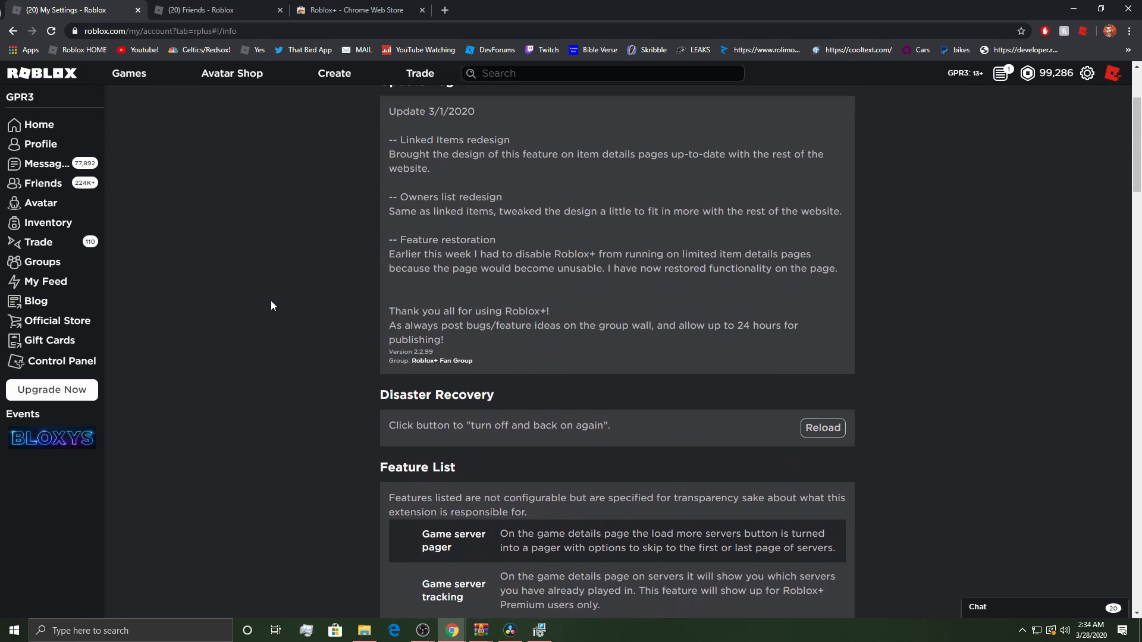
left_click(303, 166)
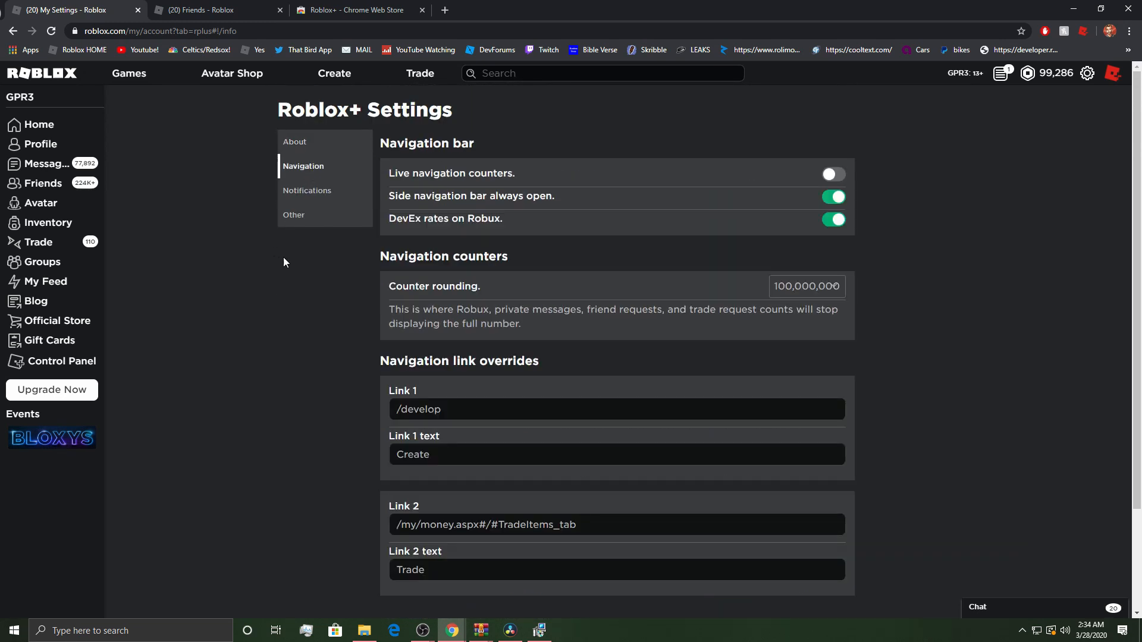
left_click(294, 215)
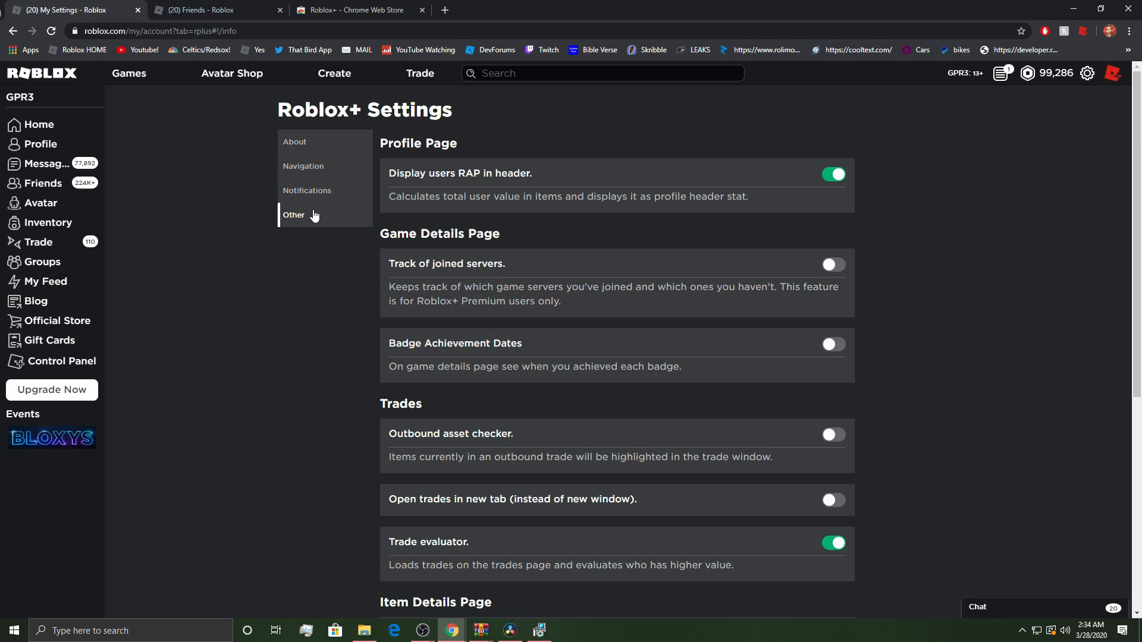
scroll("down", 3)
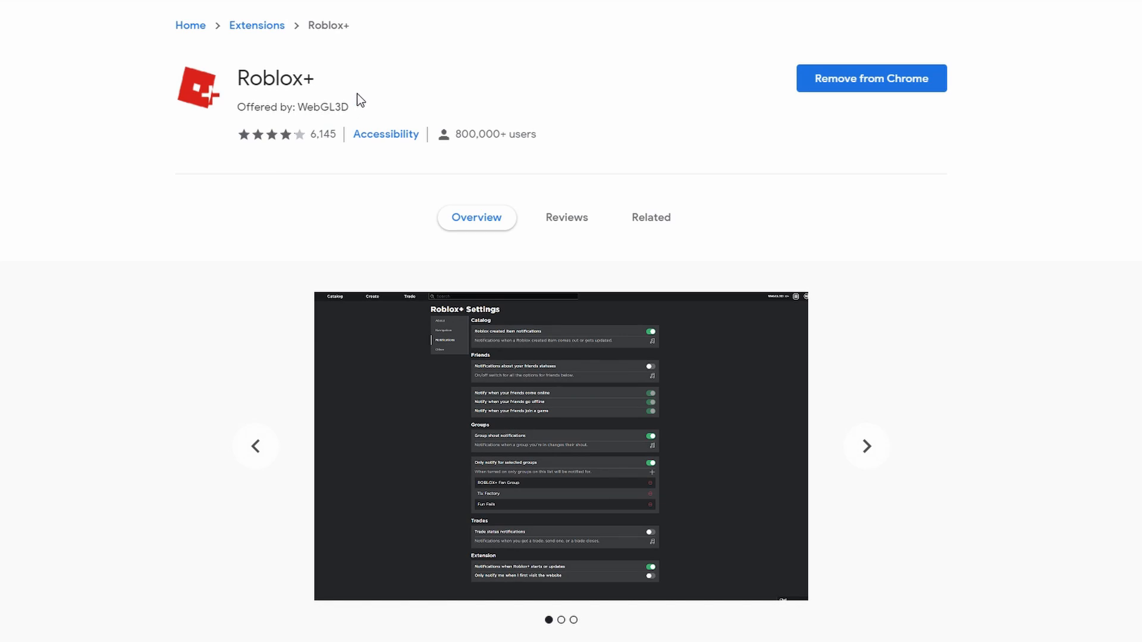
Scroll the Roblox+ store listing back through its overview screenshots
left_click(866, 447)
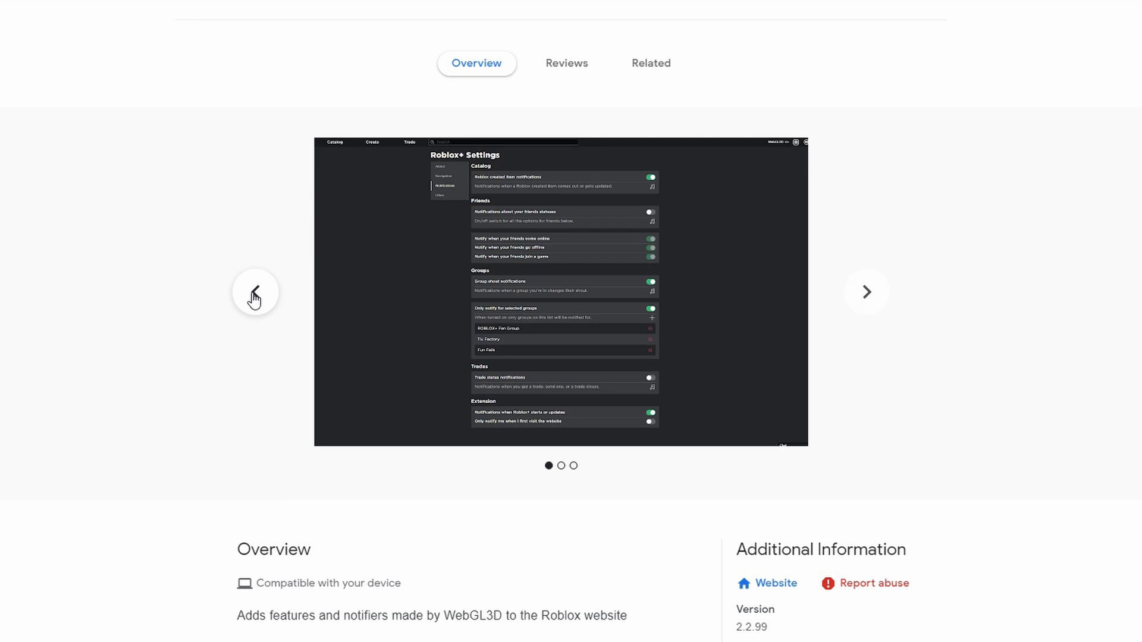
left_click(866, 292)
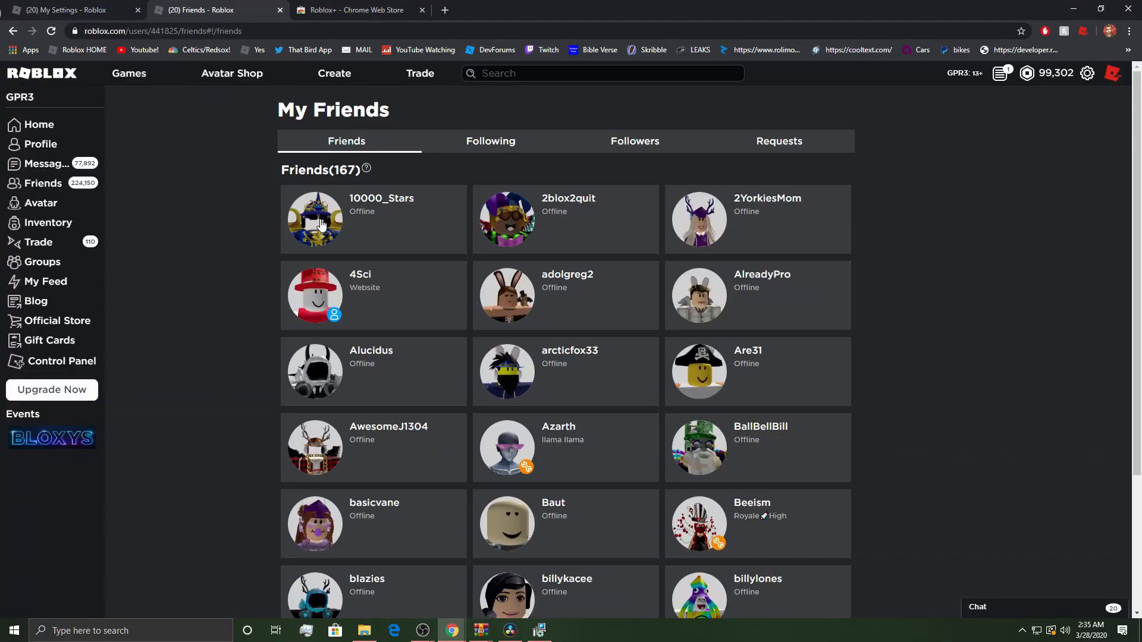
From a friend's profile, open the Lord of the Federation hat and scroll its owners list
left_click(315, 221)
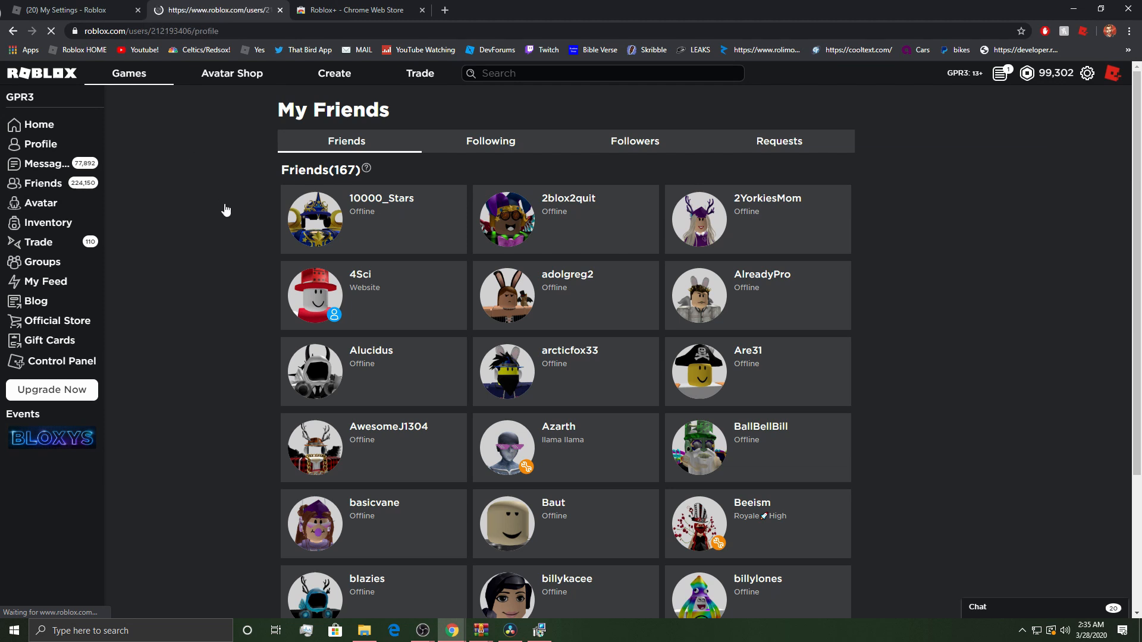
left_click(314, 221)
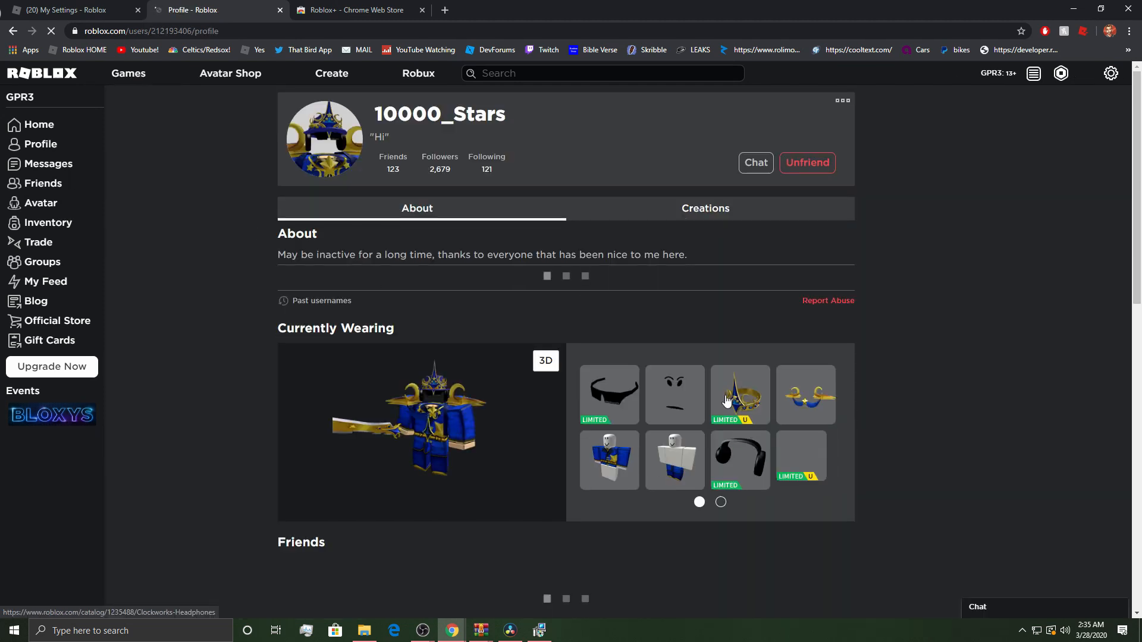
left_click(805, 461)
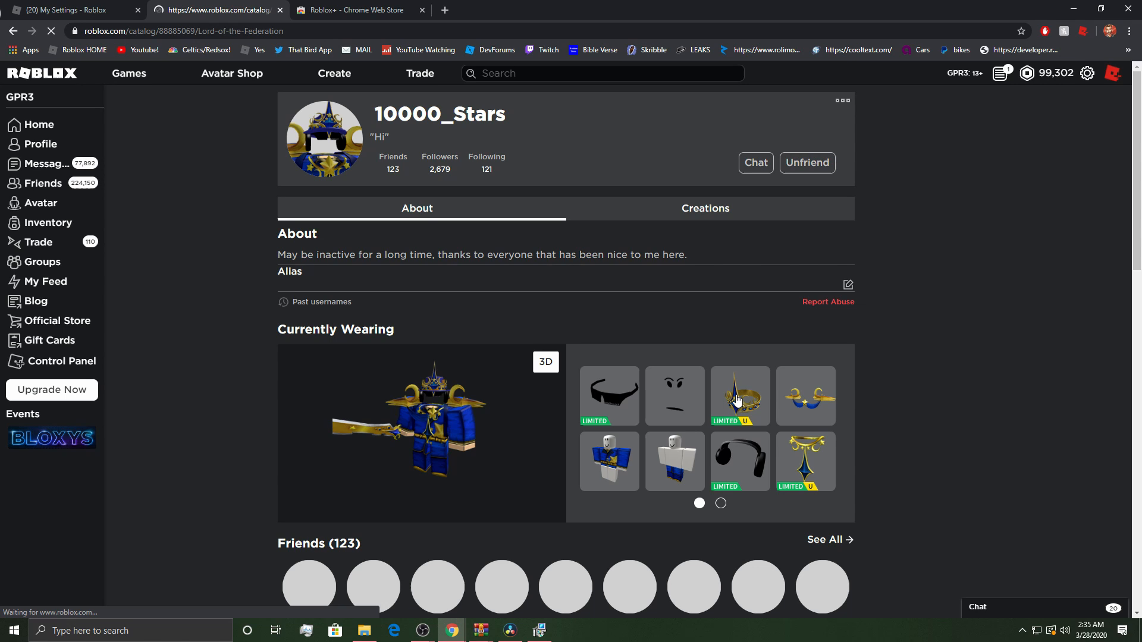
left_click(739, 396)
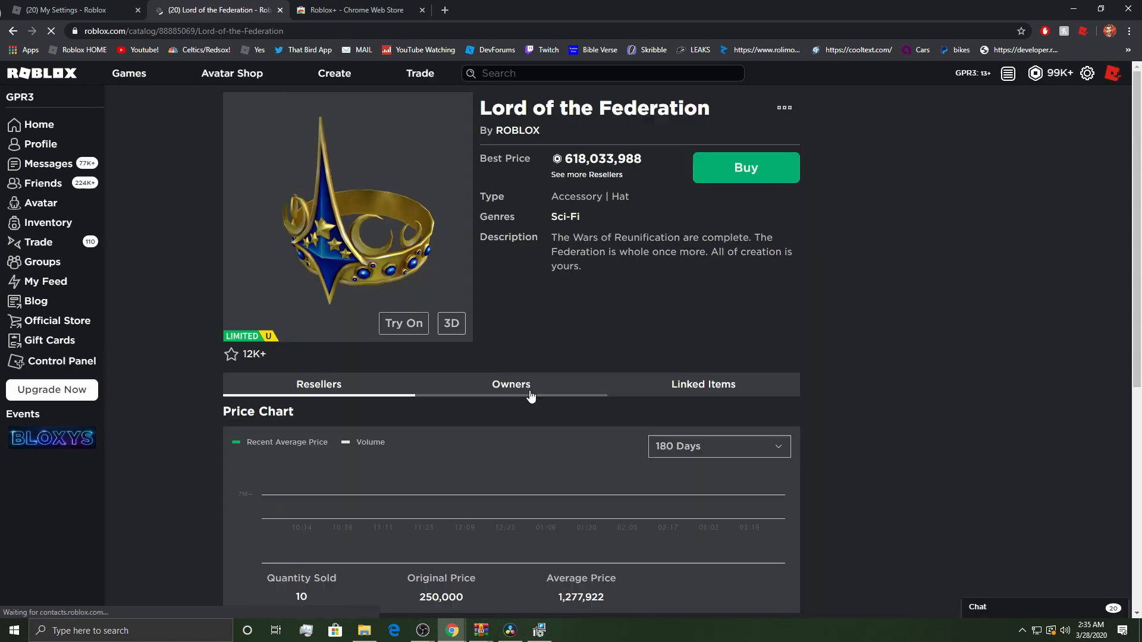
left_click(511, 384)
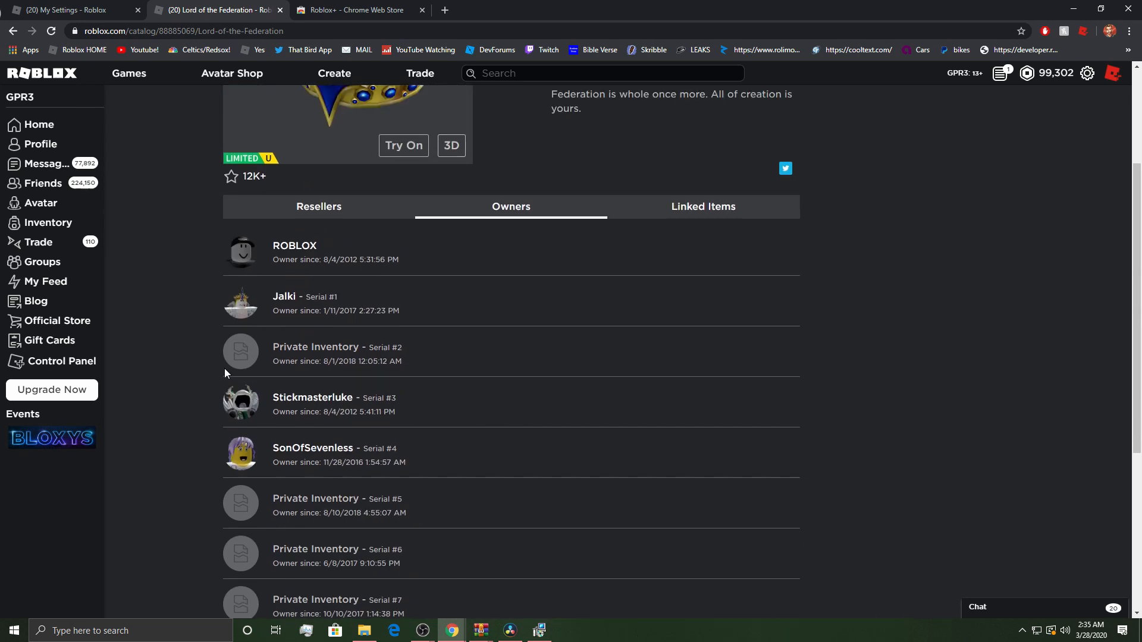
scroll("down", 3)
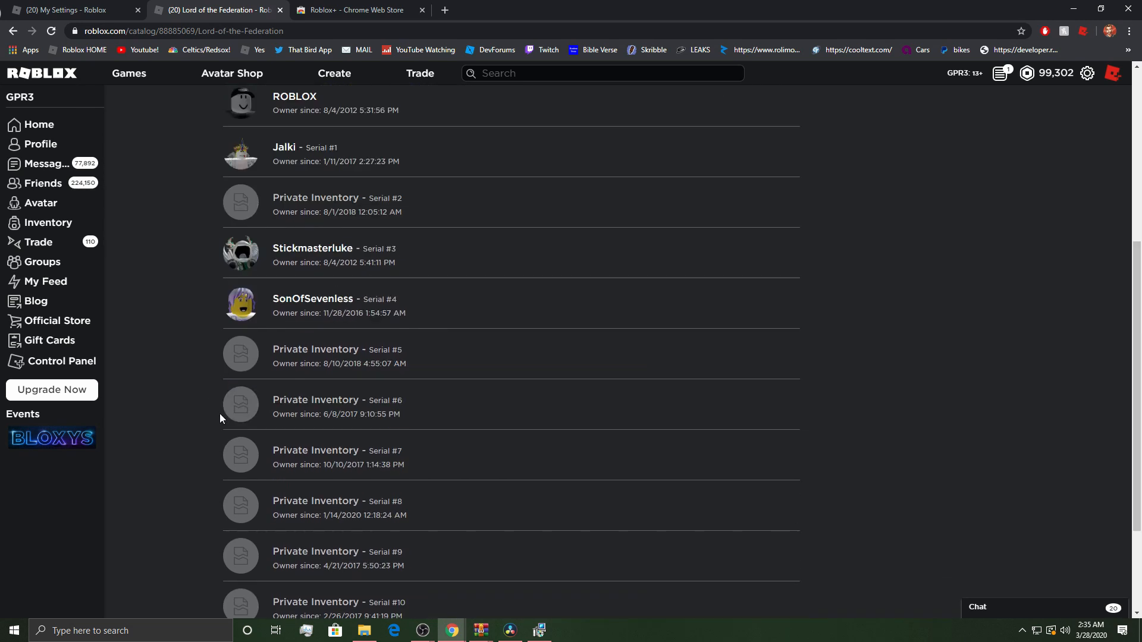
scroll("down", 3)
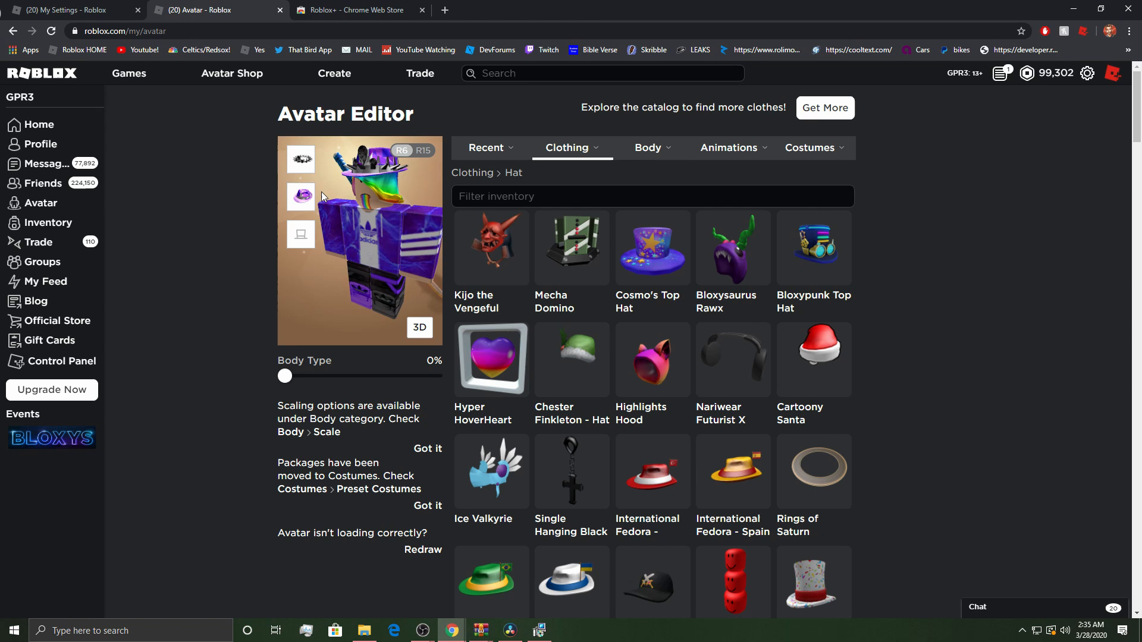
Open your profile, then scroll through the Purple Sparkle Time Fedora owners list
scroll("down", 3)
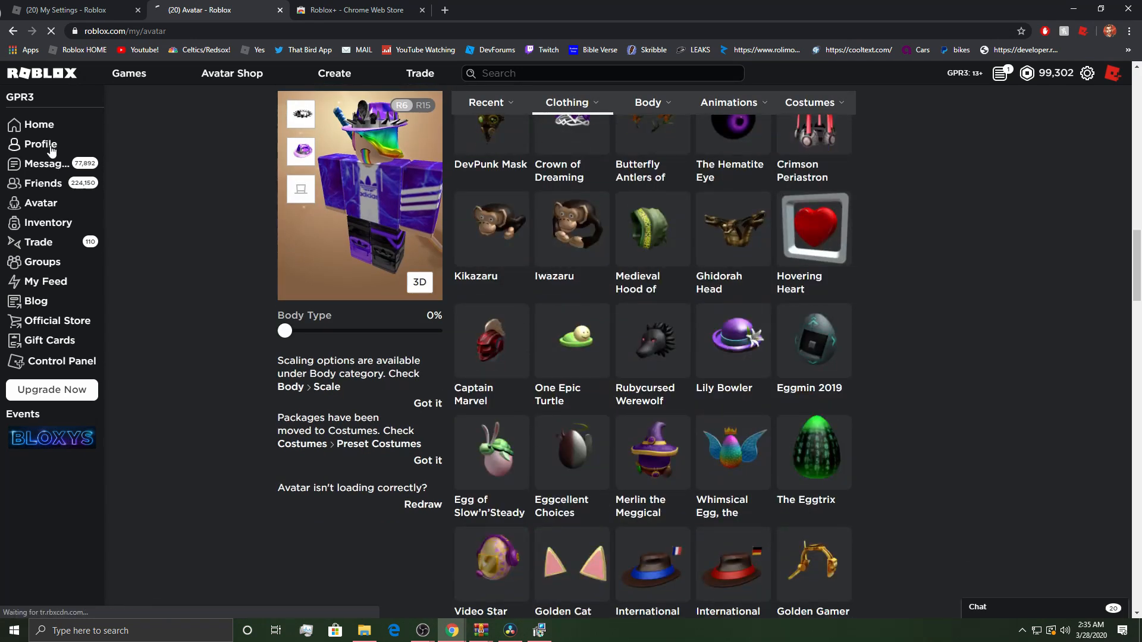
left_click(40, 143)
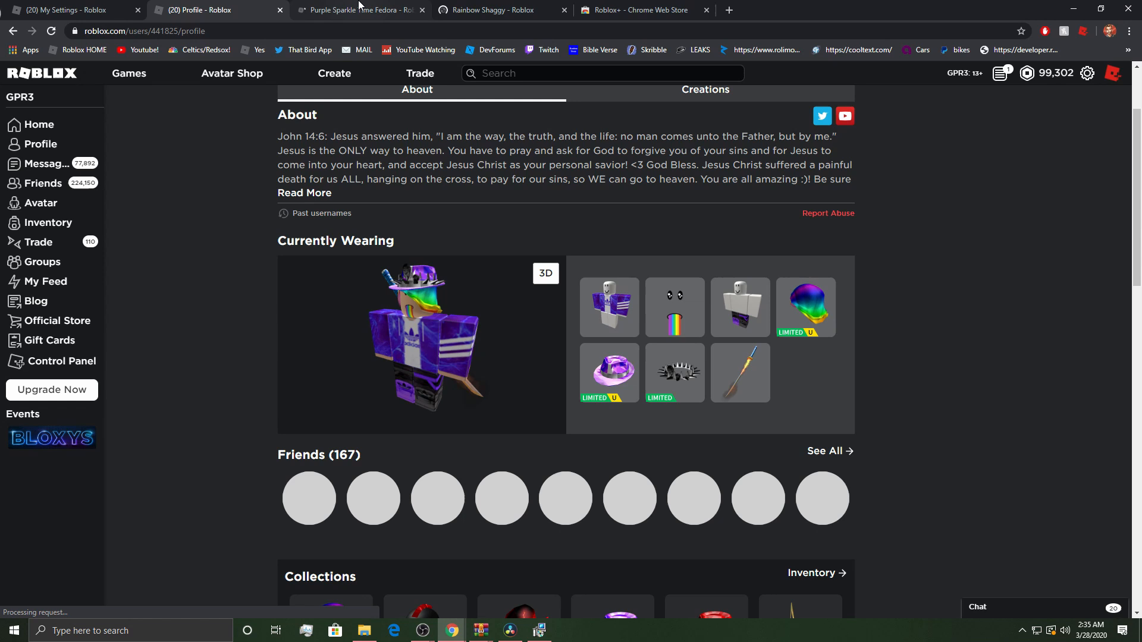
left_click(357, 10)
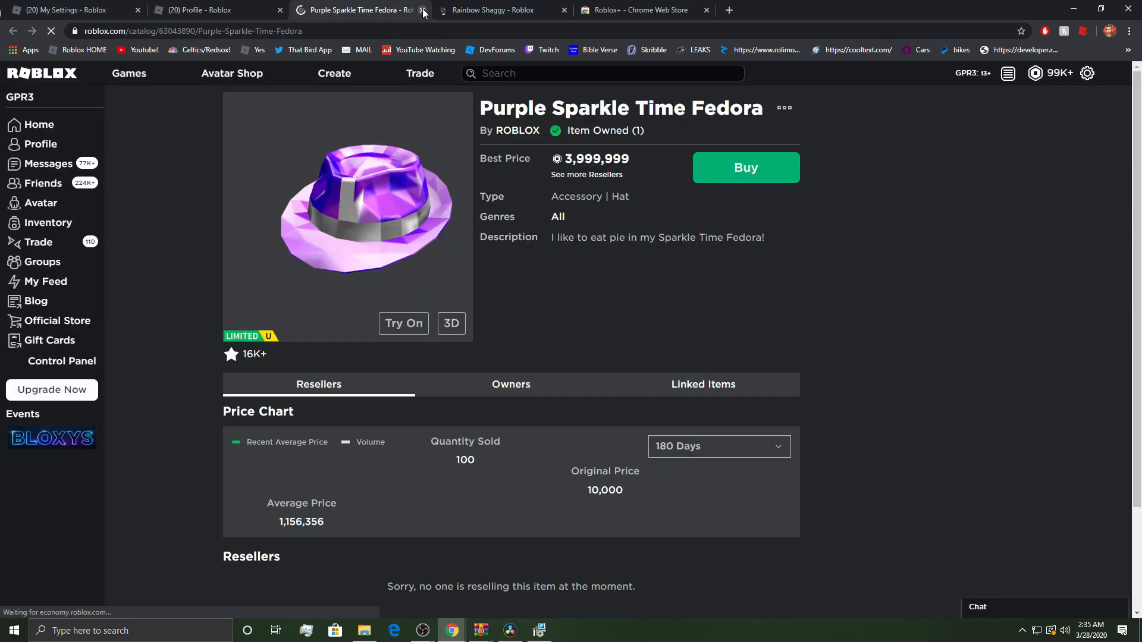
scroll("down", 3)
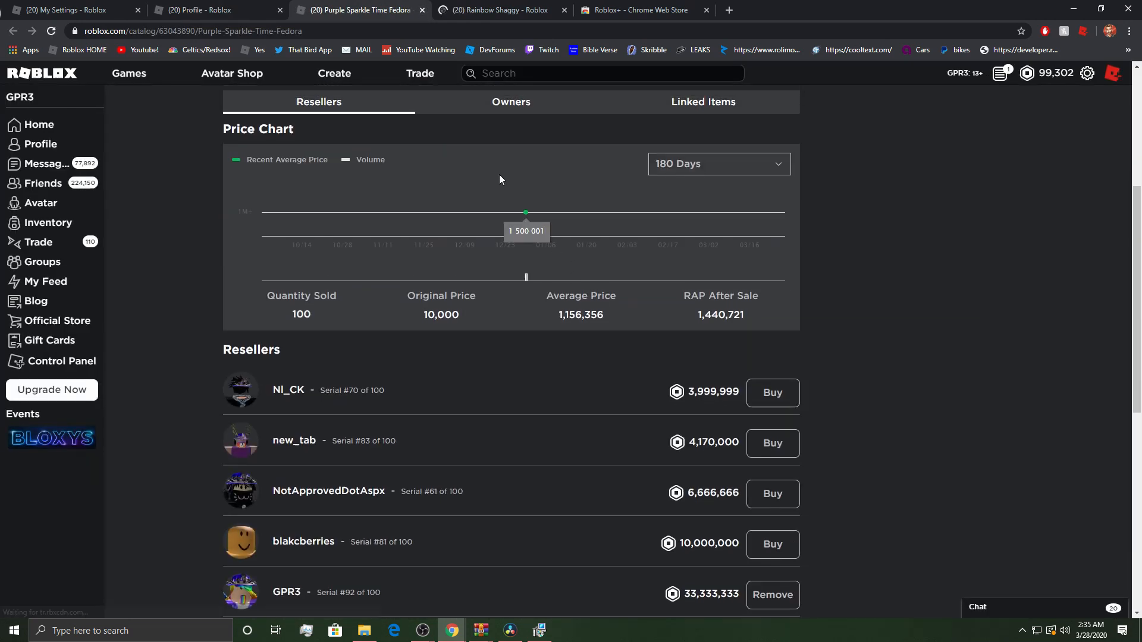
left_click(510, 101)
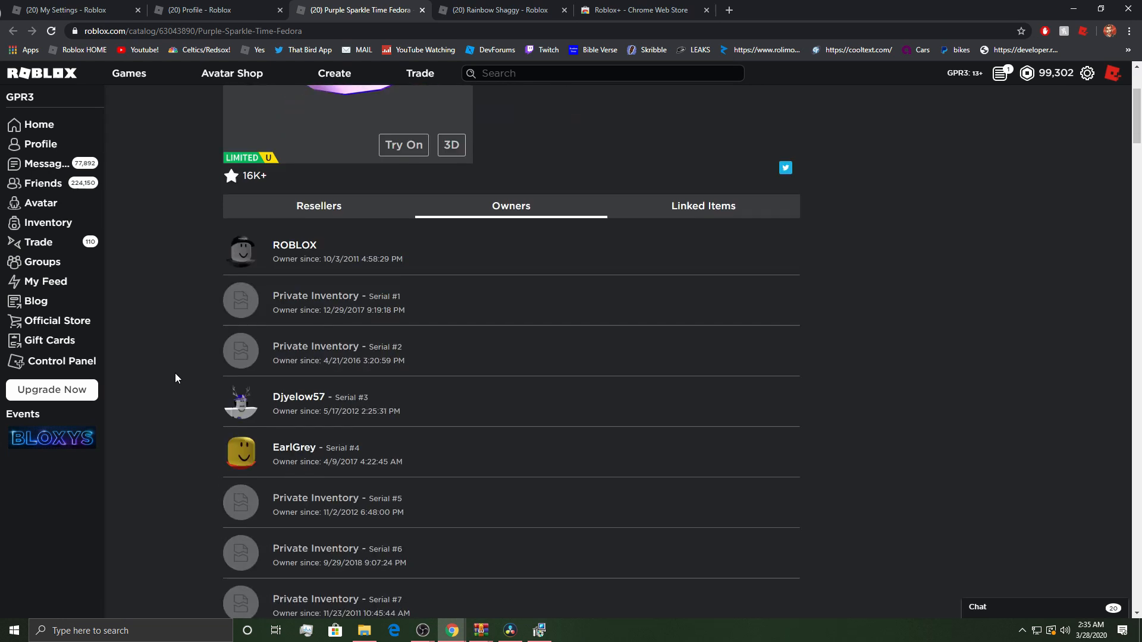
scroll("down", 3)
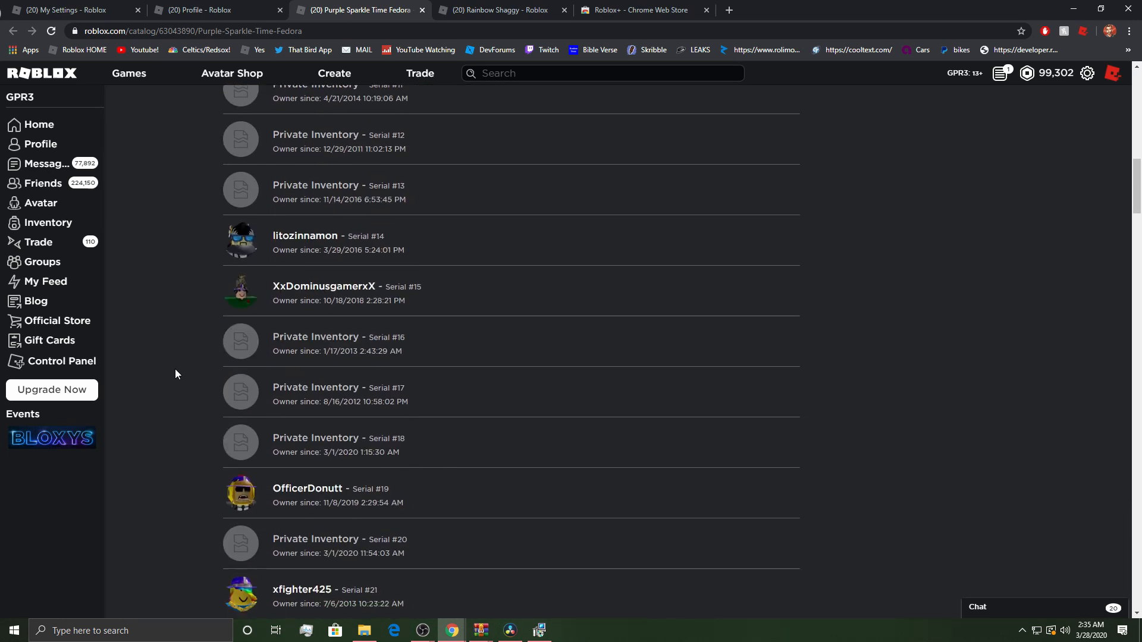
scroll("down", 3)
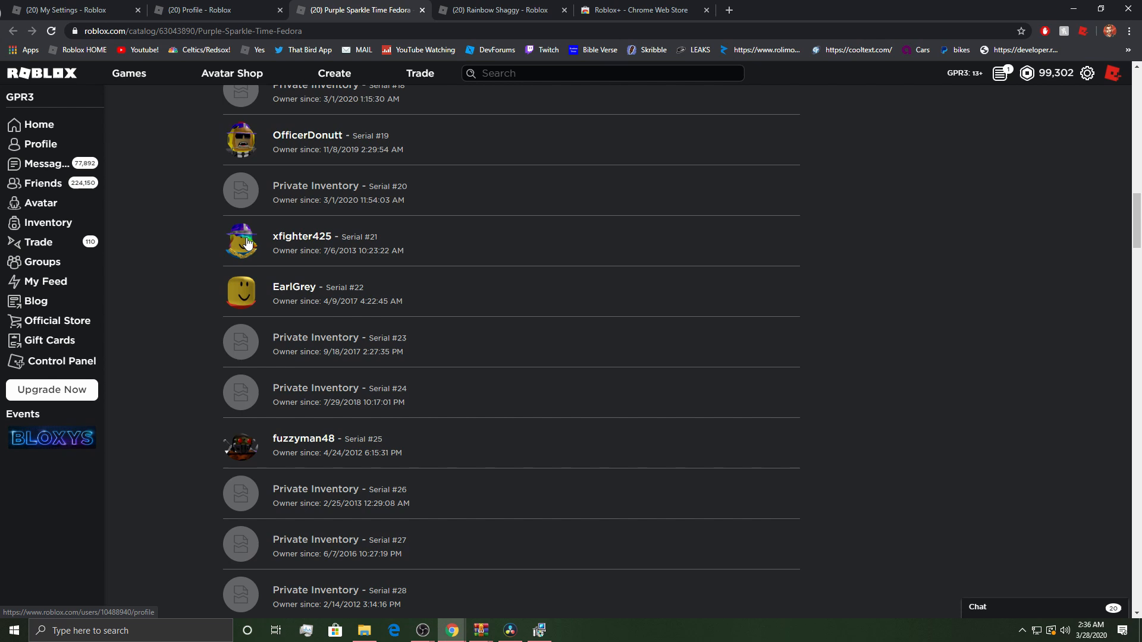
scroll("down", 3)
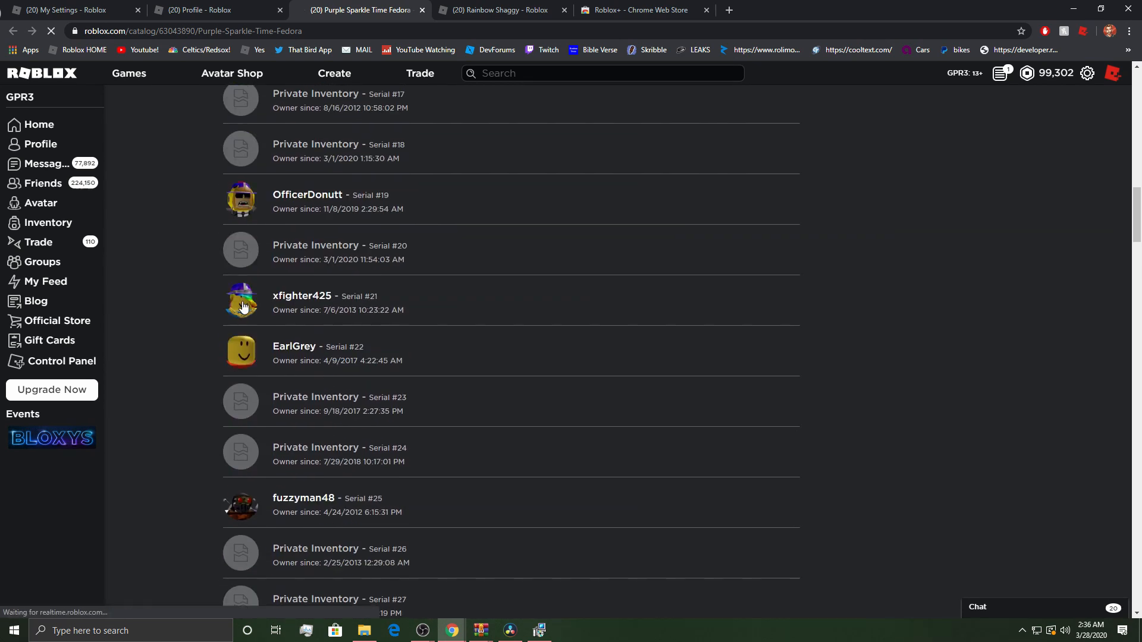
left_click(501, 10)
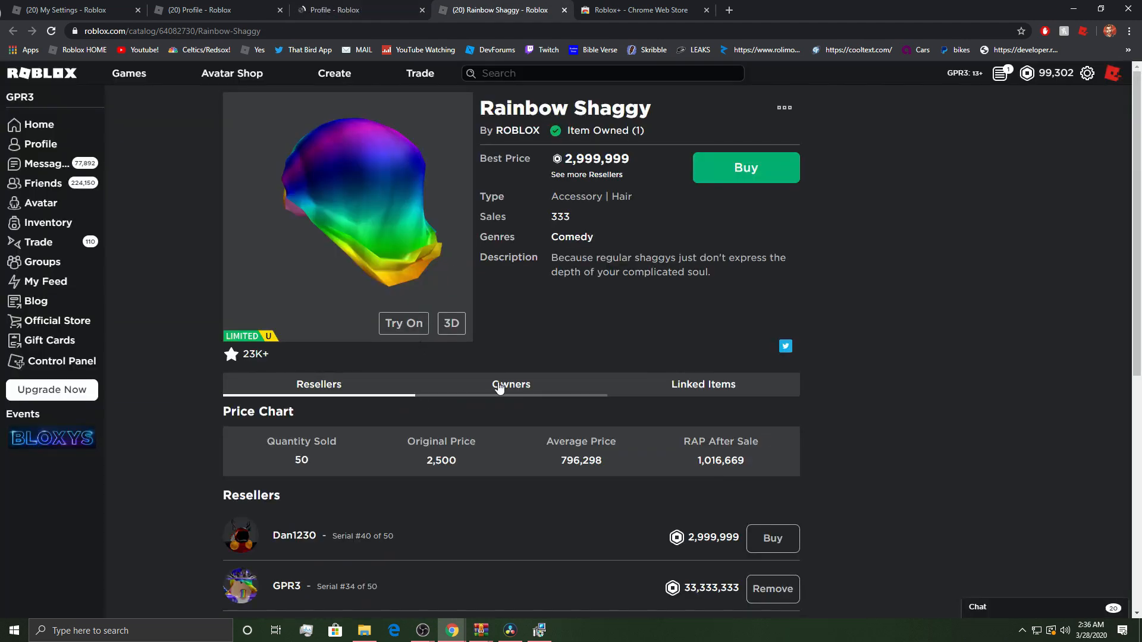
left_click(512, 384)
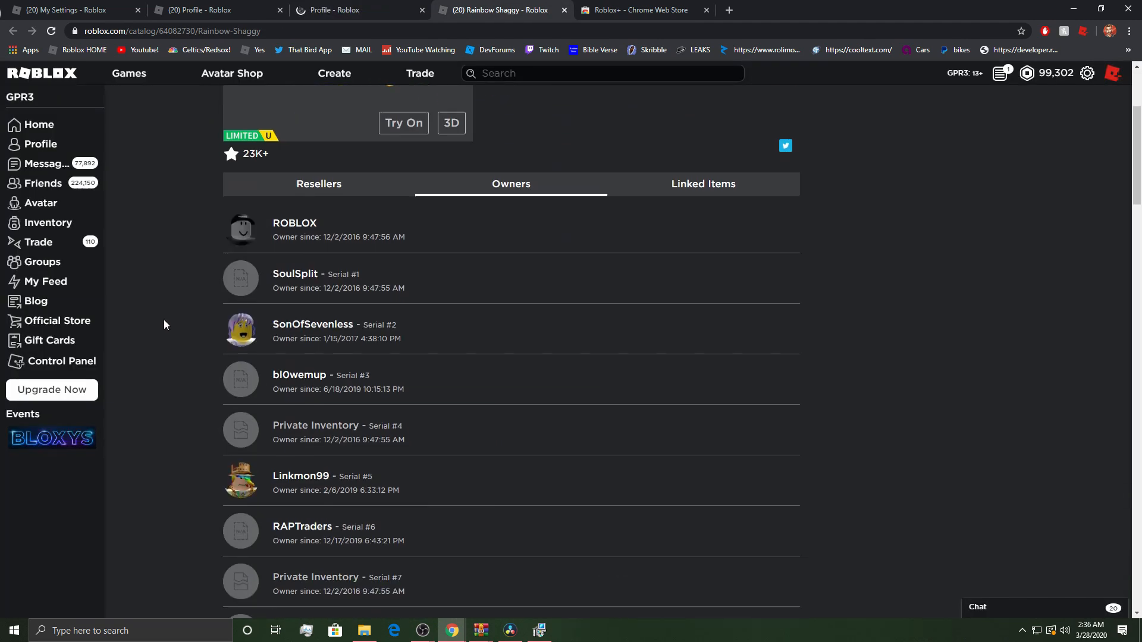
scroll("down", 3)
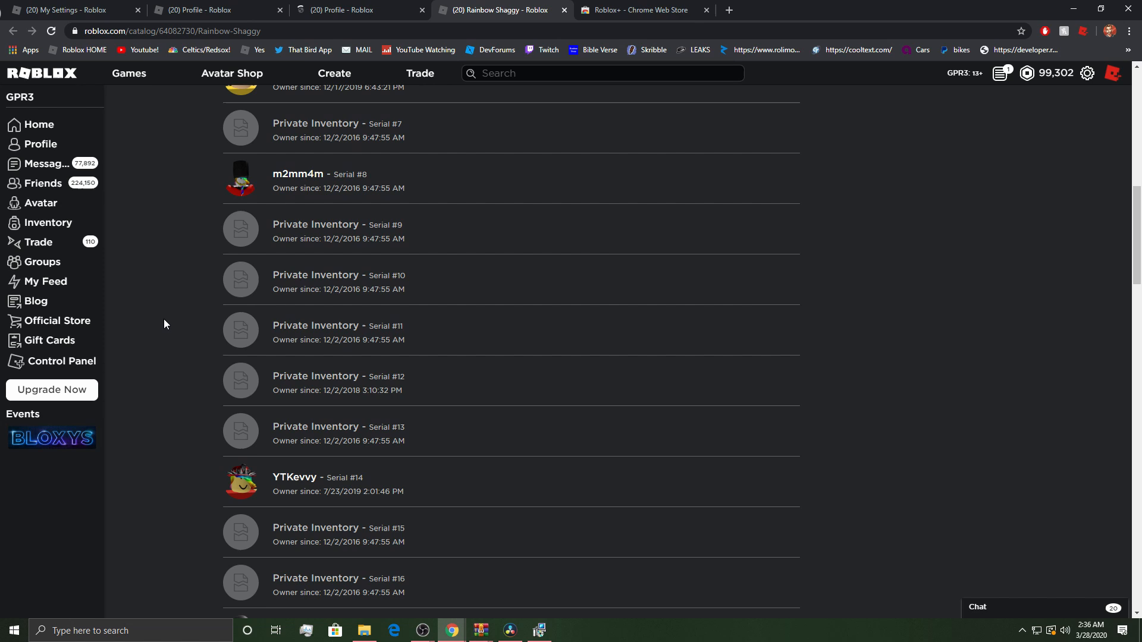
scroll("down", 3)
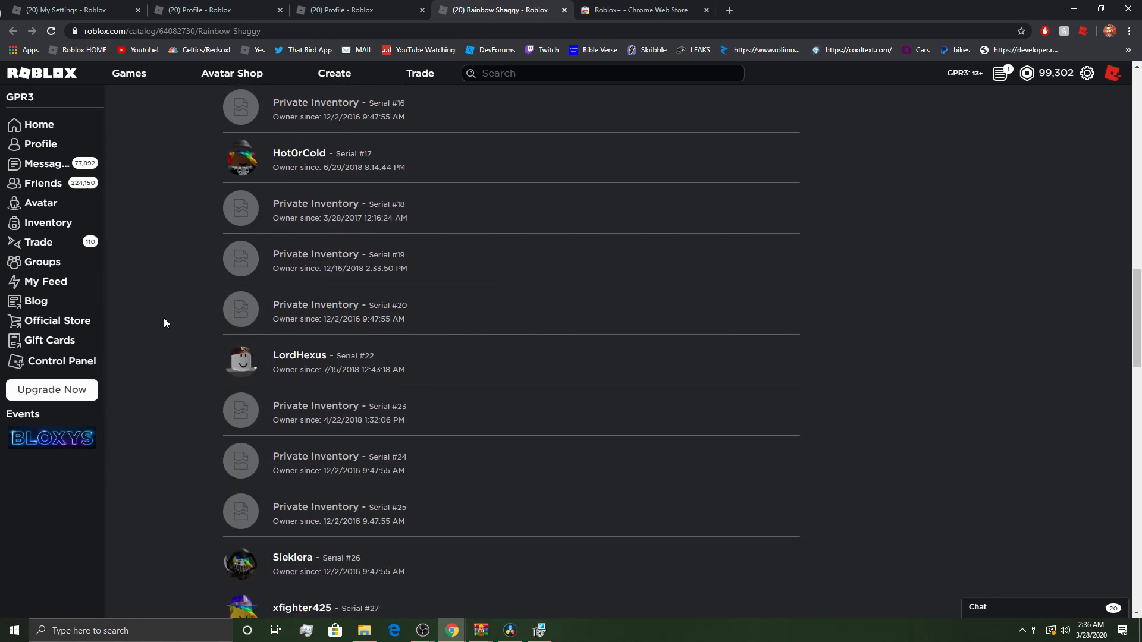
scroll("down", 3)
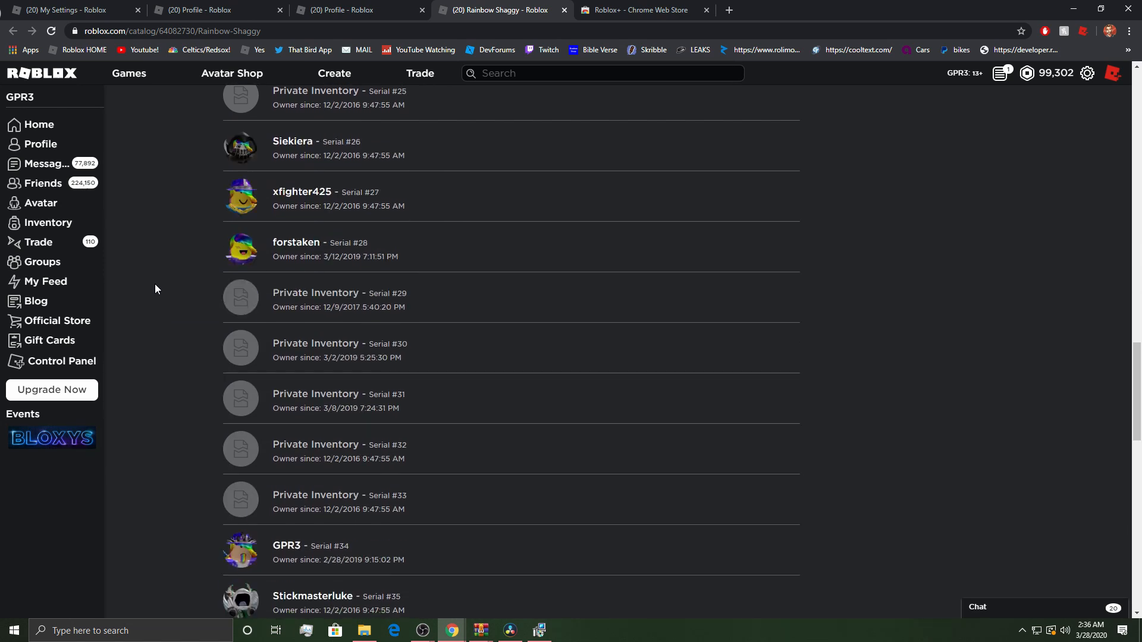
scroll("down", 3)
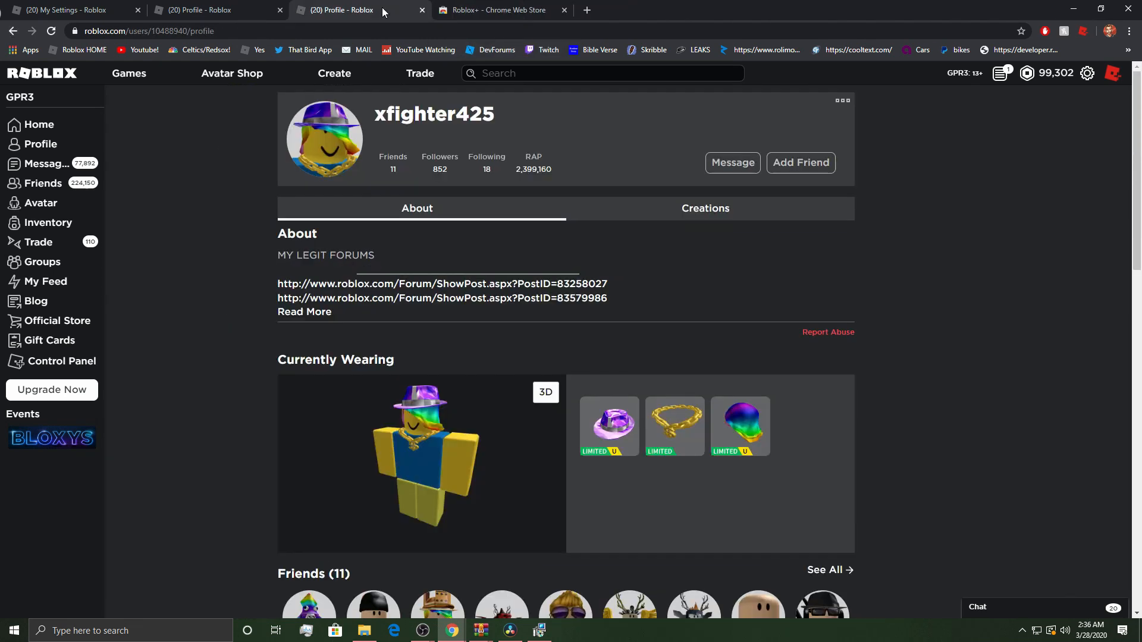
scroll("down", 3)
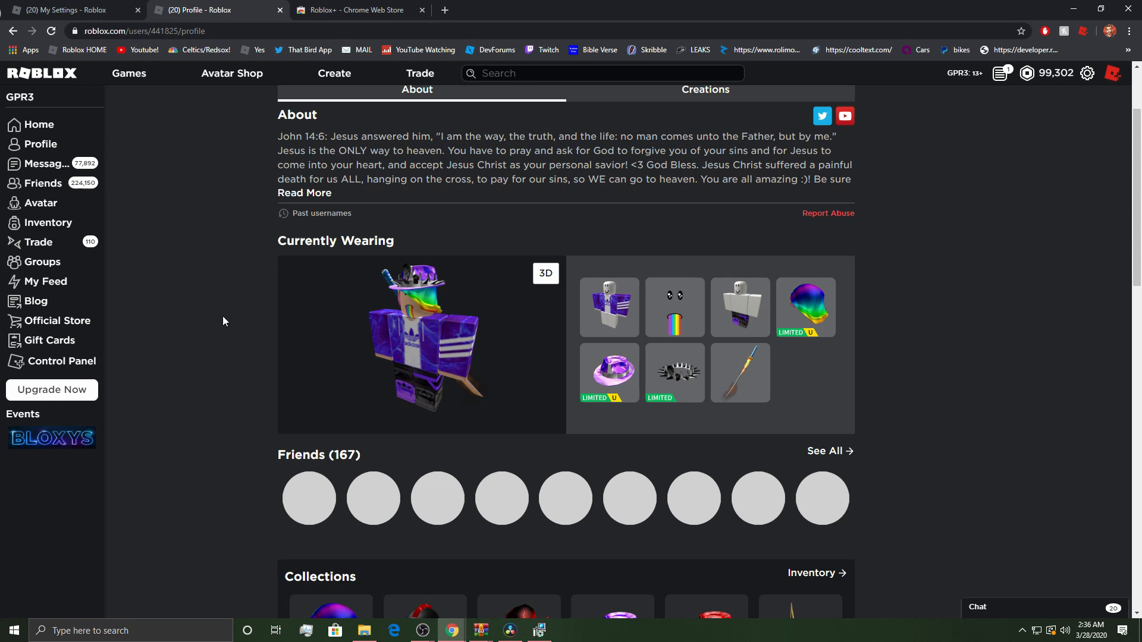
Scroll the player's profile down to its limited items collection and groups
scroll("down", 3)
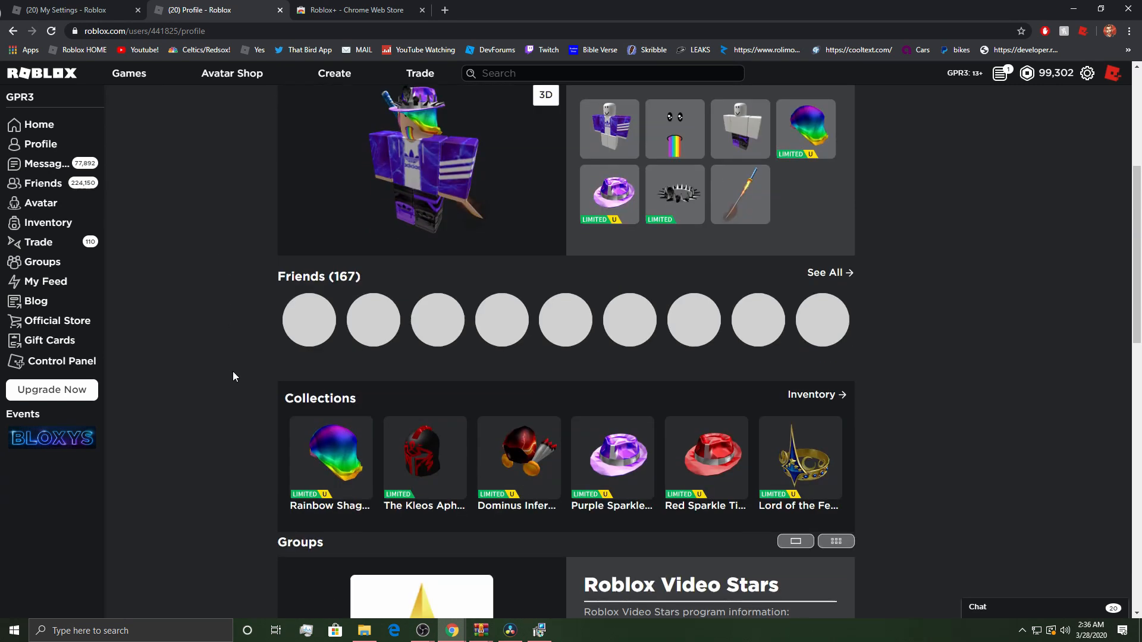
mouse_move(217, 332)
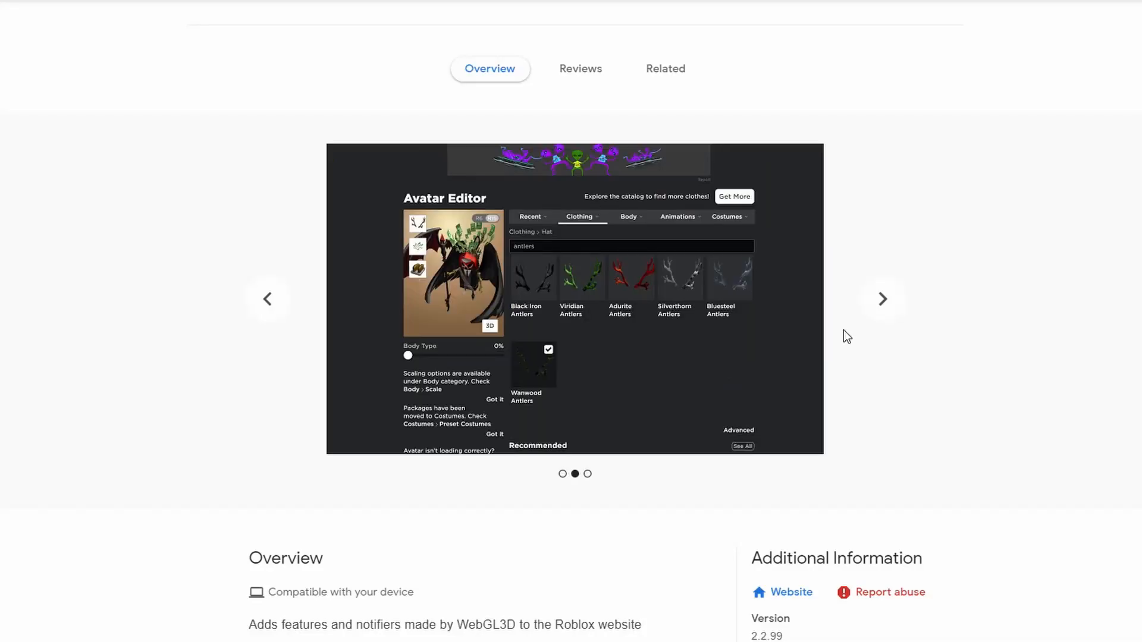
View the owners list and settings screenshots, then read the Roblox+ overview and version details
left_click(882, 298)
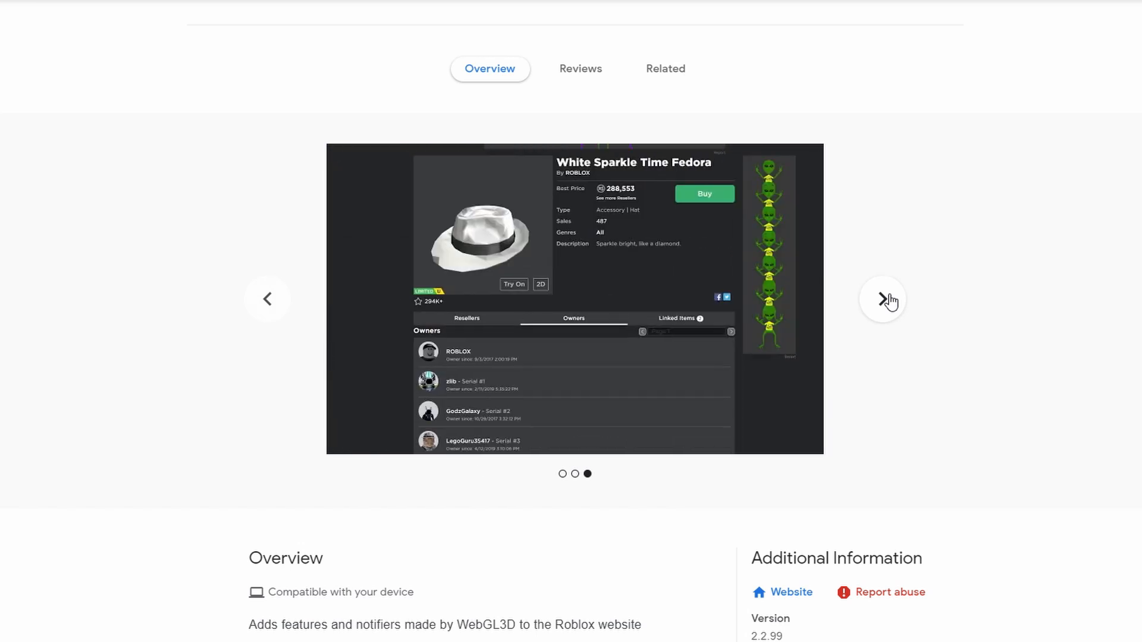
left_click(882, 298)
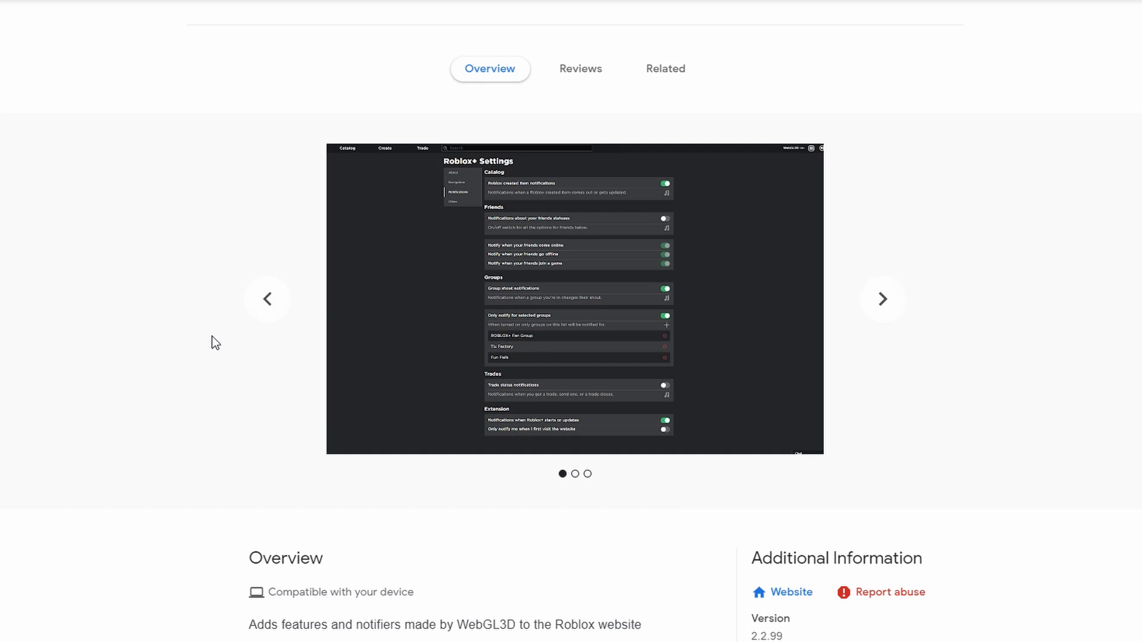
scroll("down", 3)
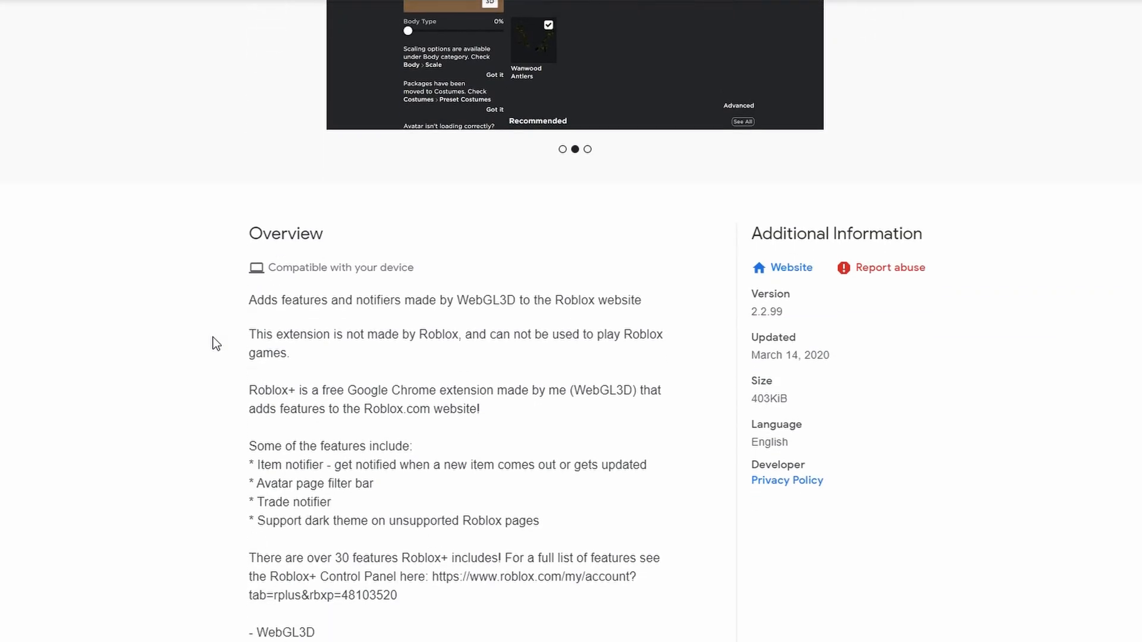
scroll("down", 3)
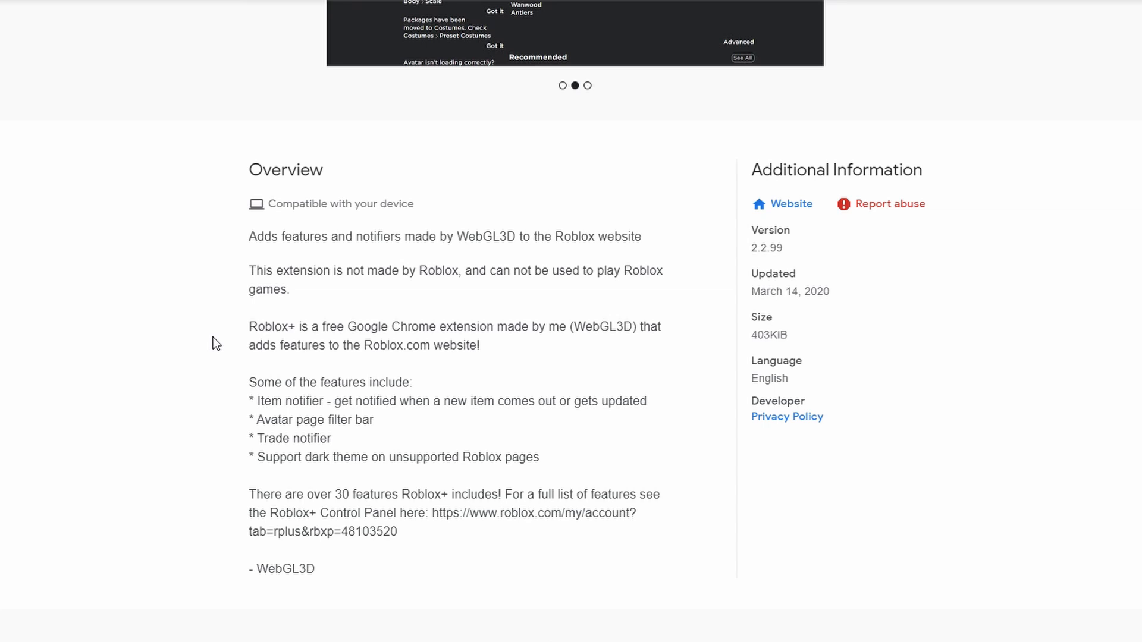
left_click(587, 85)
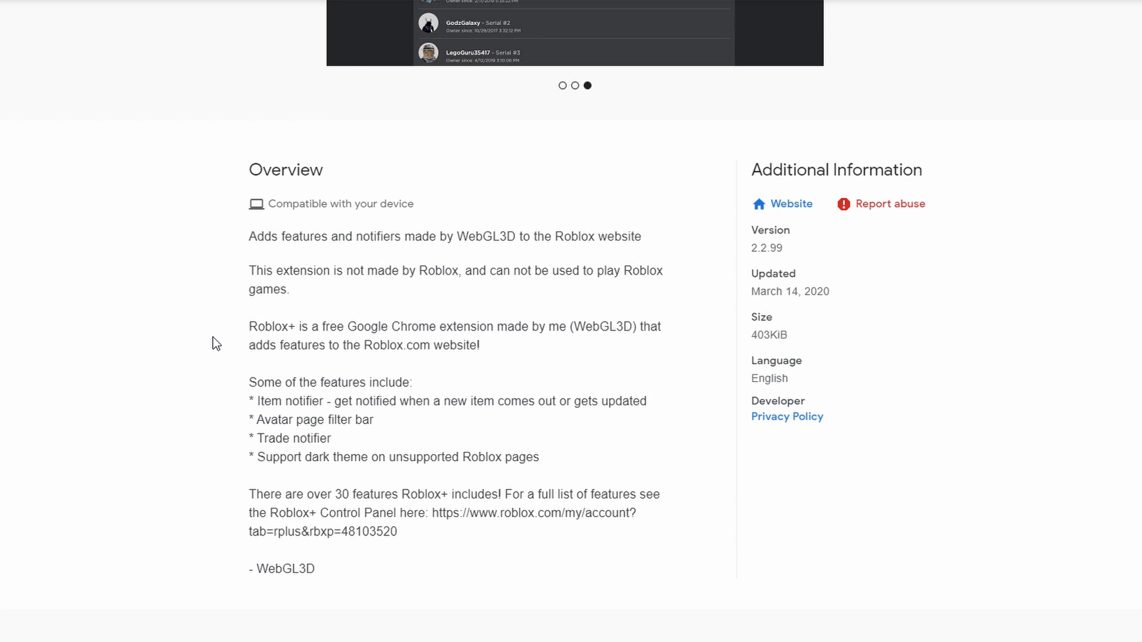
mouse_move(143, 383)
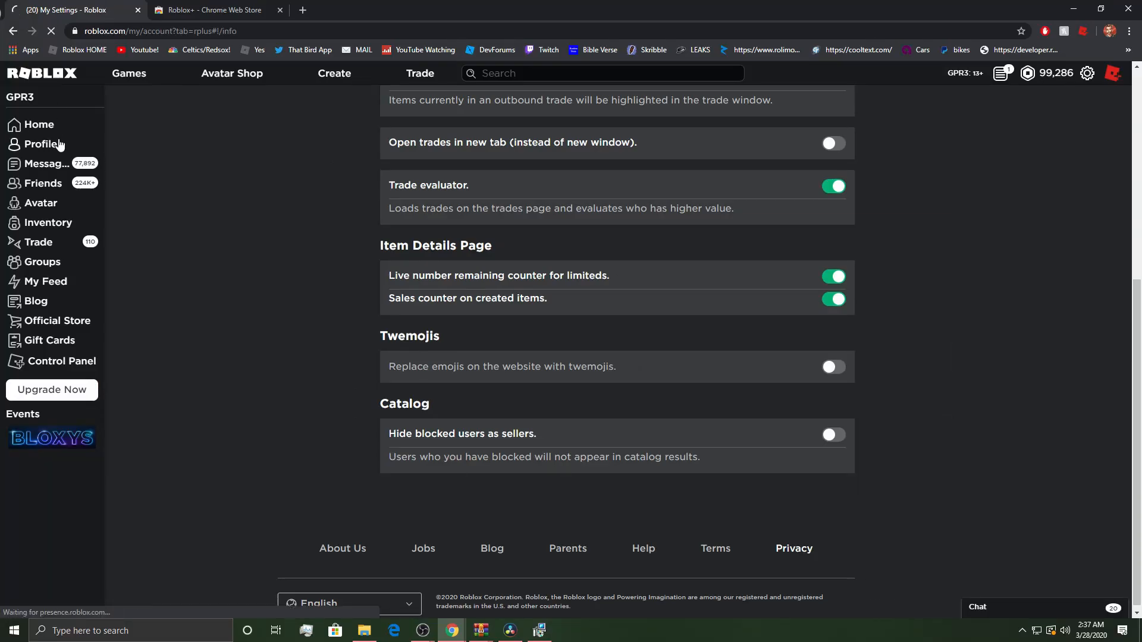
Open your own profile page from the left sidebar
left_click(42, 144)
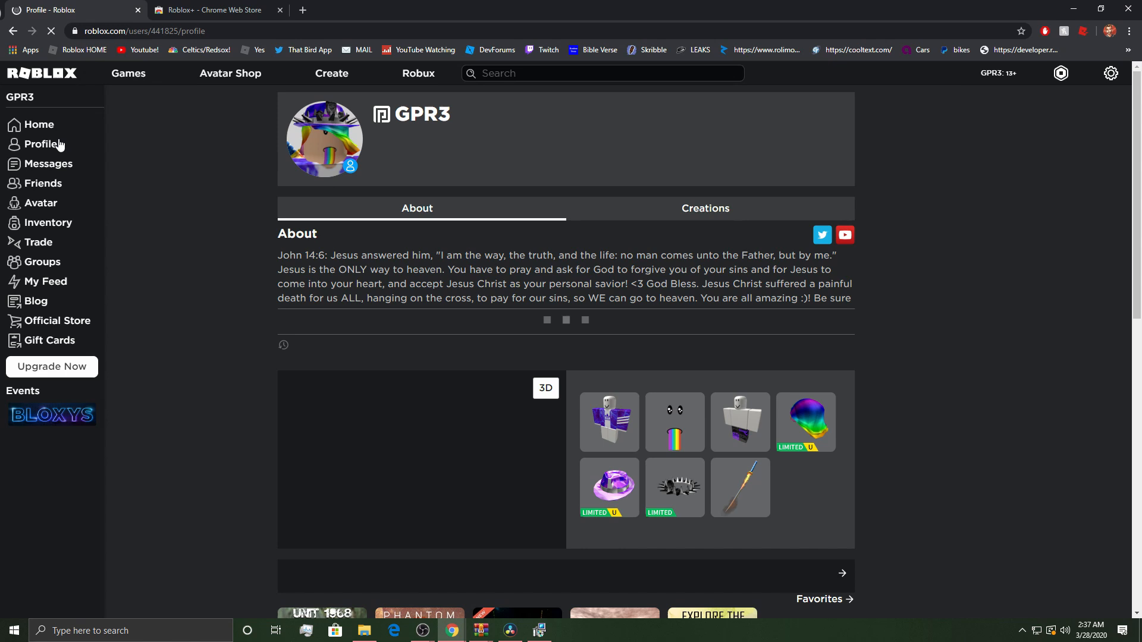